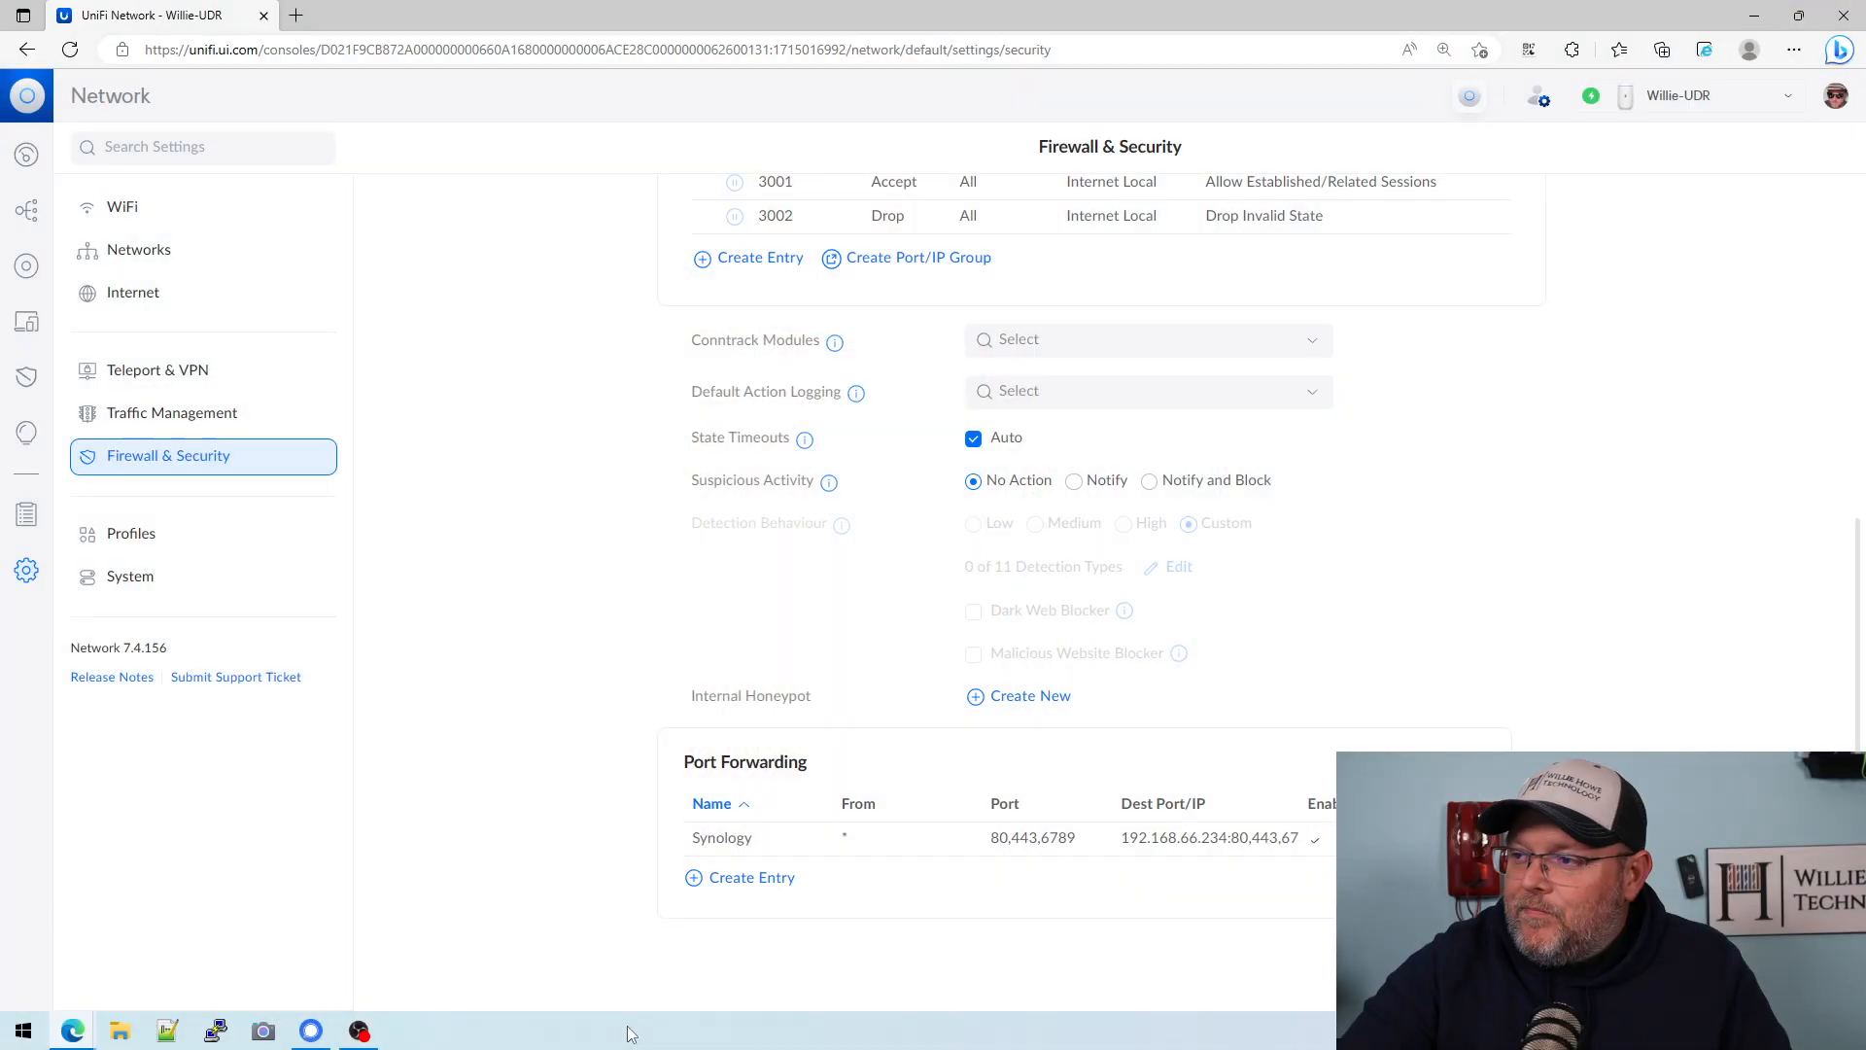
mouse_move(55, 581)
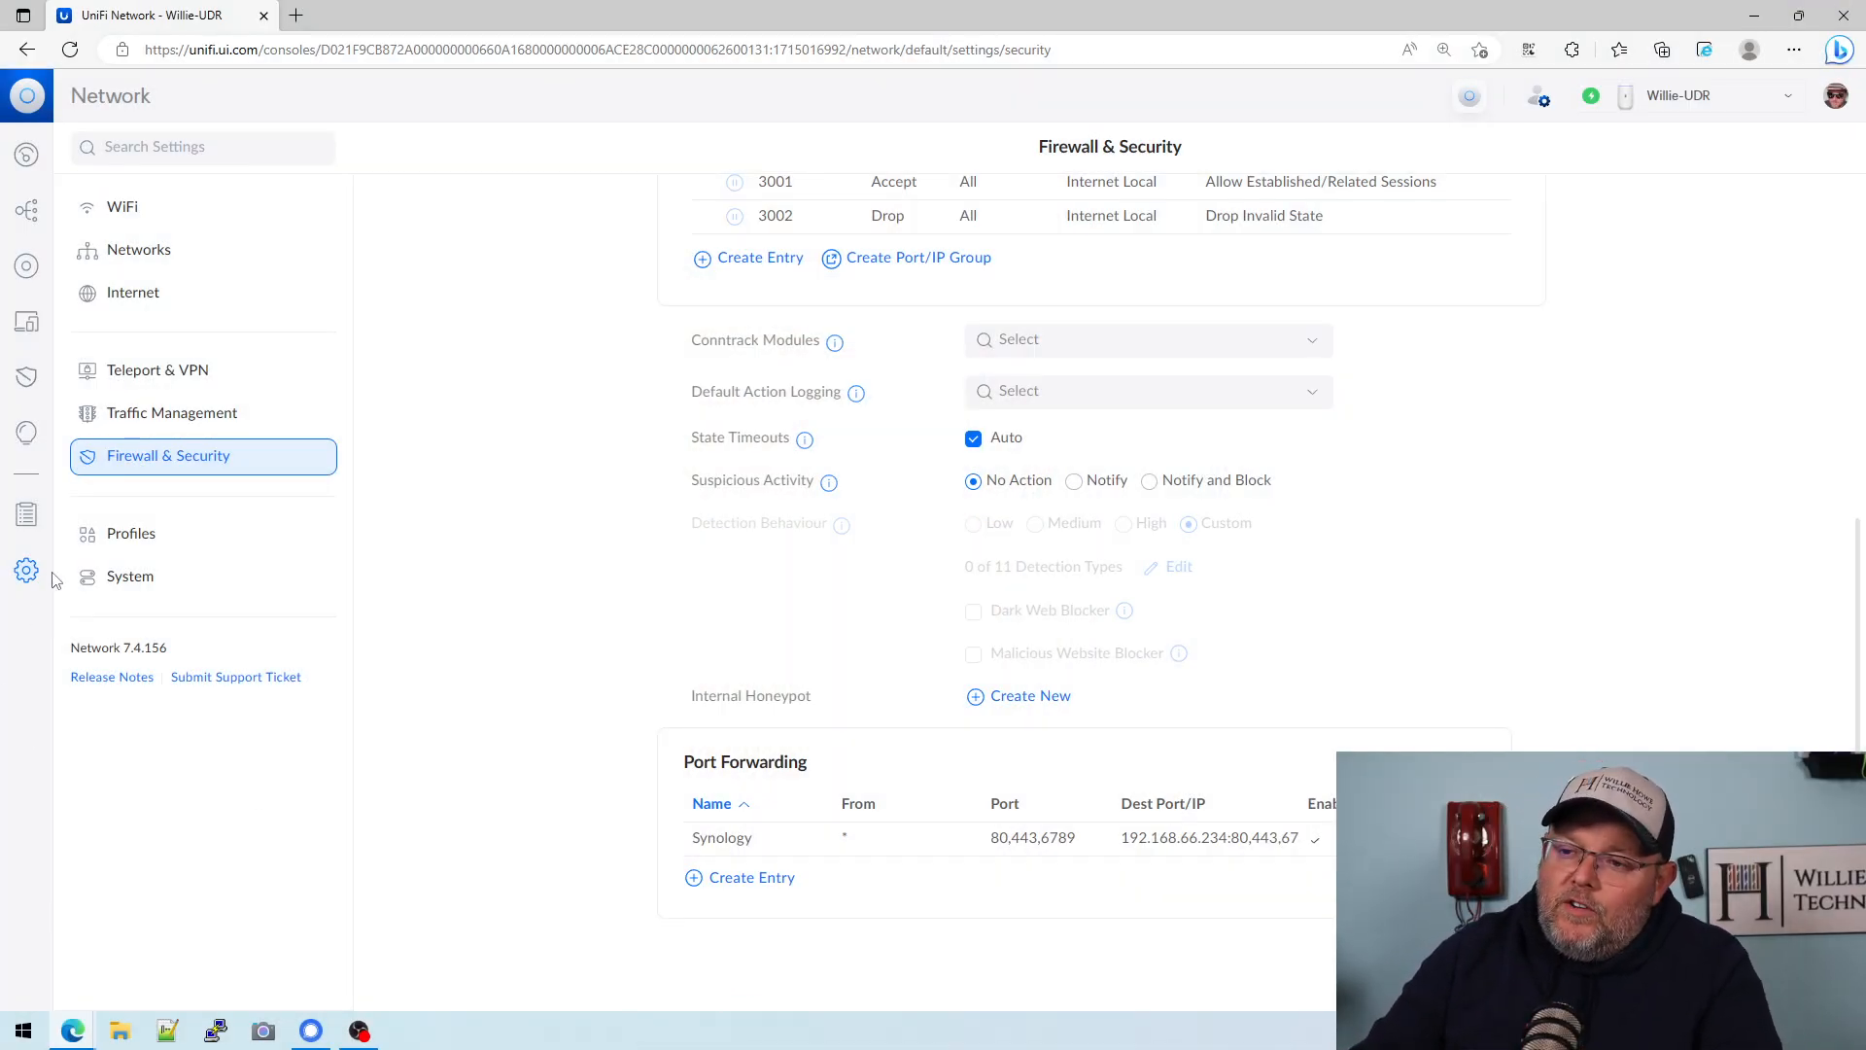
mouse_move(332, 661)
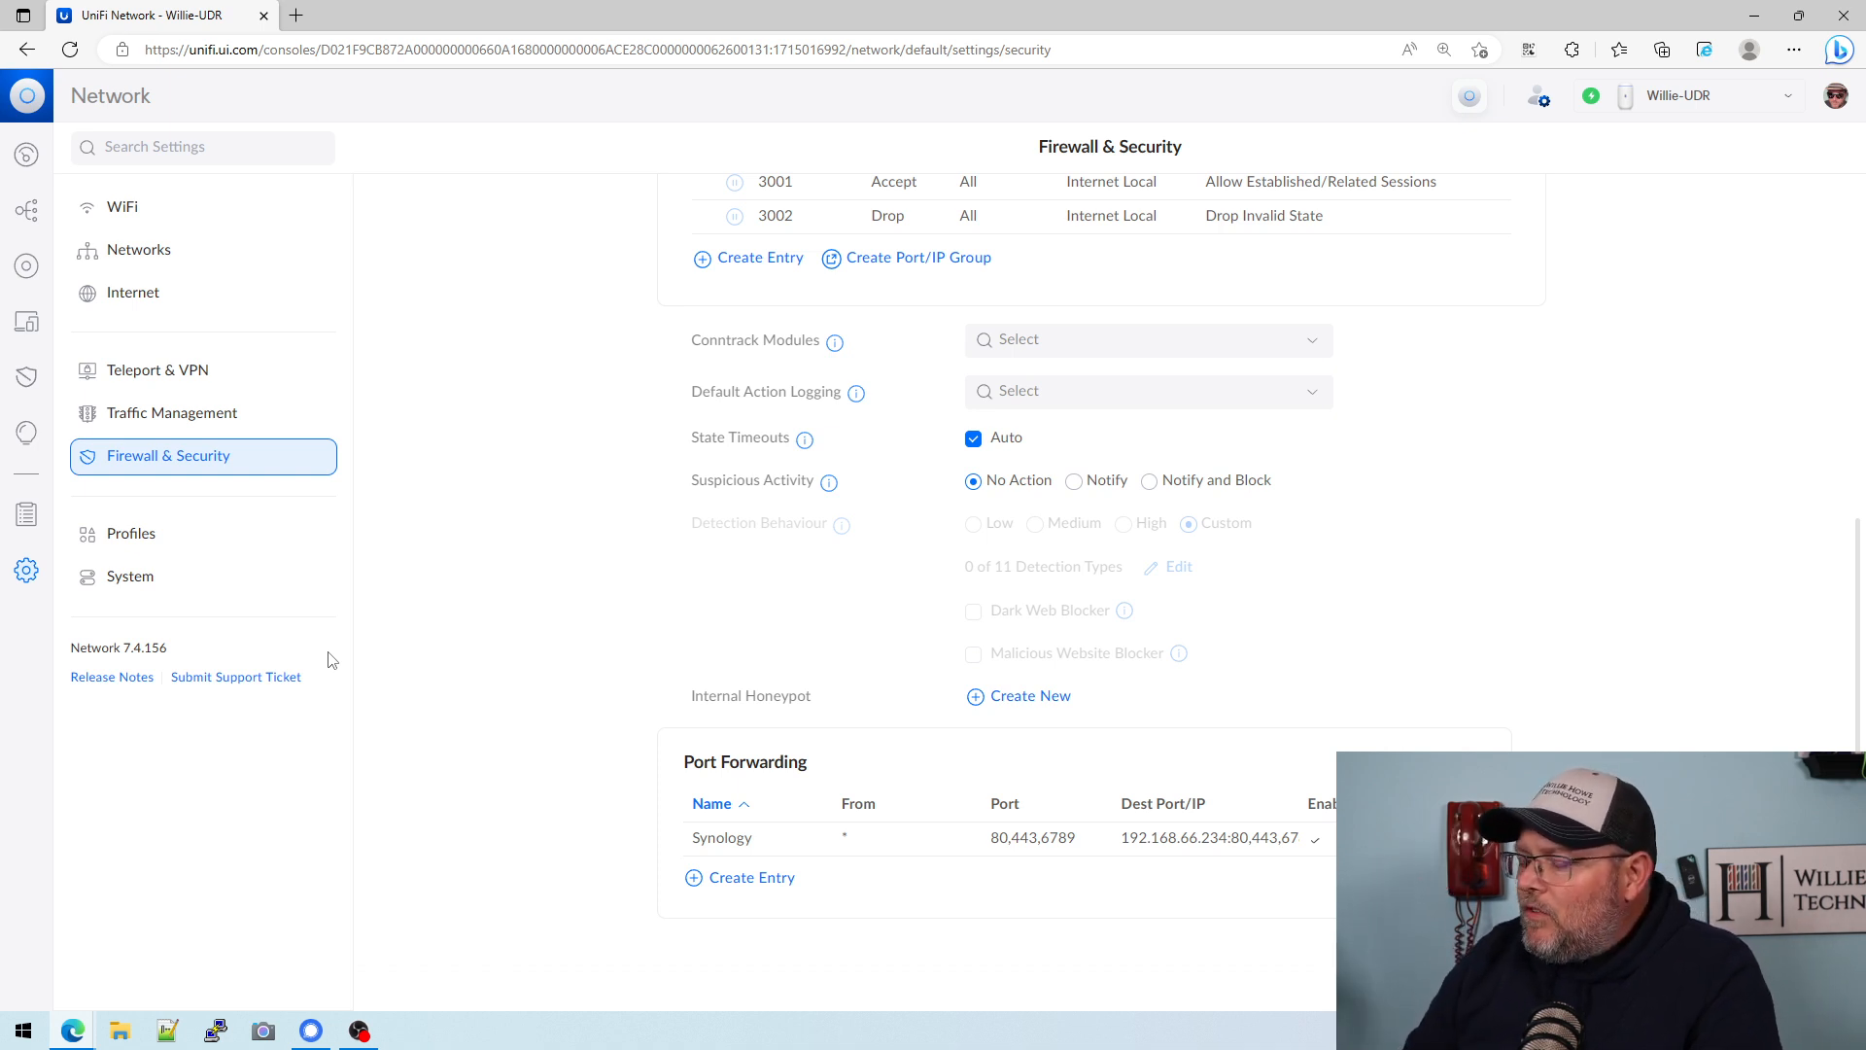
mouse_move(264, 771)
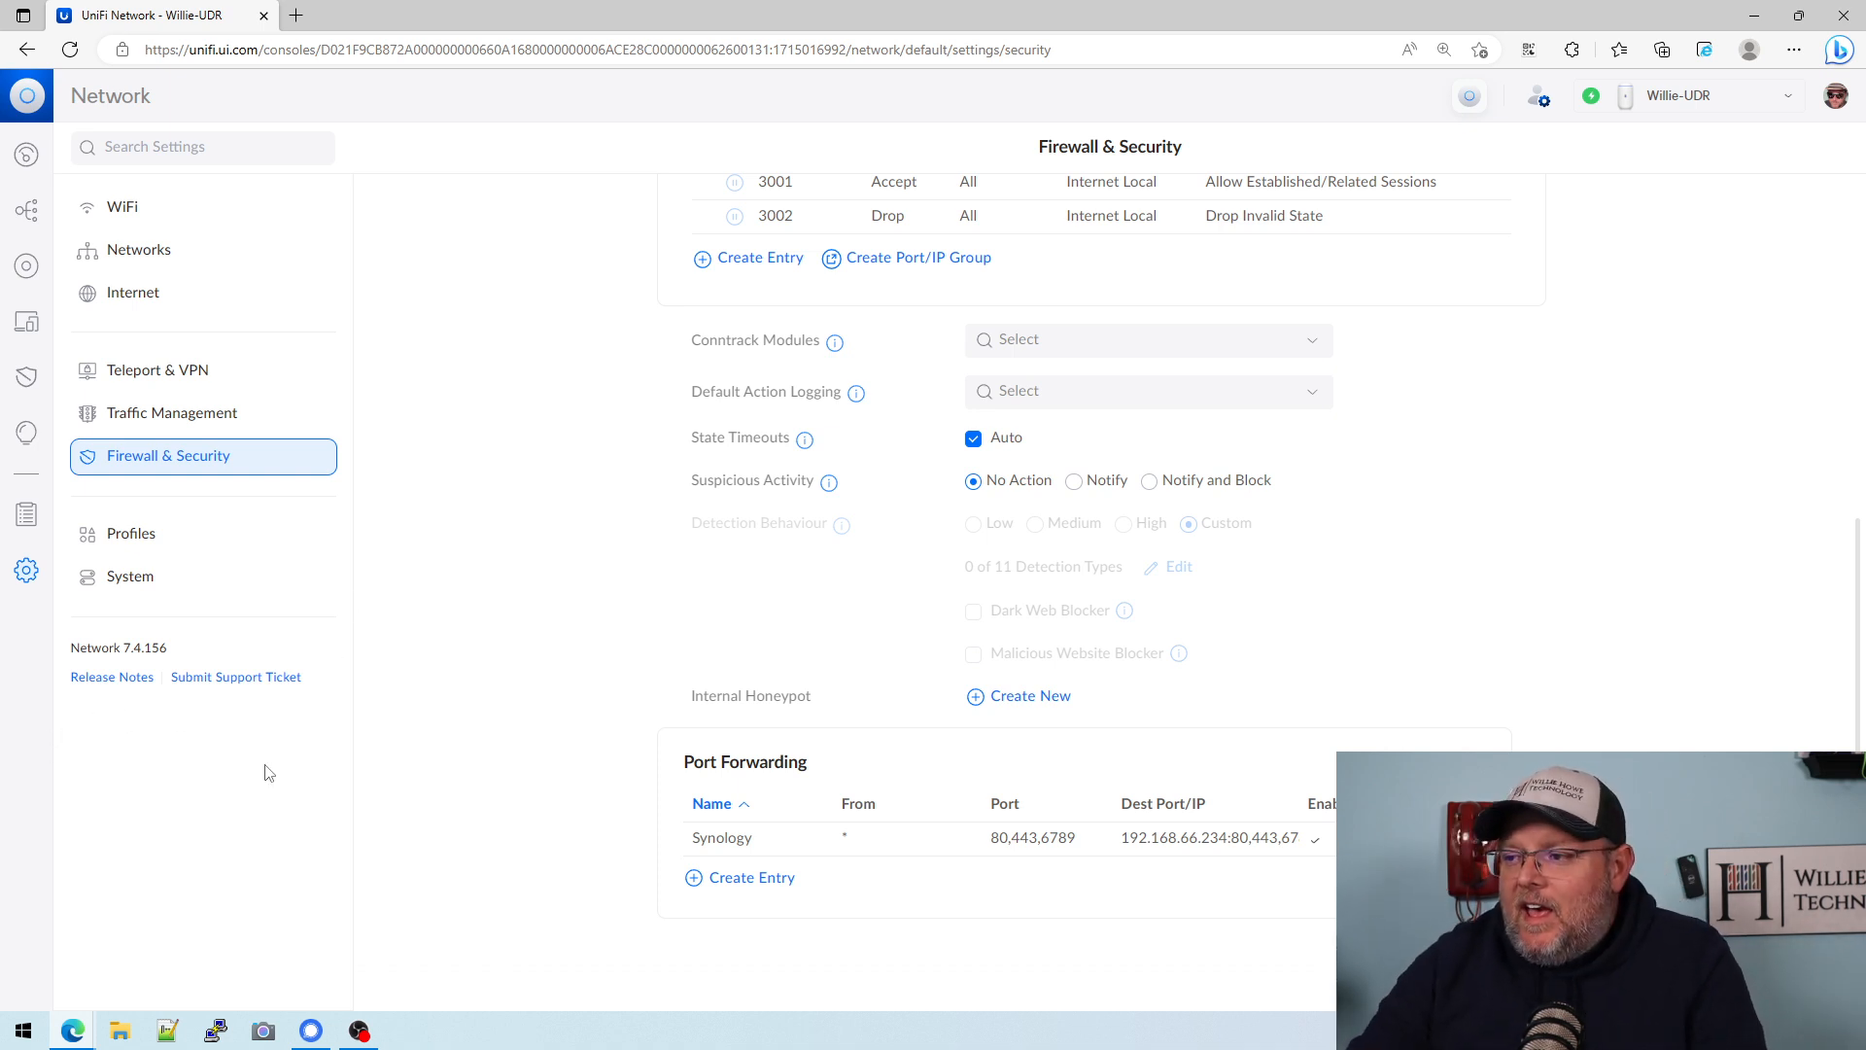
mouse_move(649, 502)
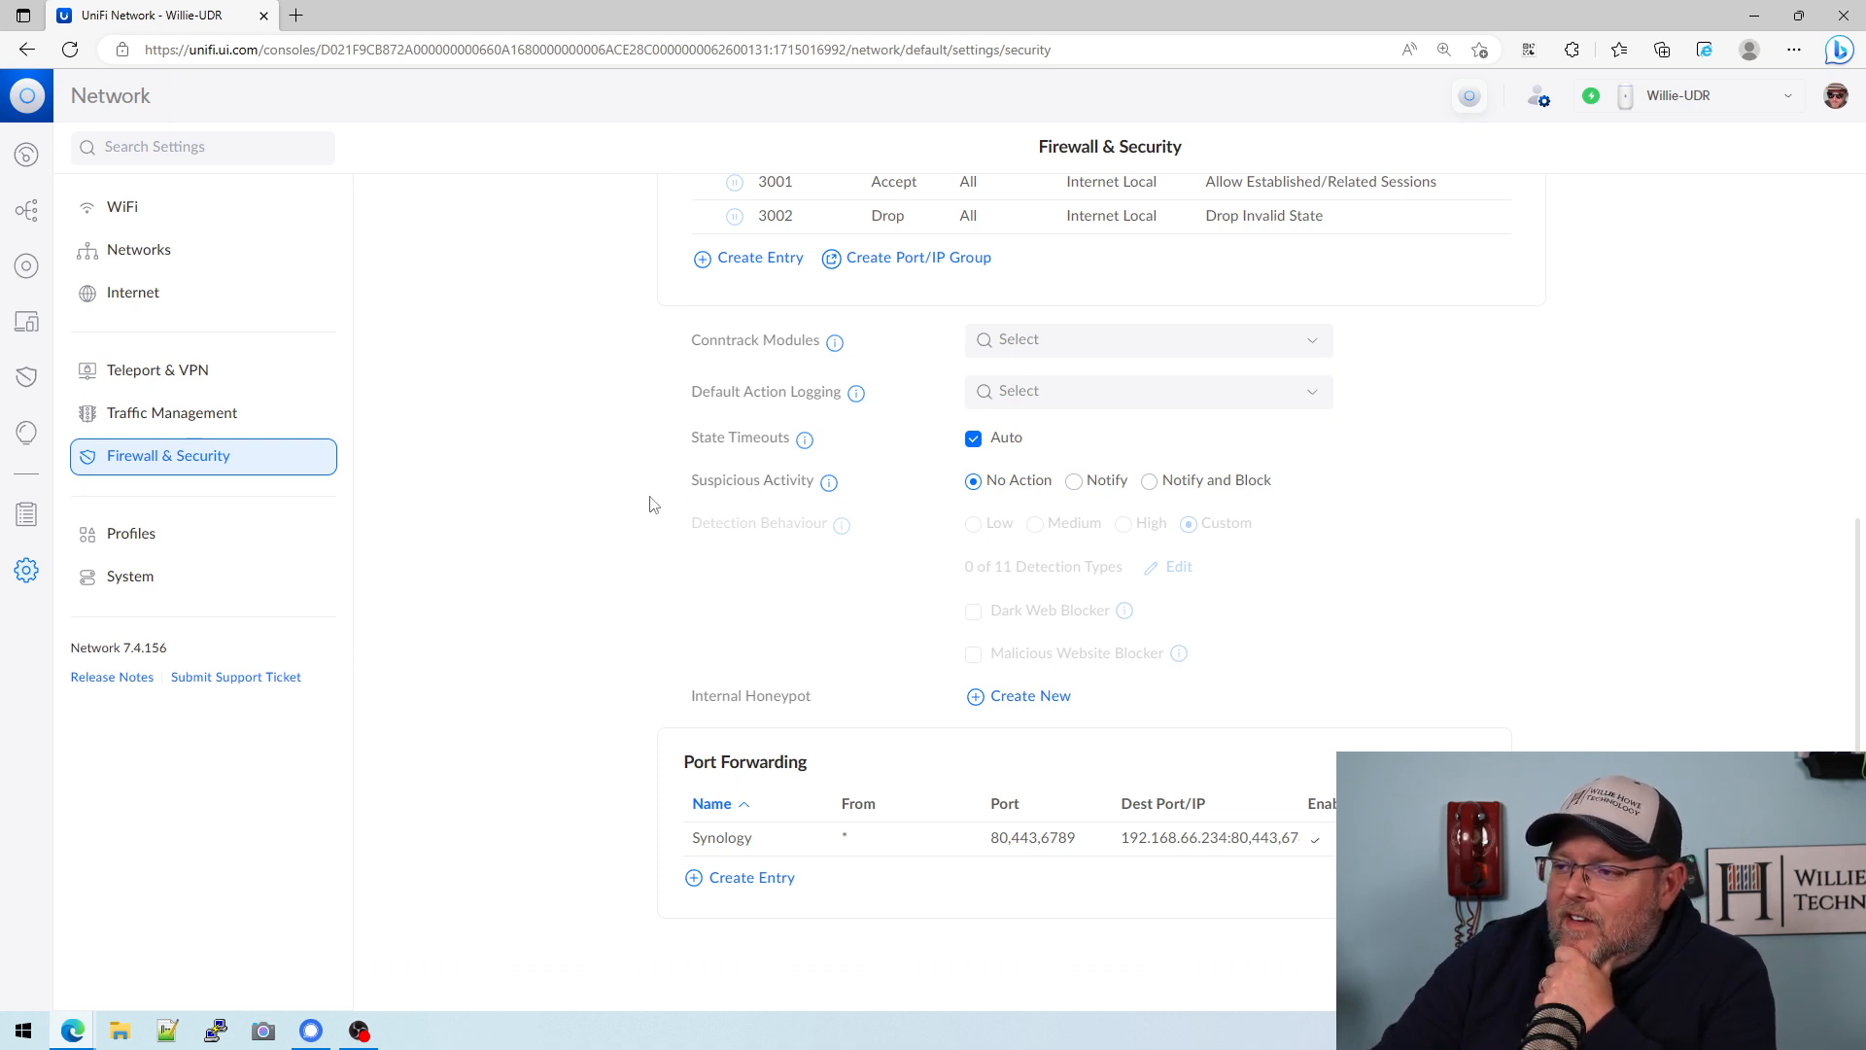
mouse_move(830, 482)
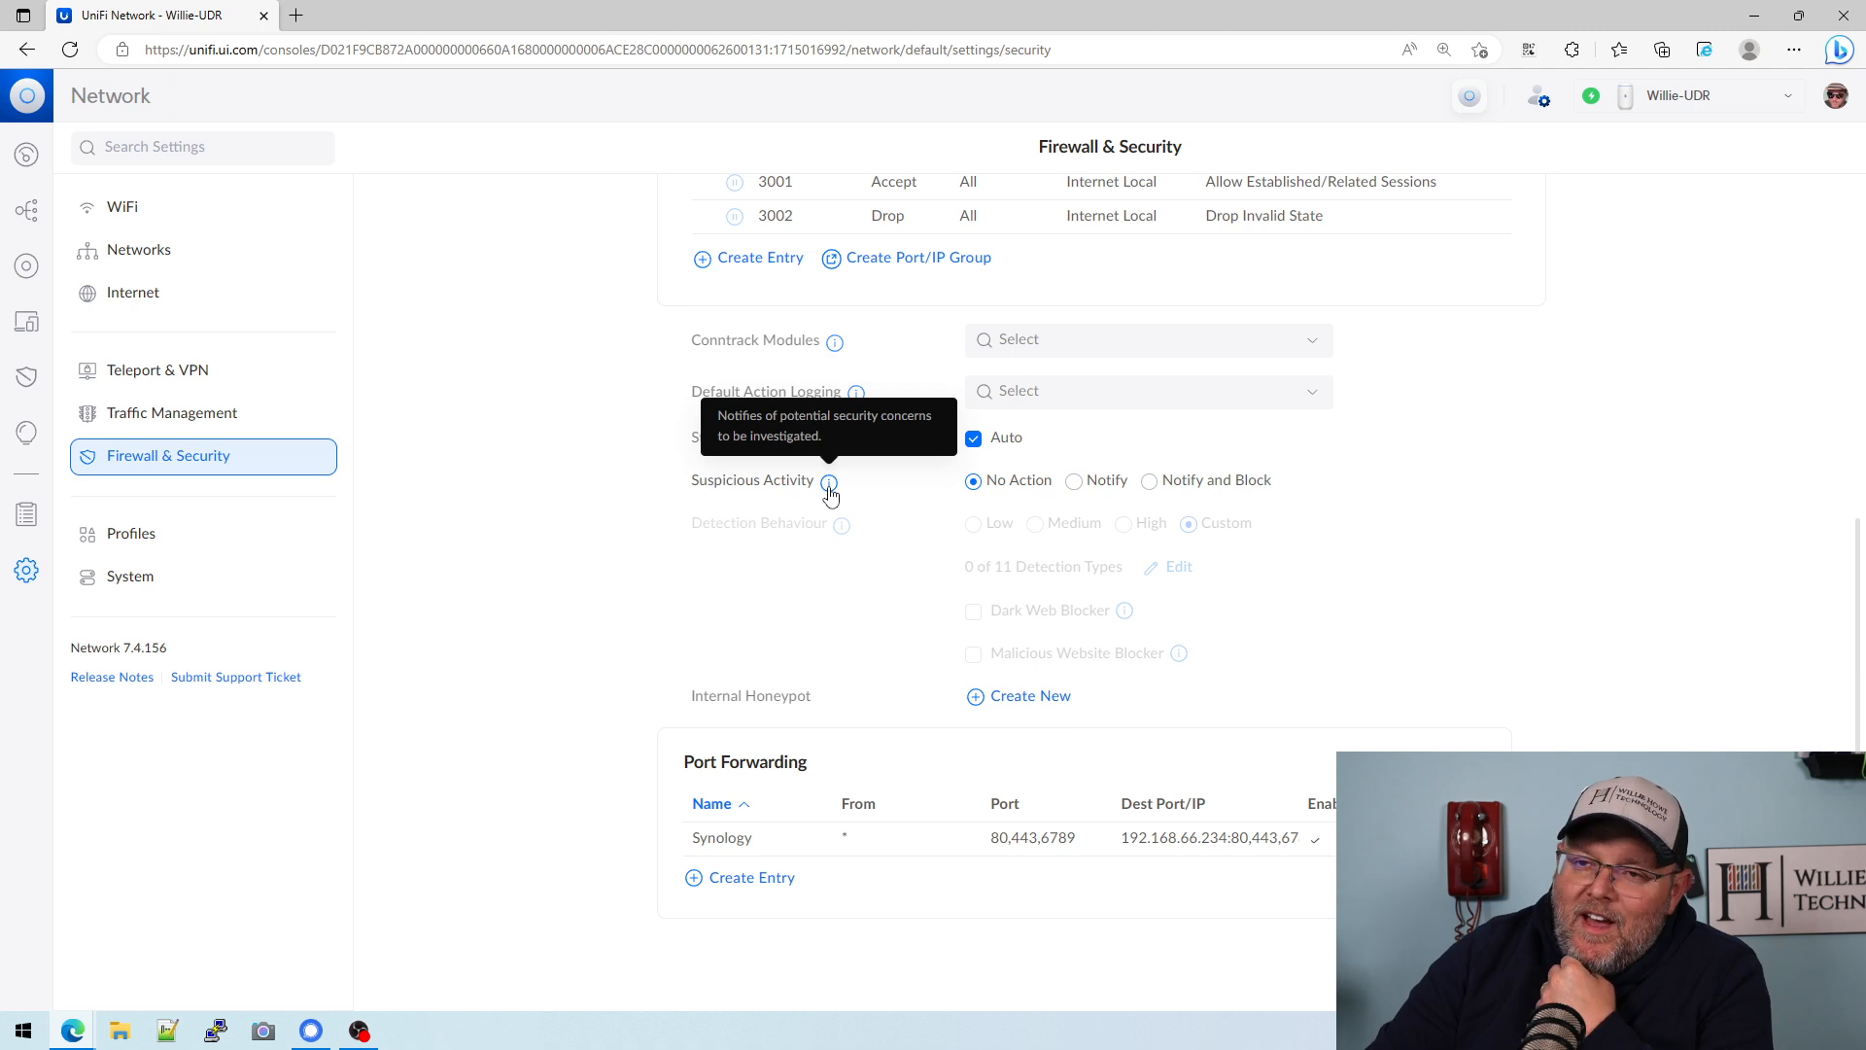
mouse_move(816, 500)
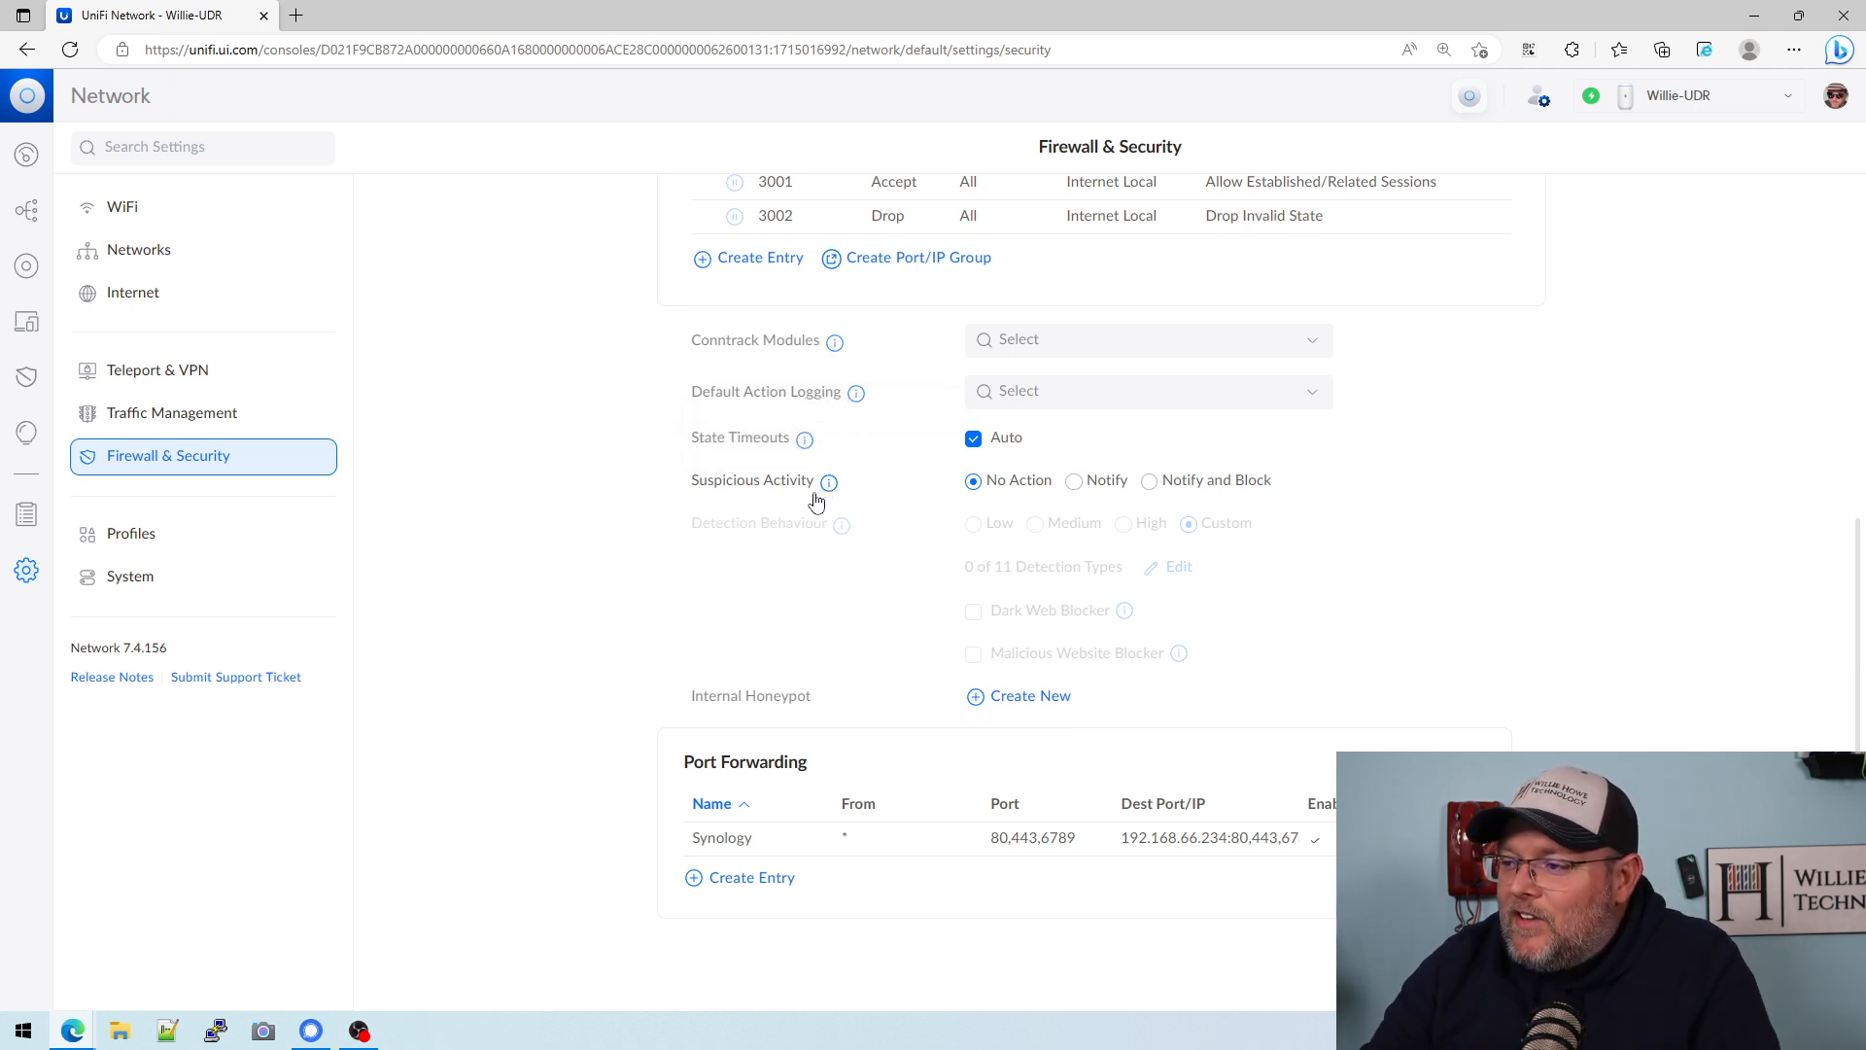
mouse_move(830, 484)
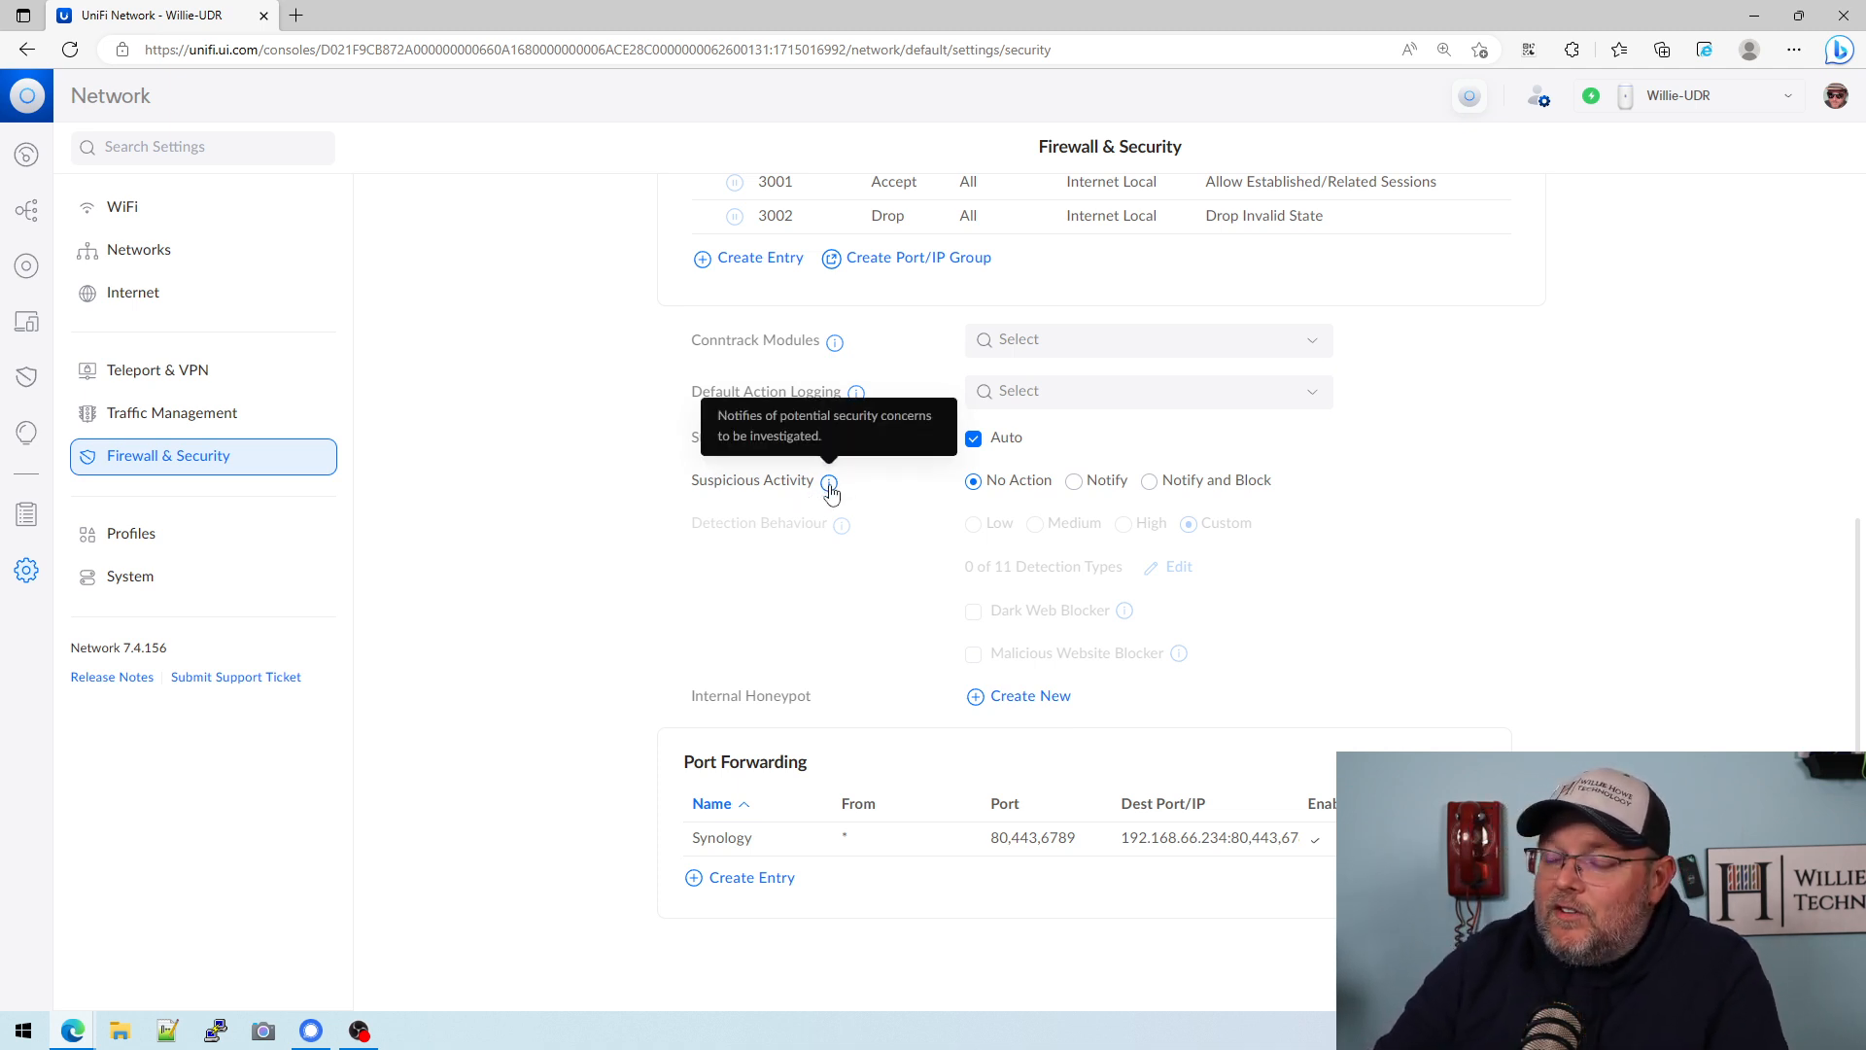
mouse_move(548, 560)
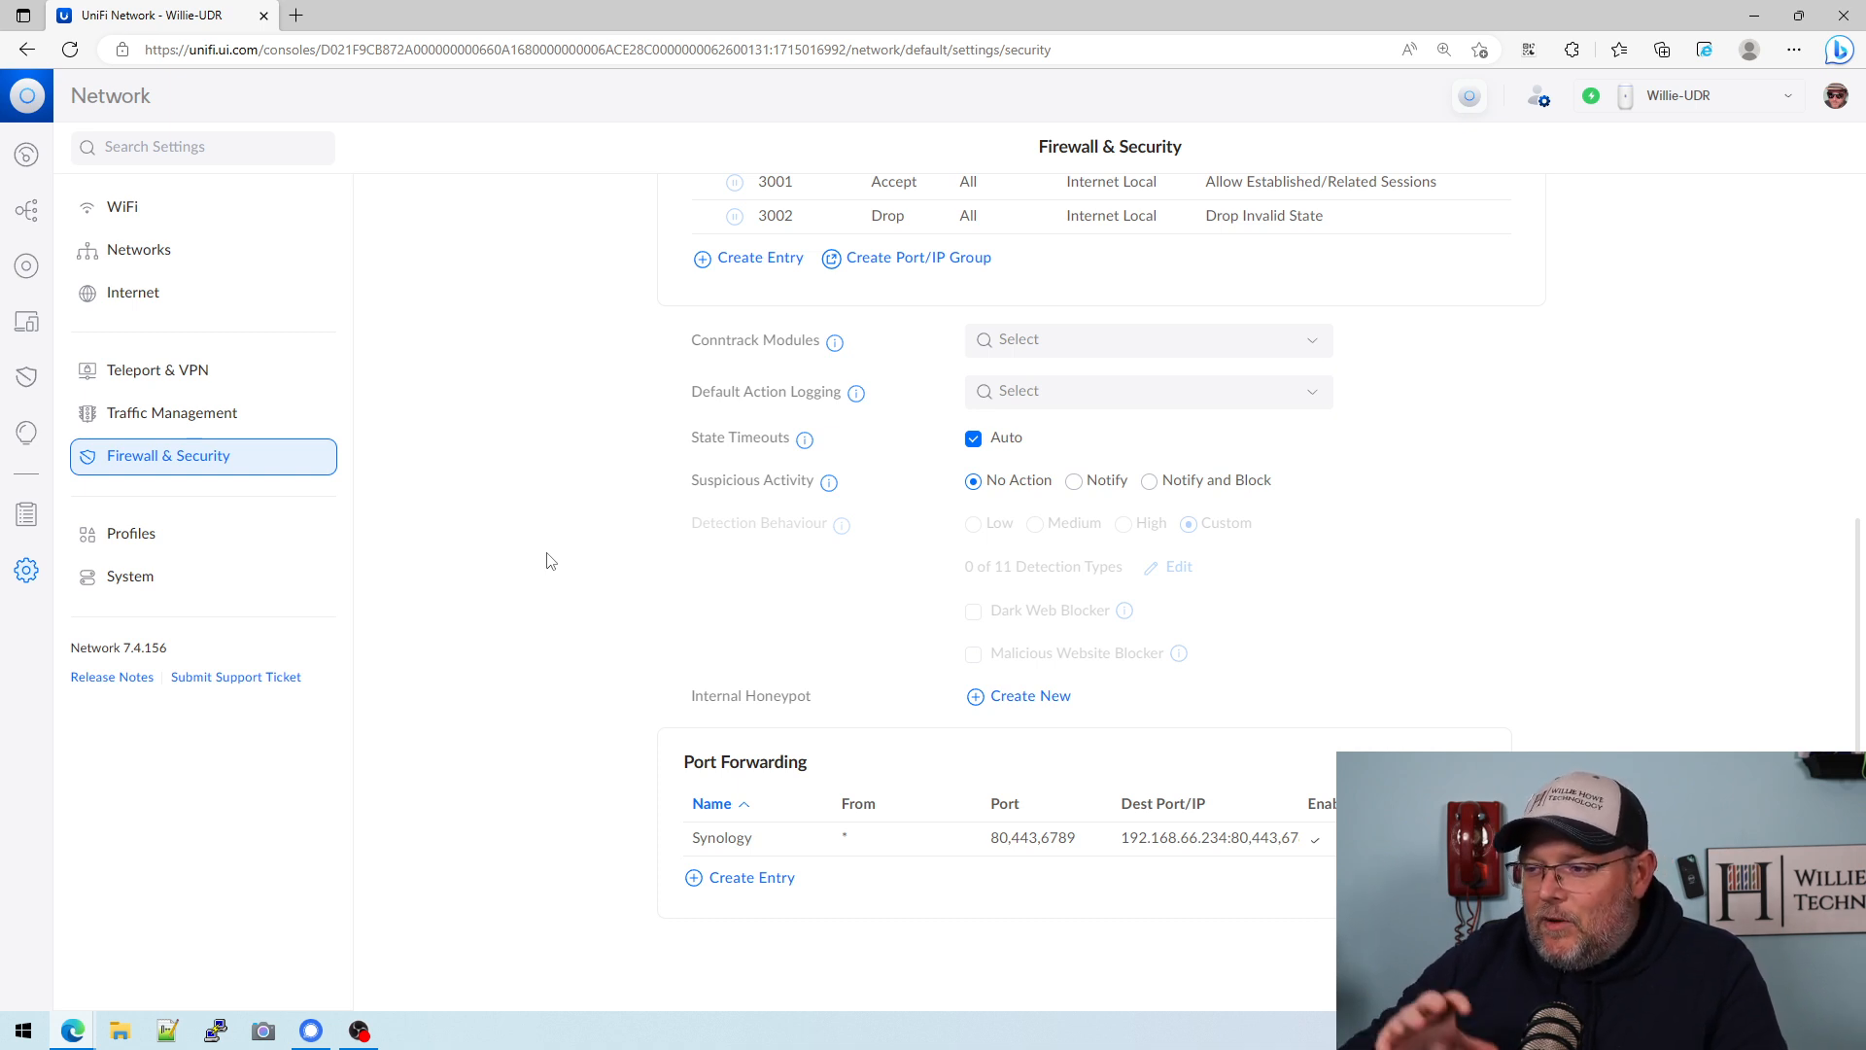
mouse_move(1112, 465)
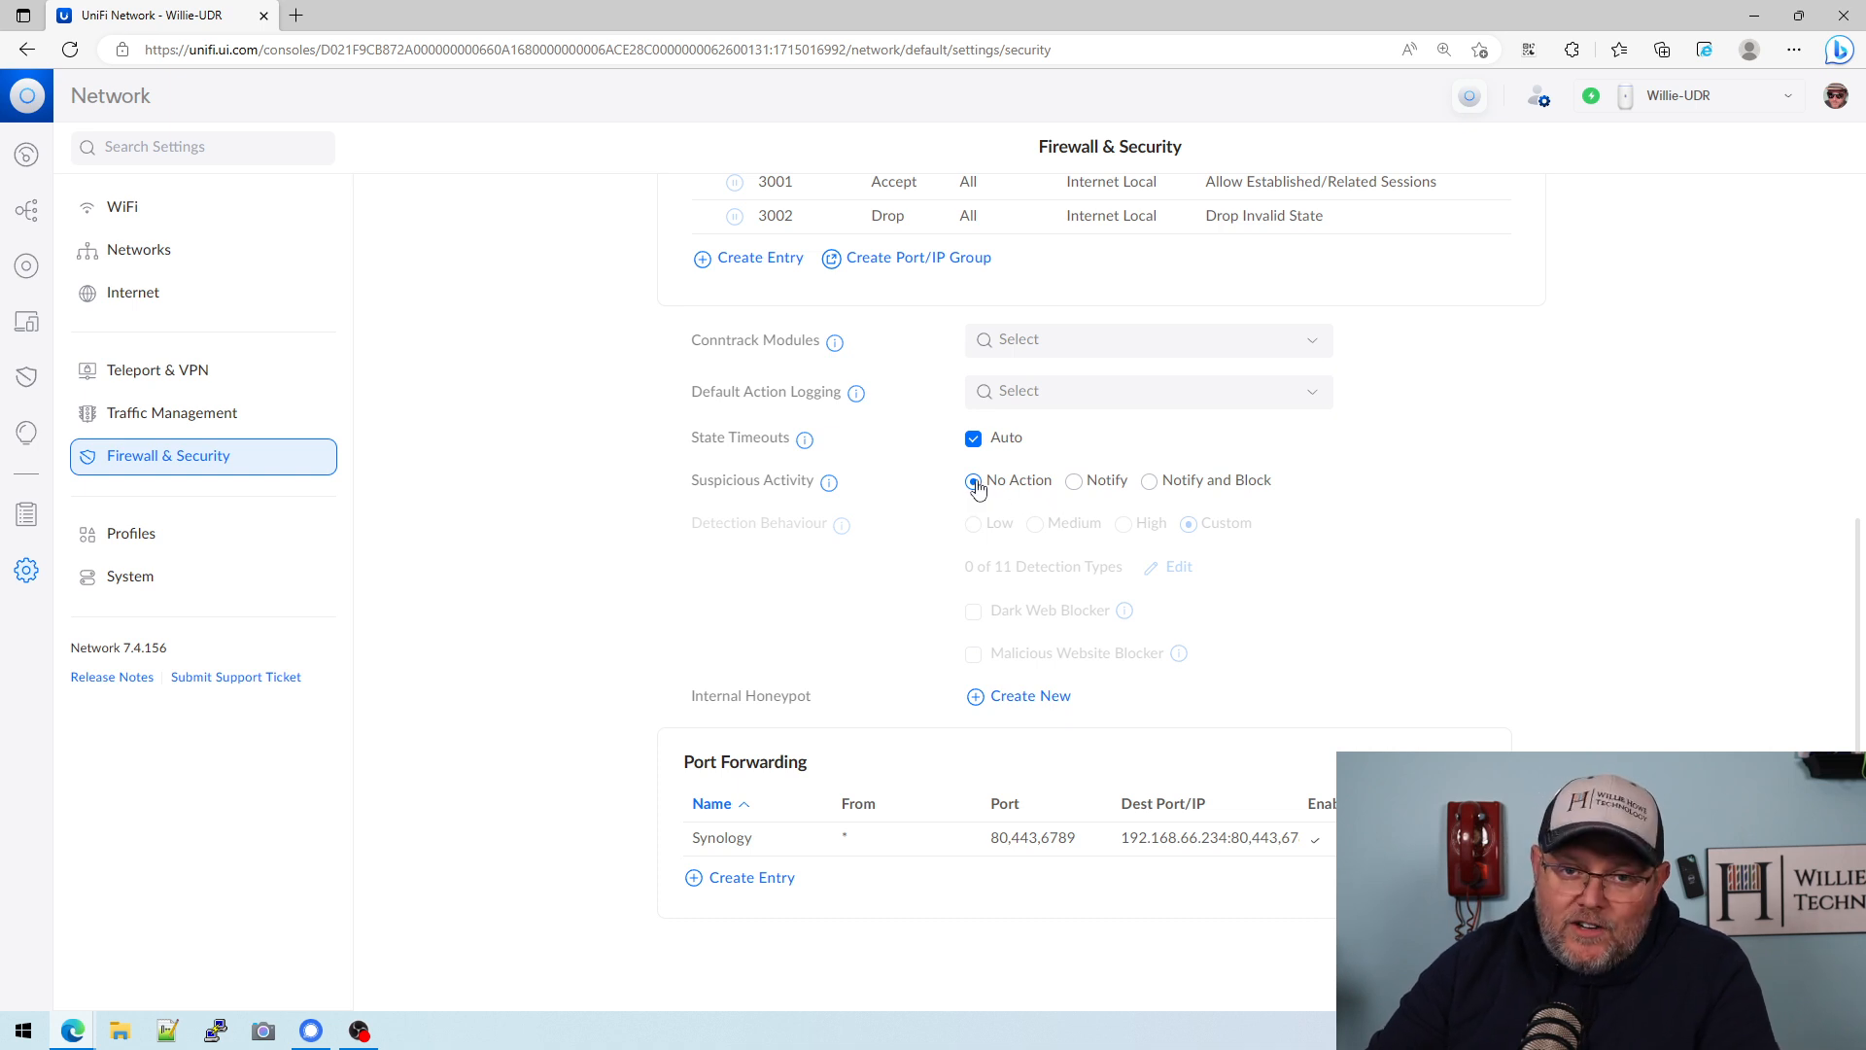
mouse_move(1170, 491)
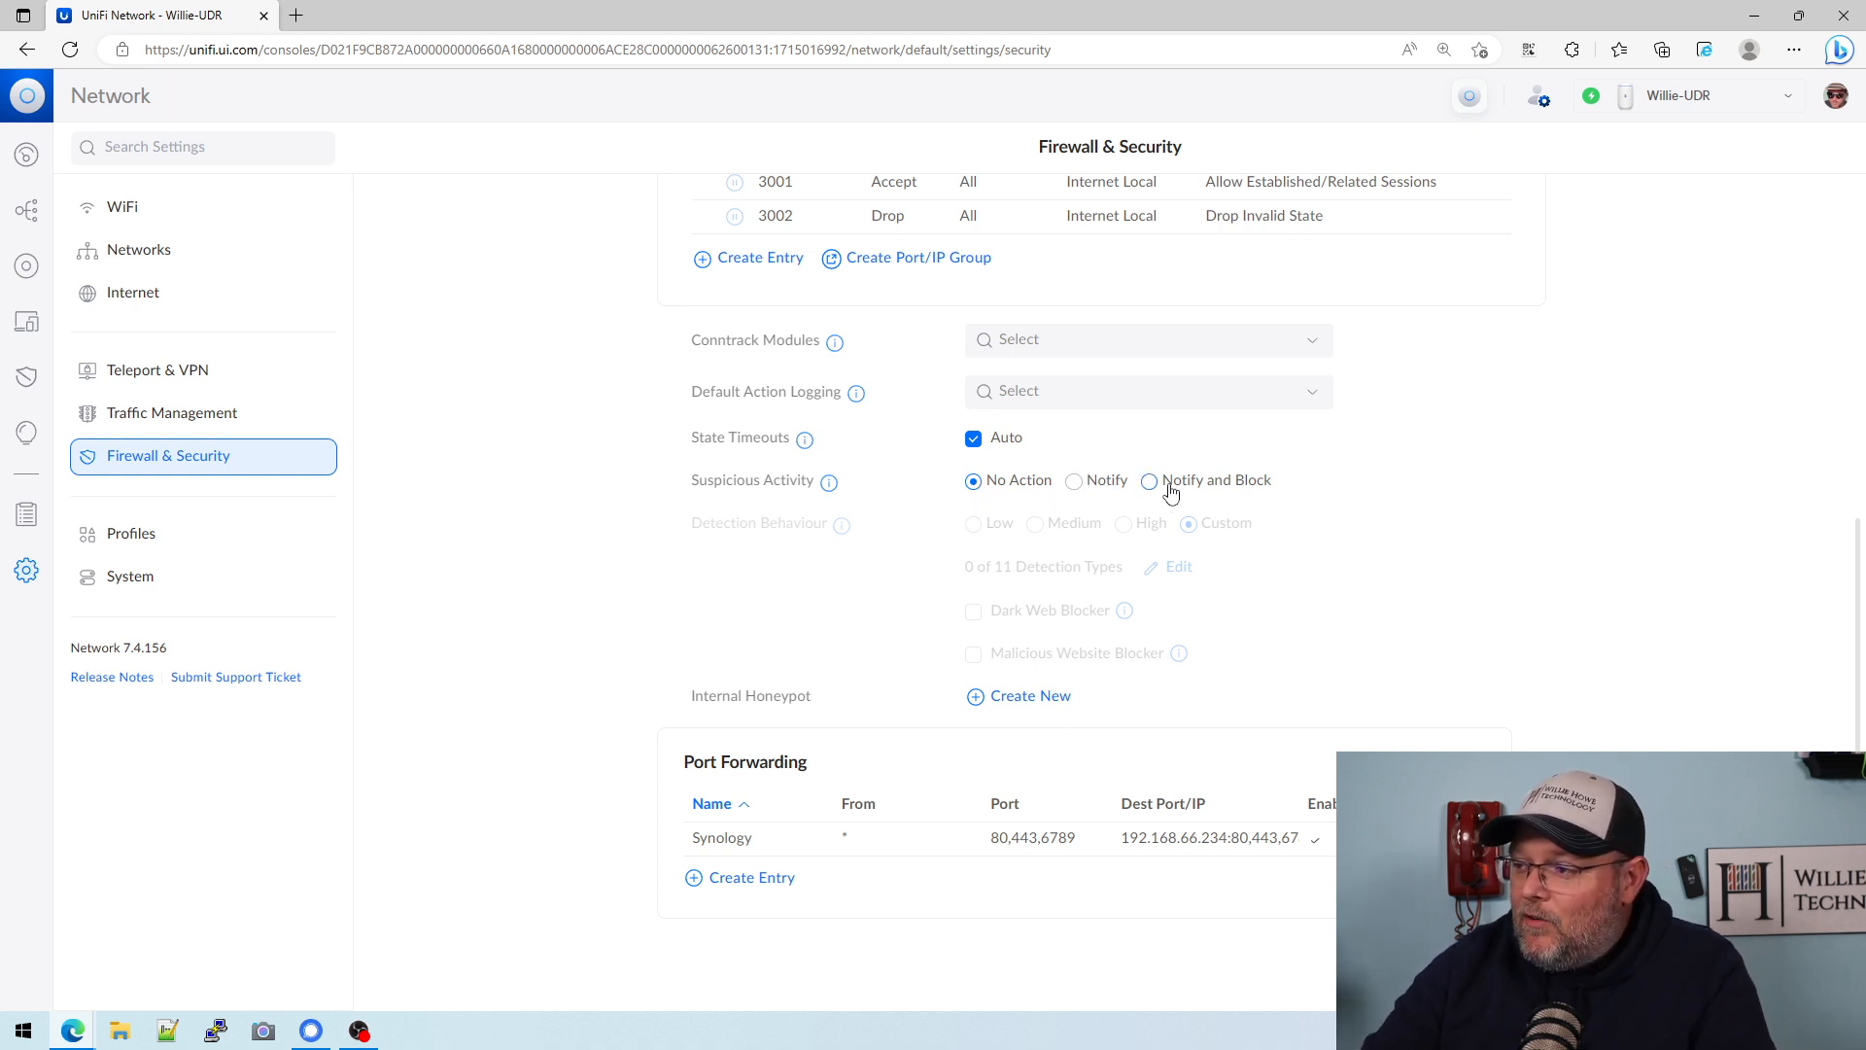
mouse_move(1042, 560)
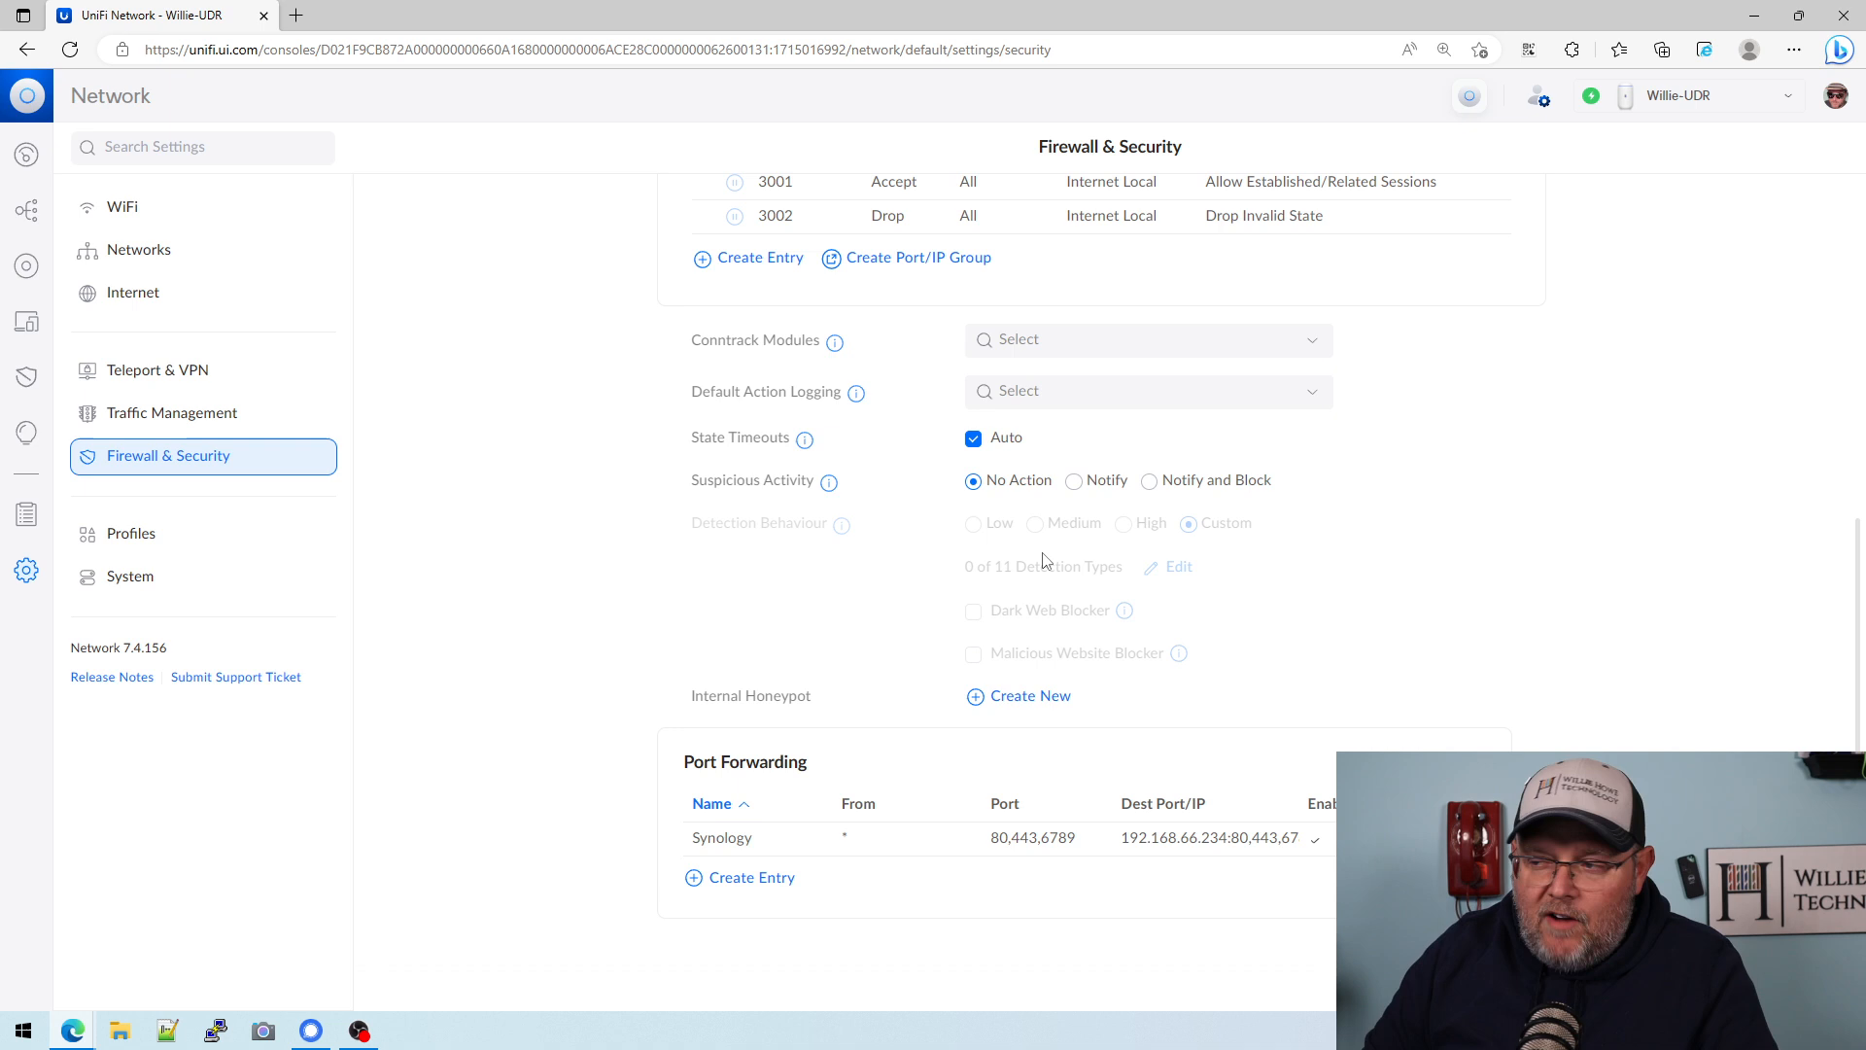
mouse_move(1075, 481)
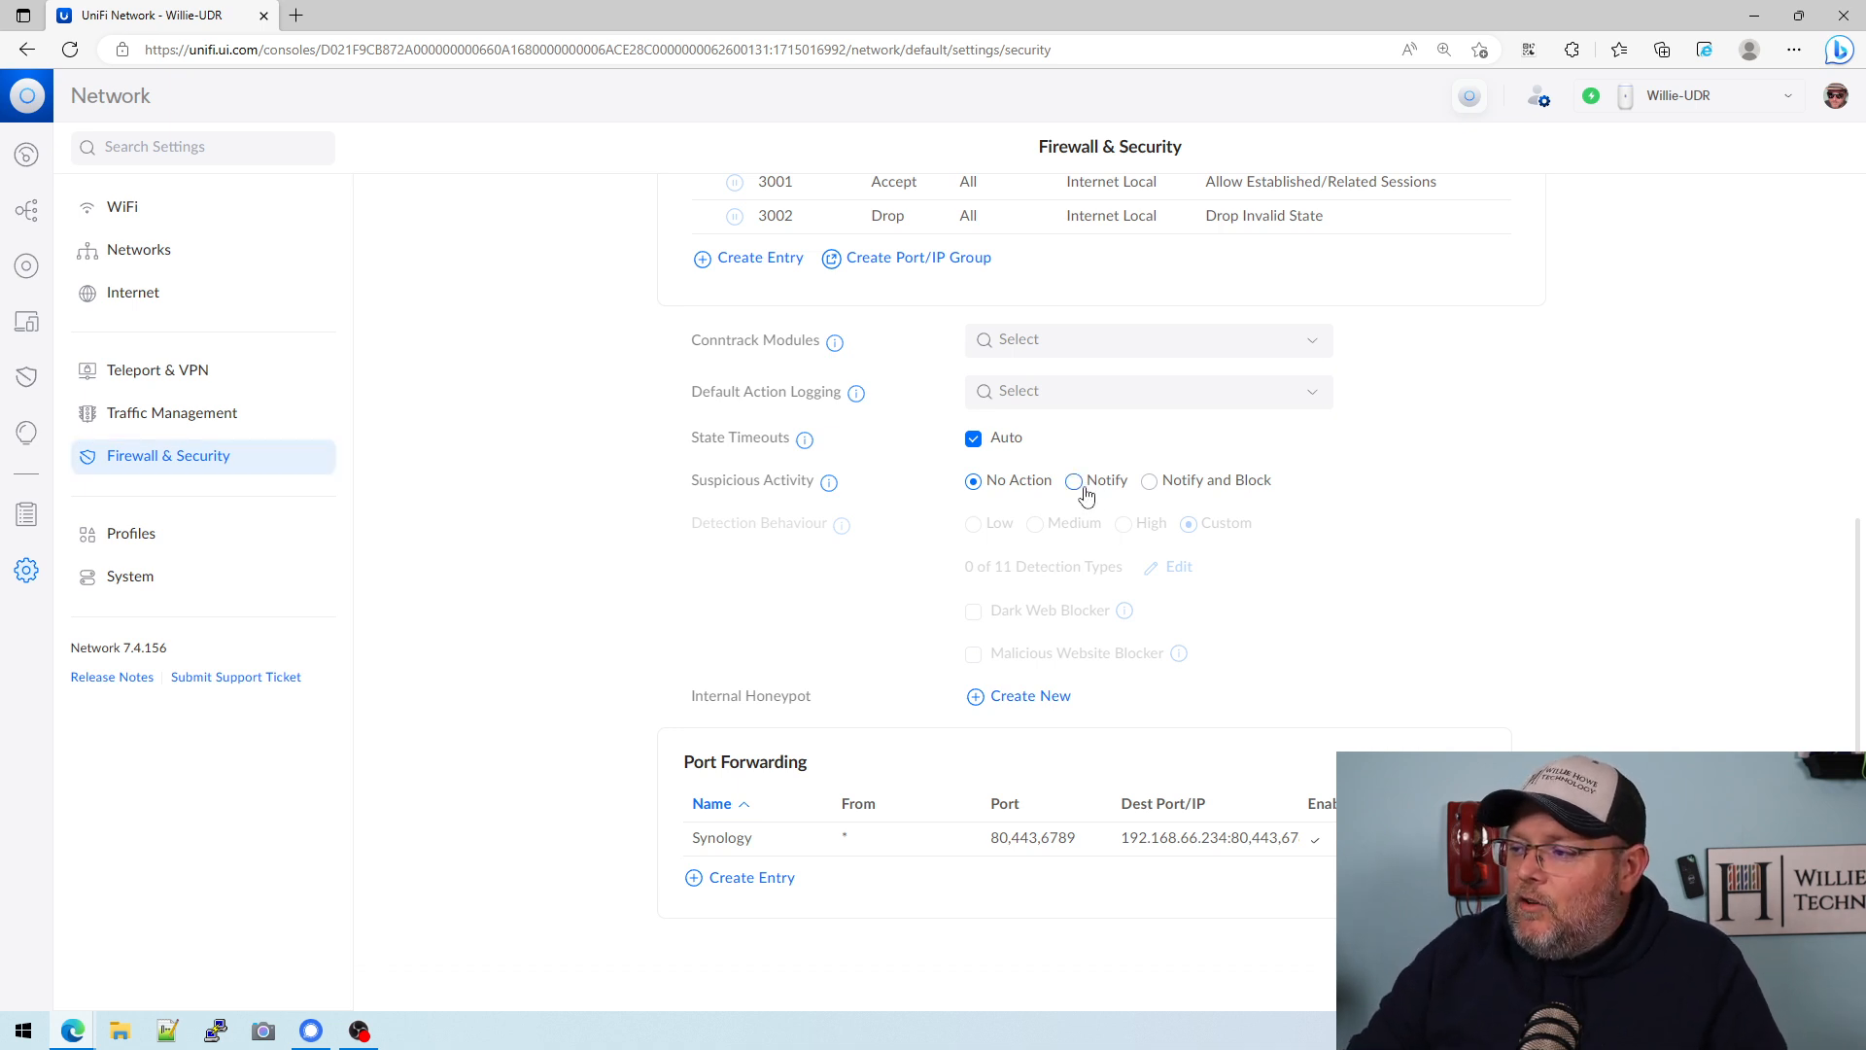
Step: Settle suspicious activity on Notify and Block and choose Low detection behaviour (5 of 11 types)
left_click(1149, 480)
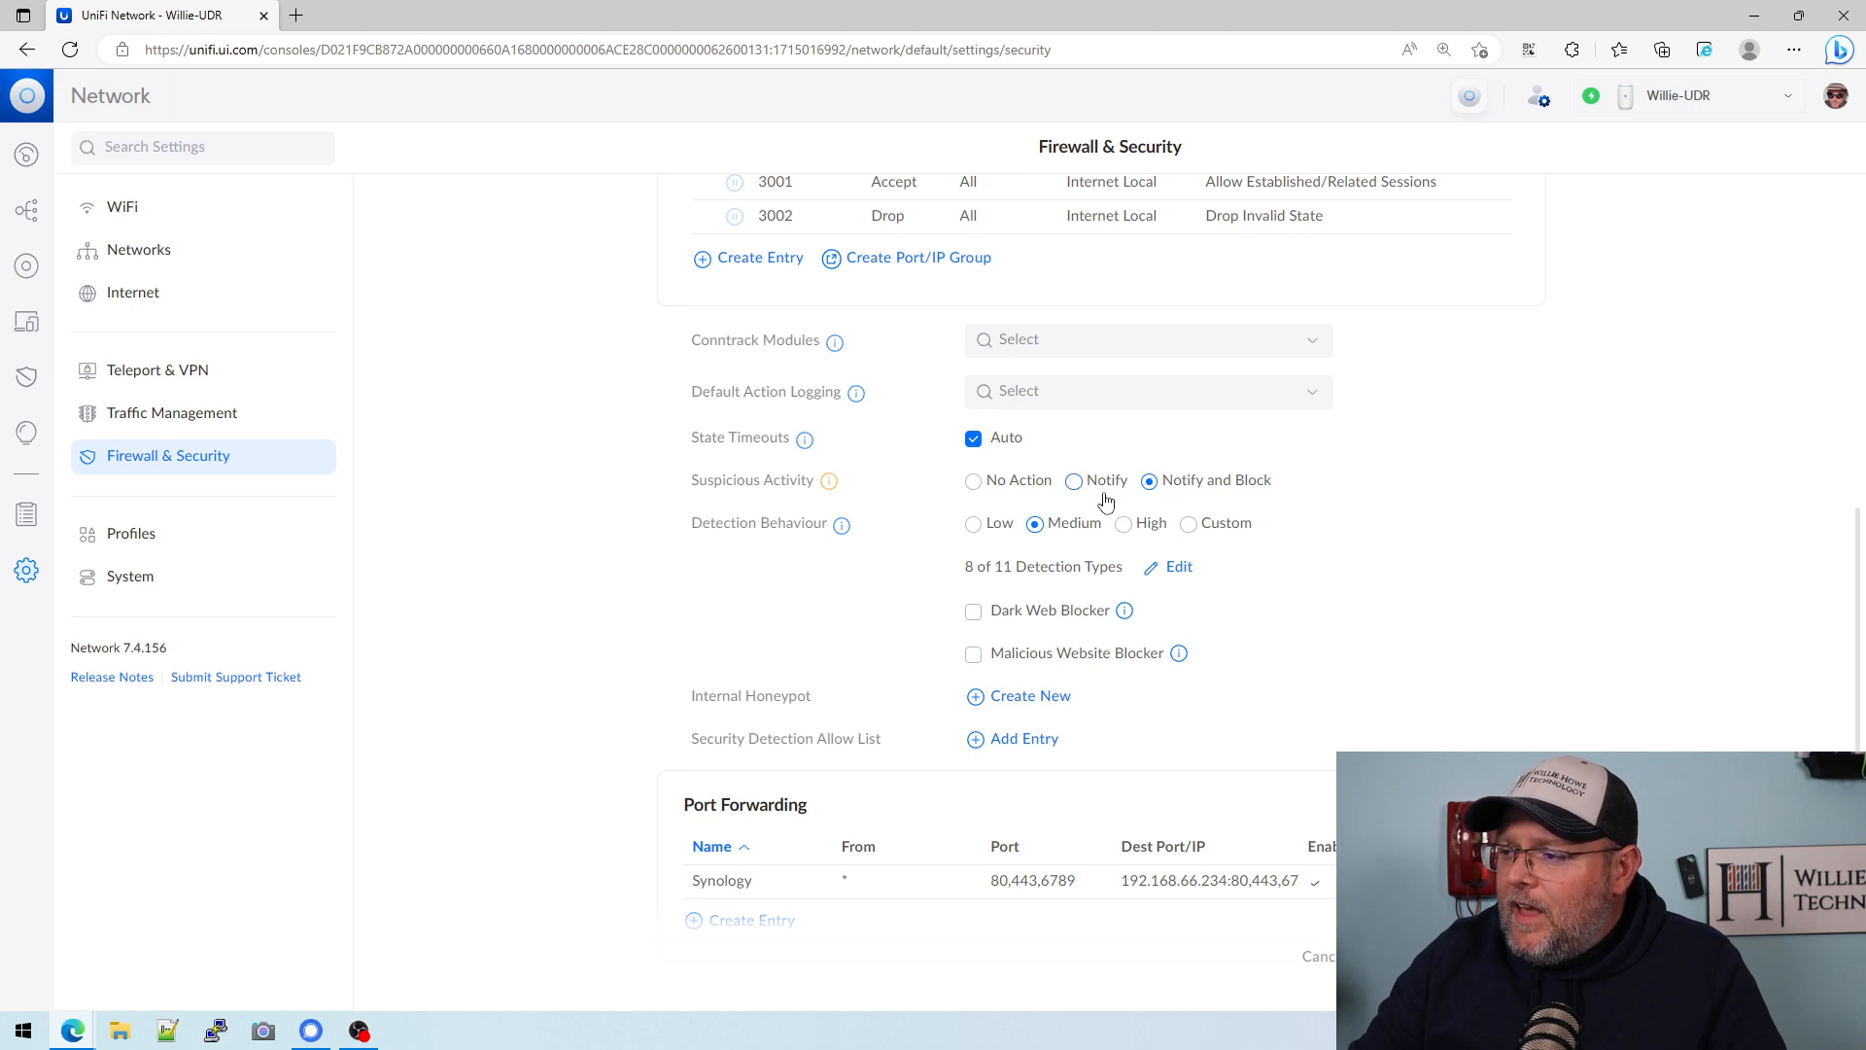
left_click(1073, 480)
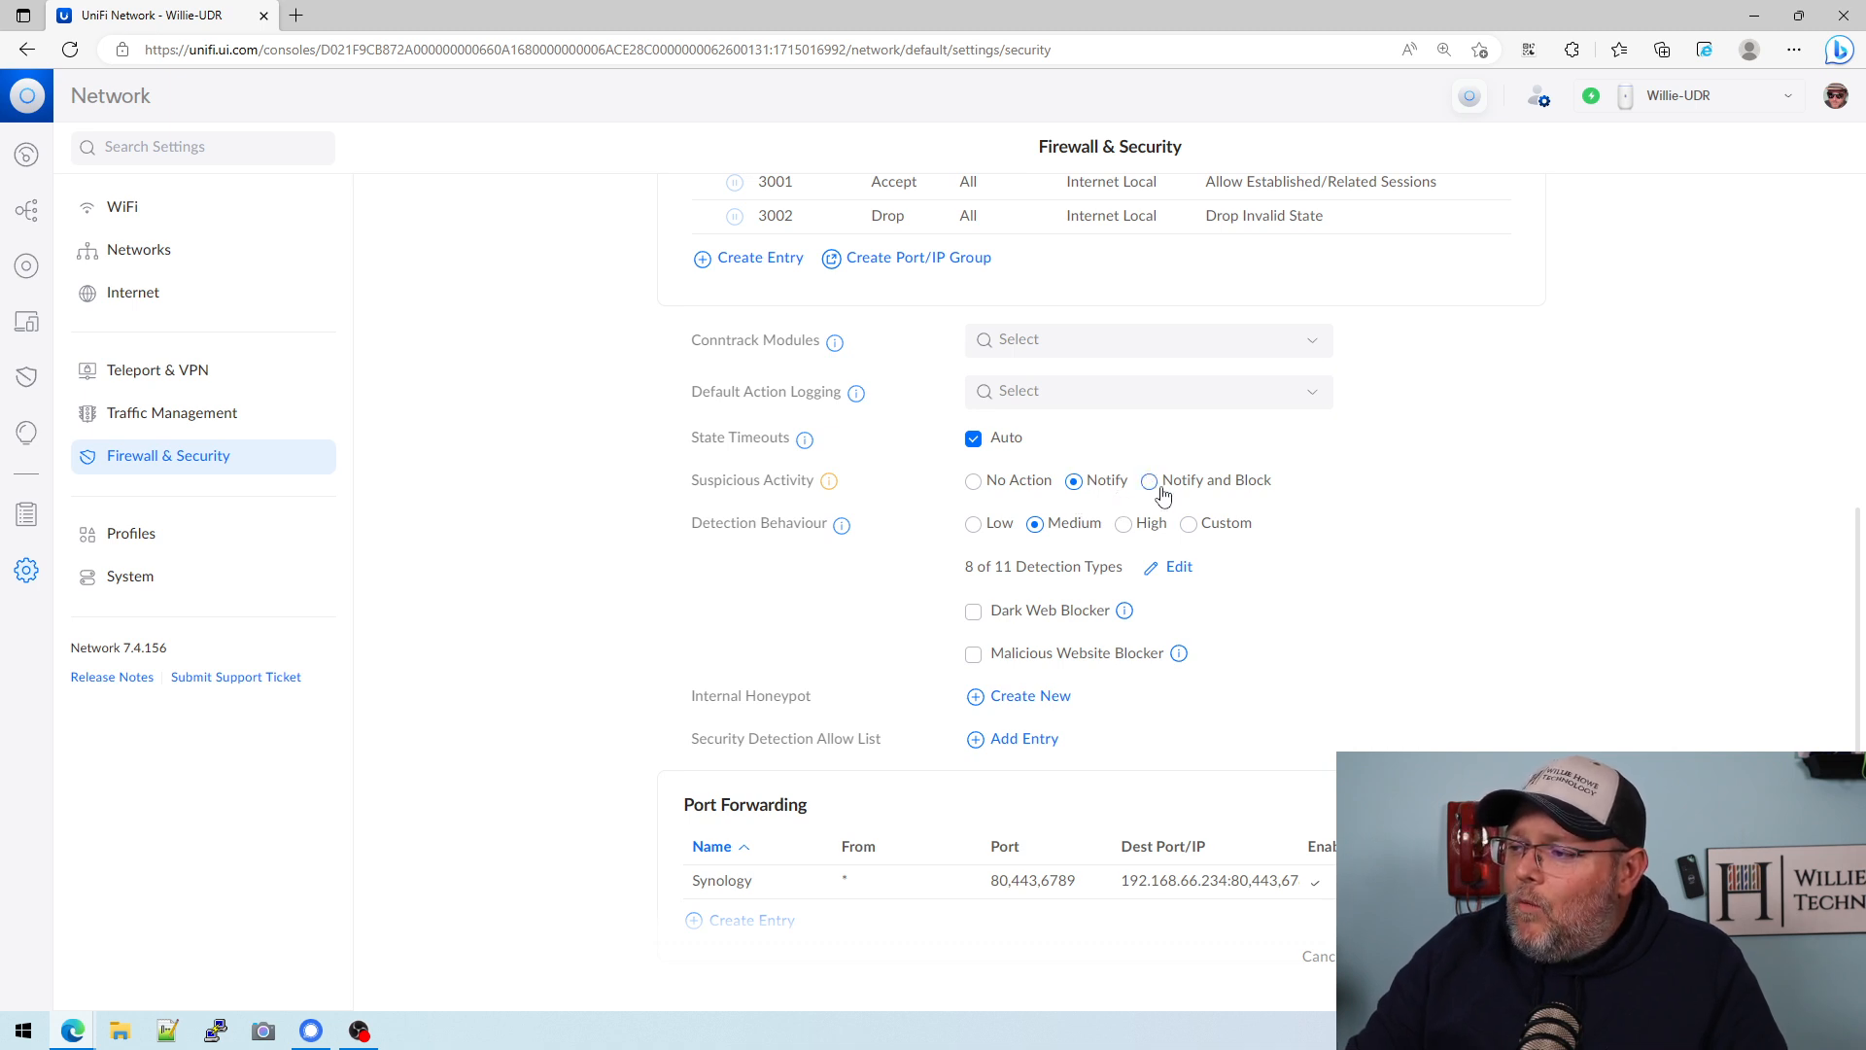
left_click(1149, 480)
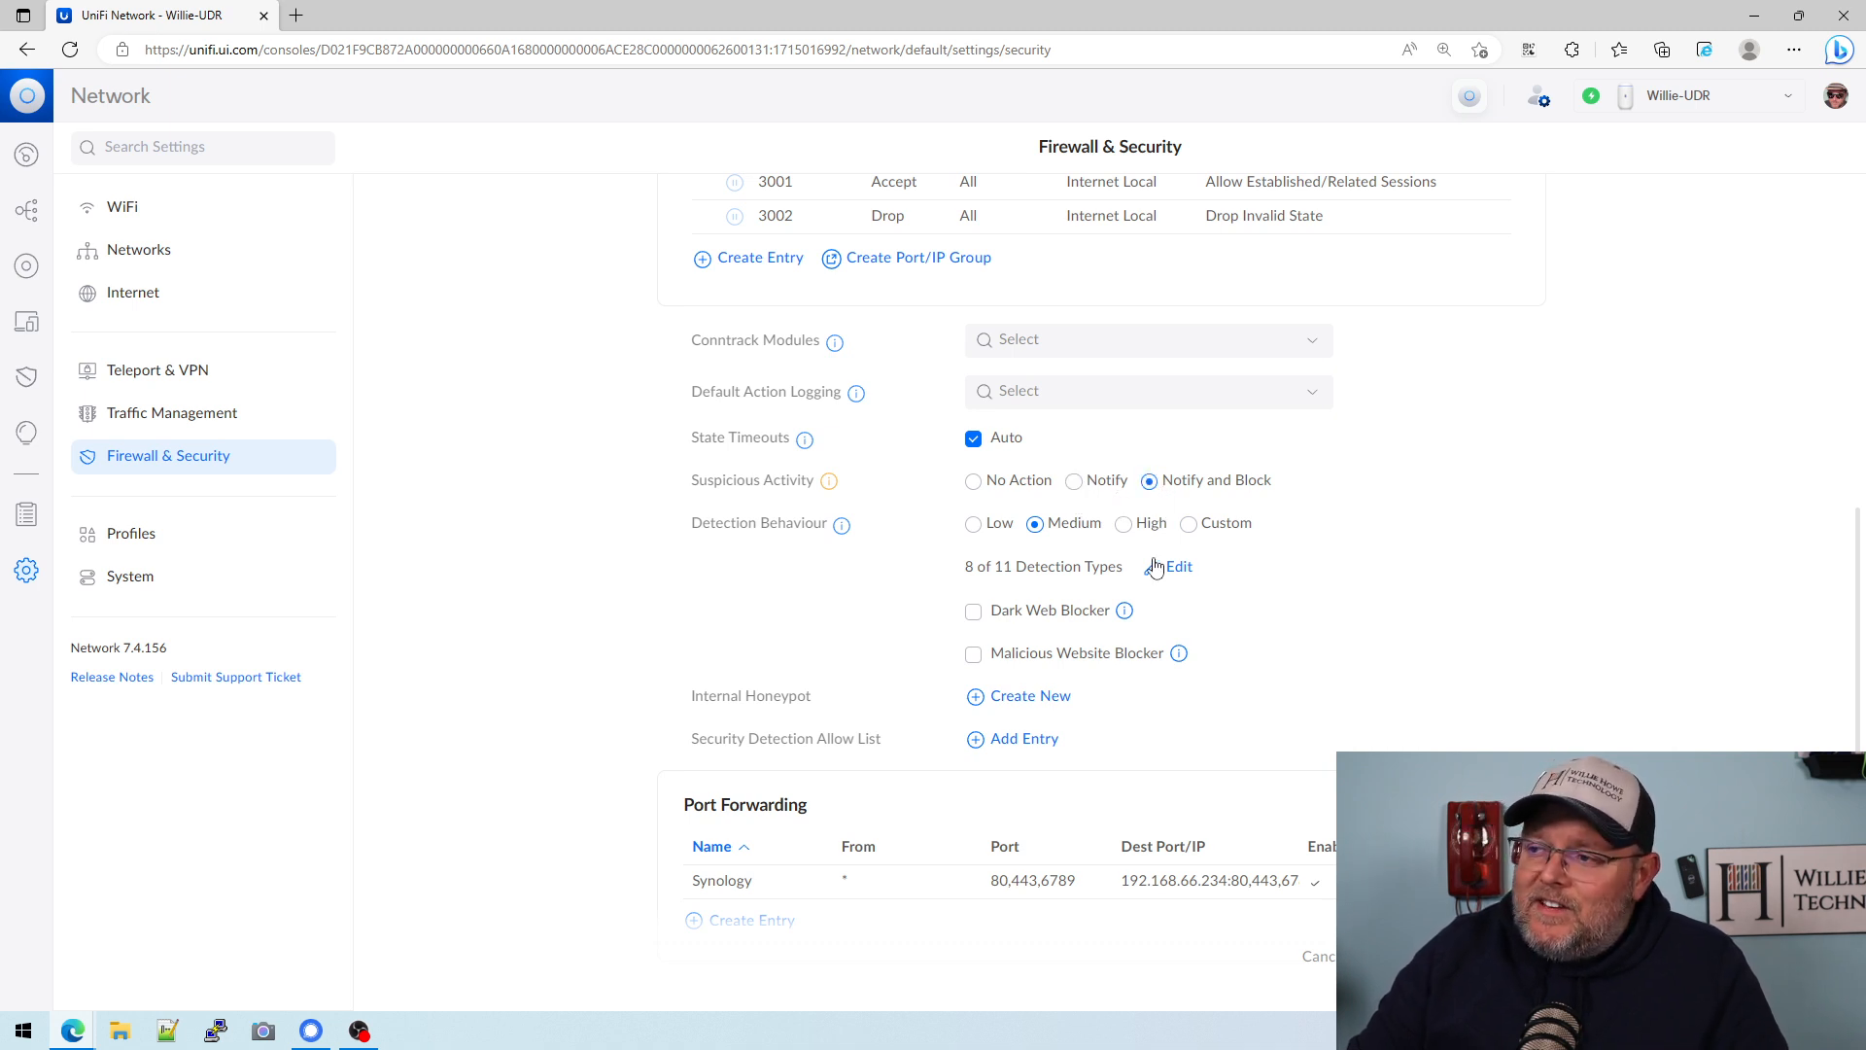
left_click(974, 523)
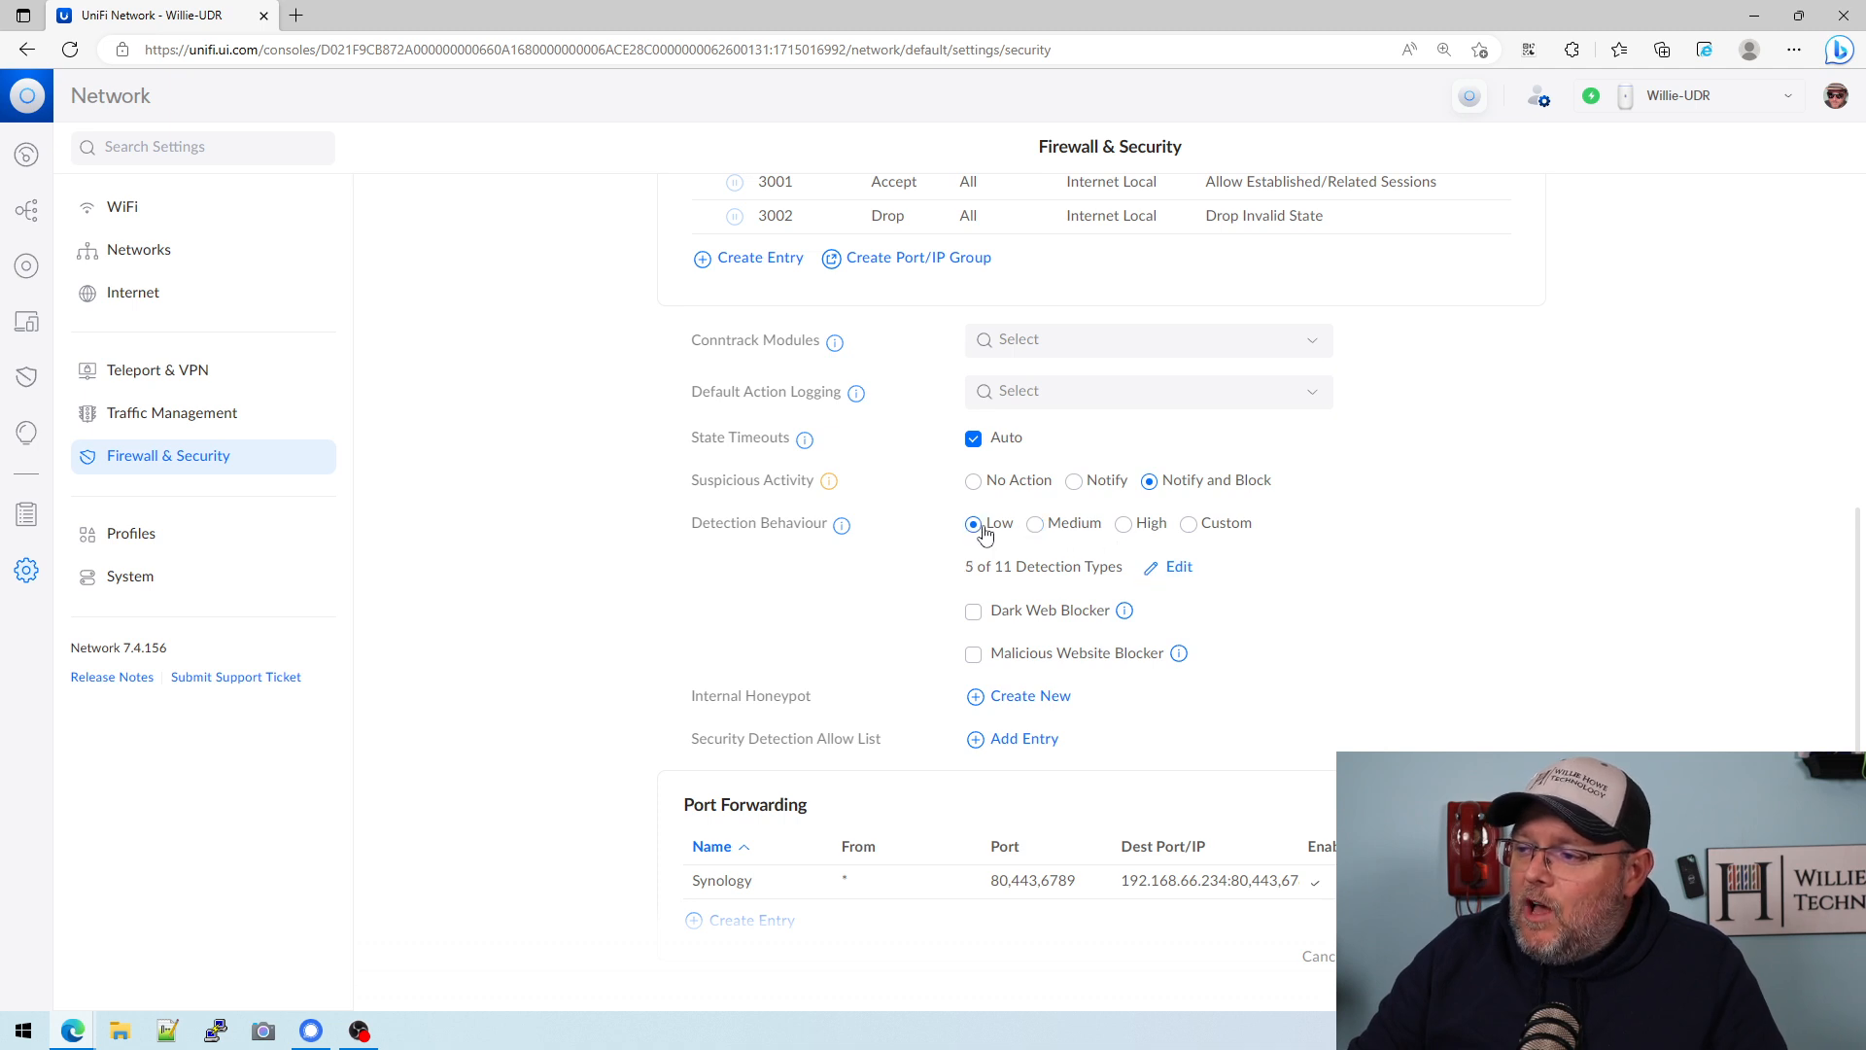
mouse_move(1172, 576)
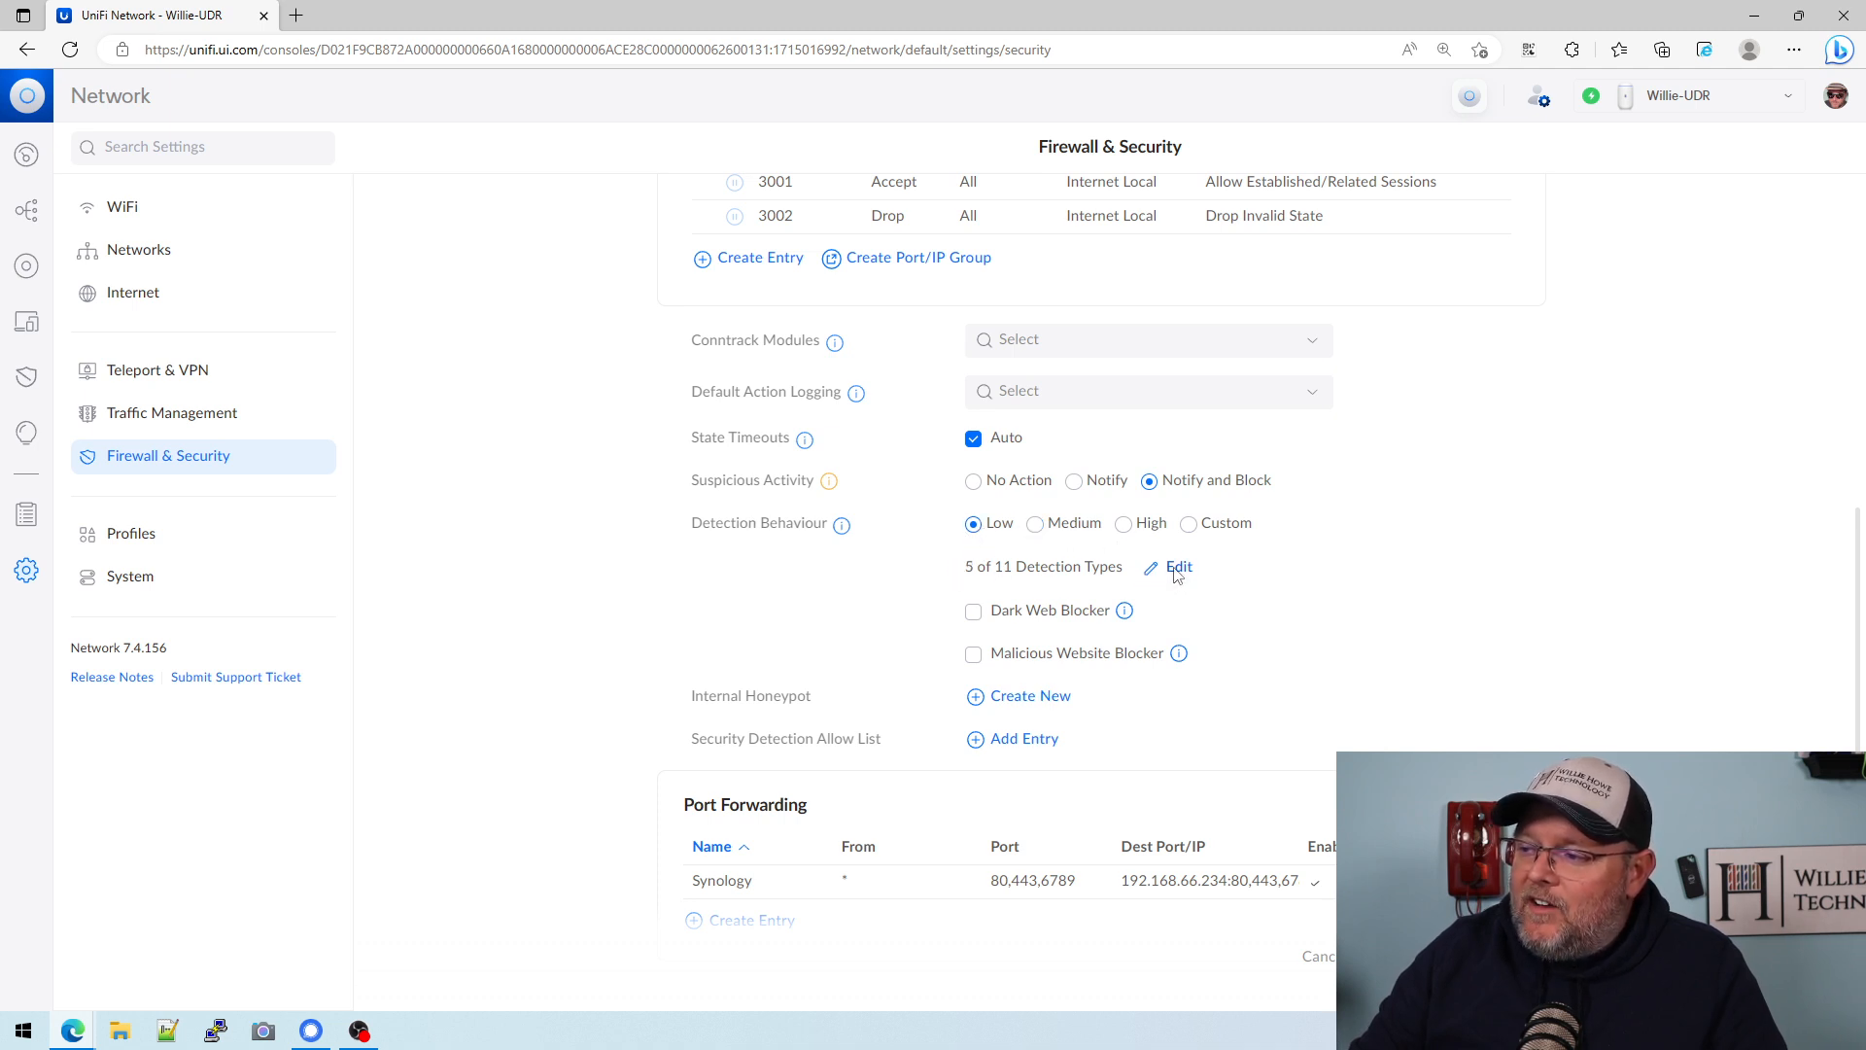
Step: Review Low's detection types, cancel, then view Medium's 8 of 11 enabled types
left_click(1179, 566)
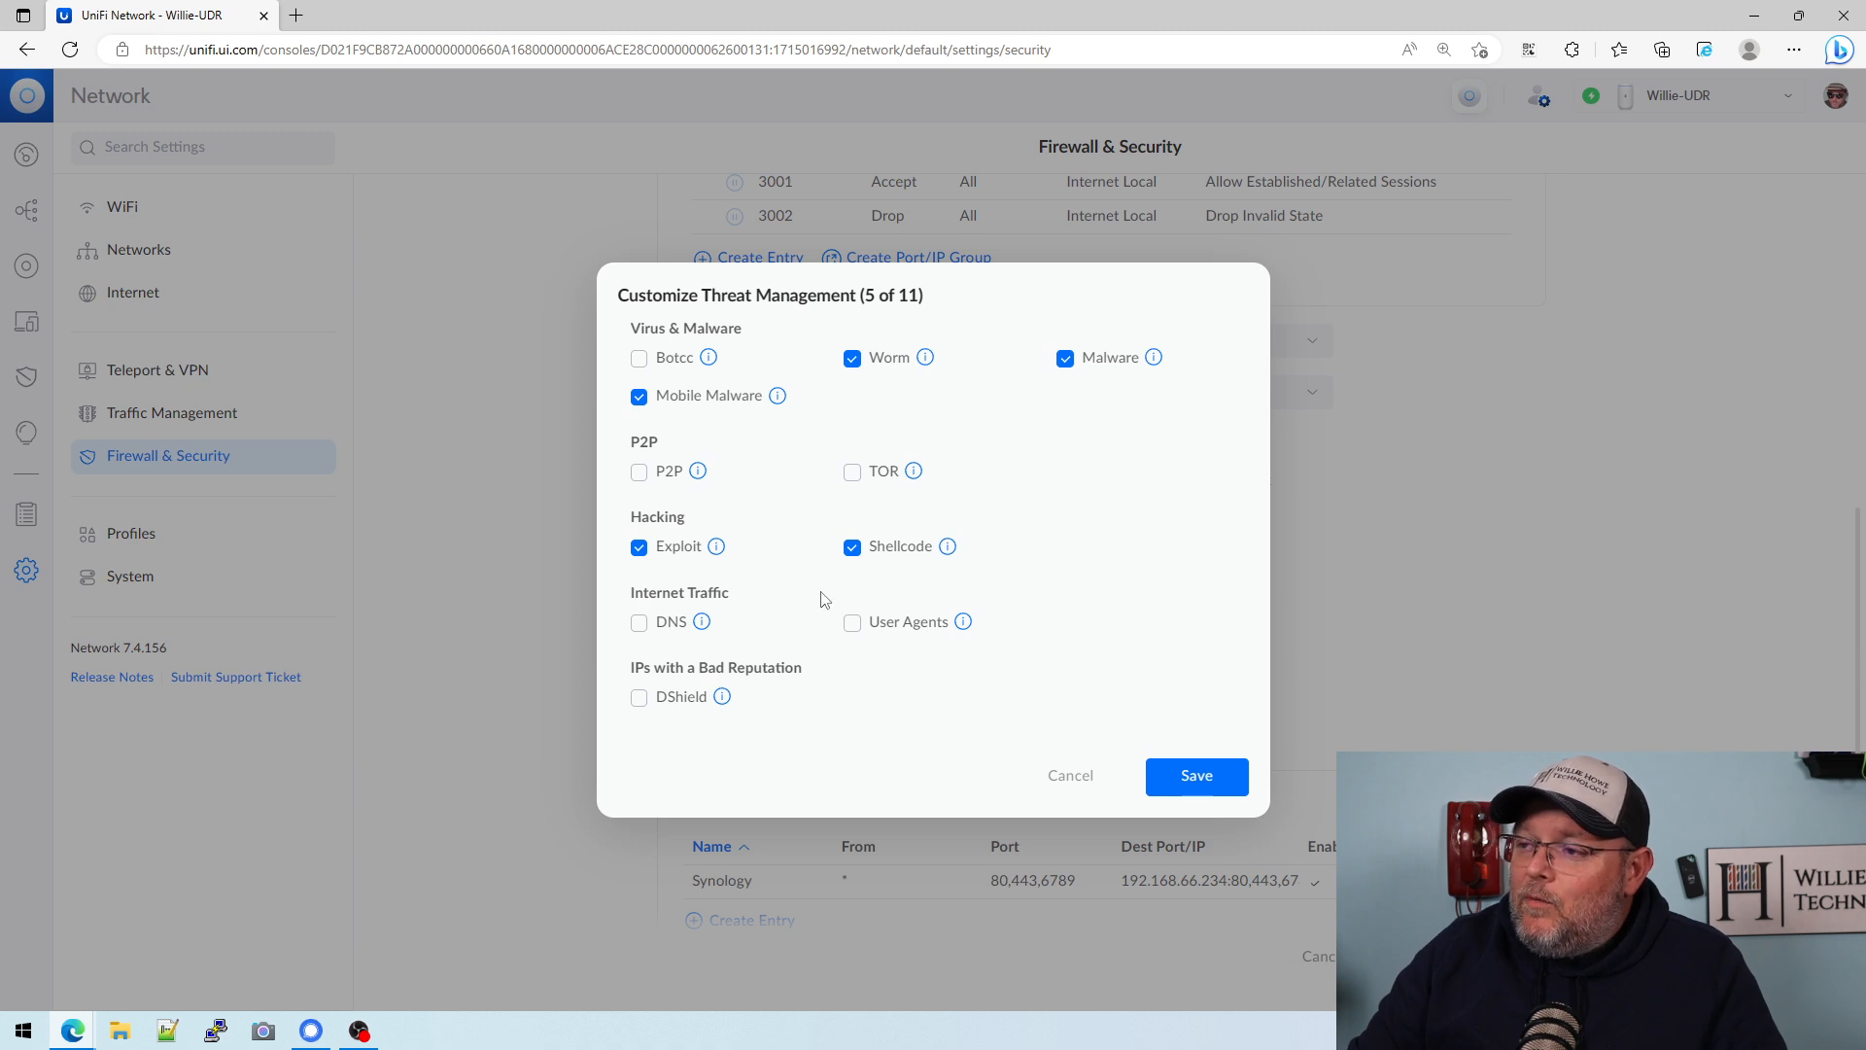
mouse_move(842, 437)
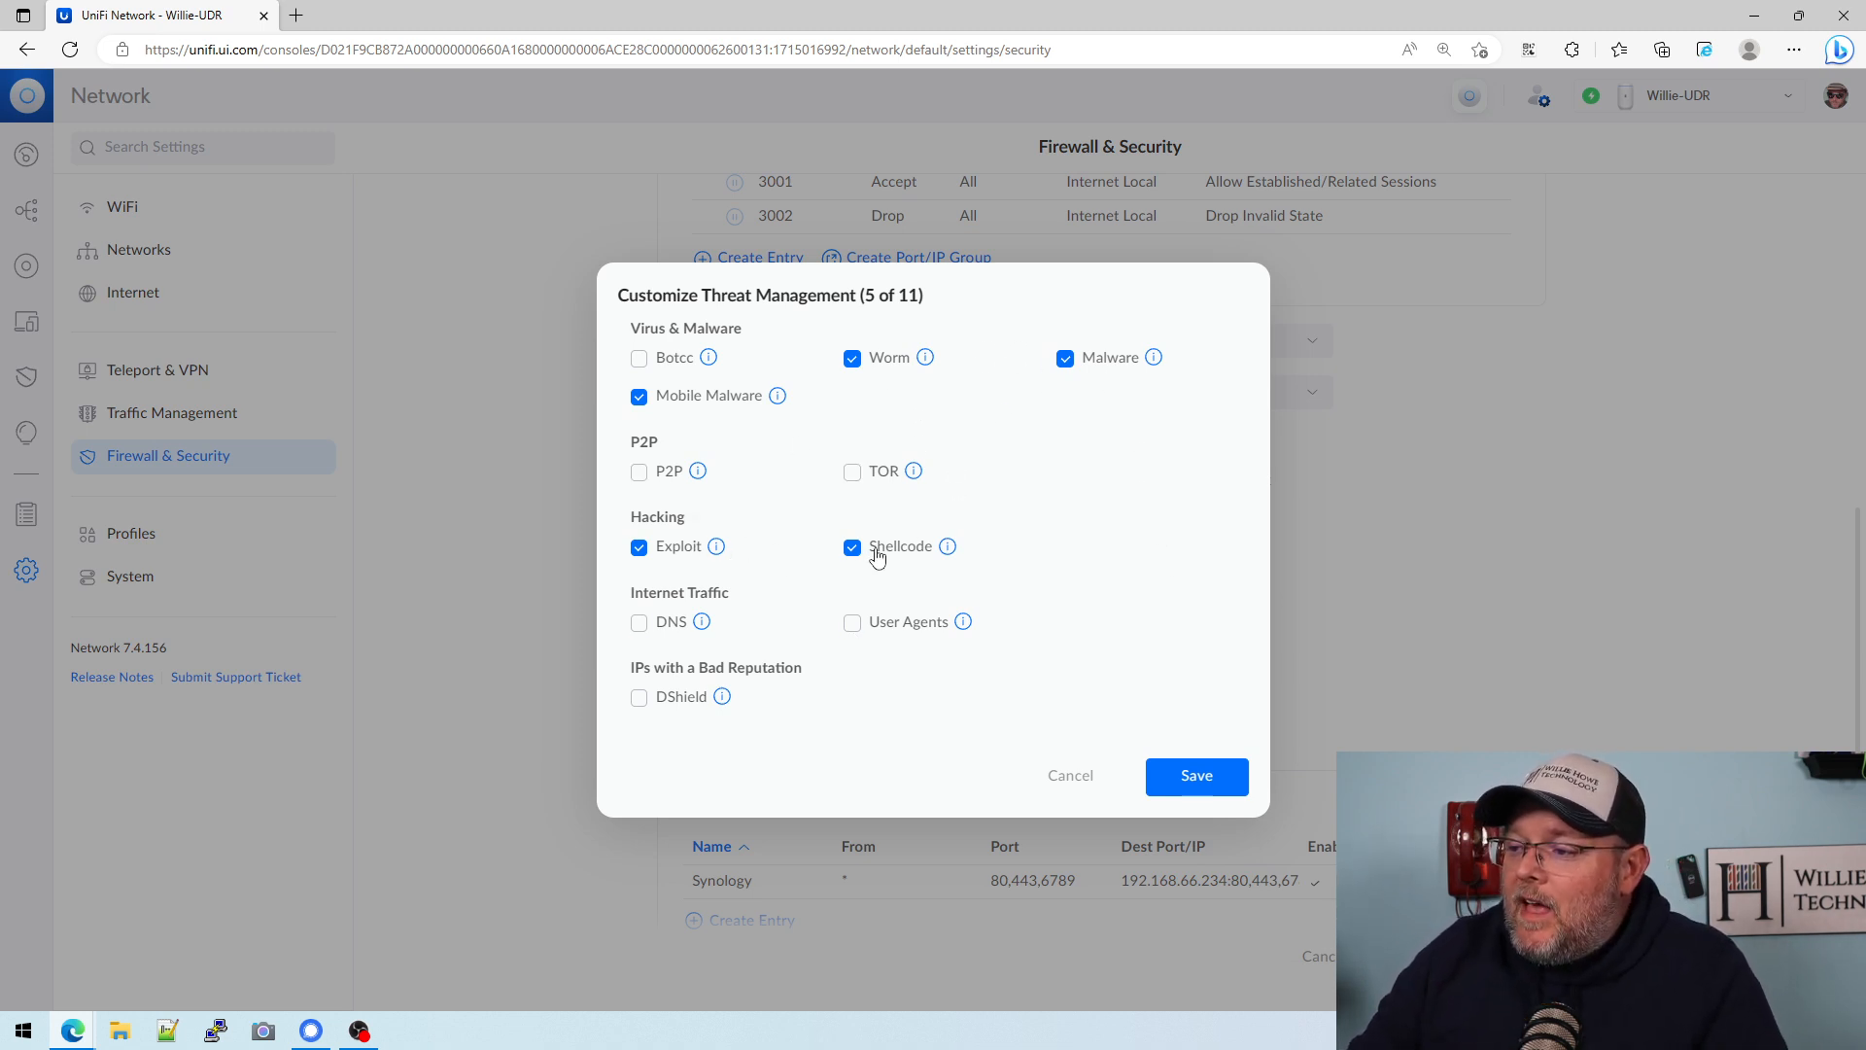
mouse_move(1069, 776)
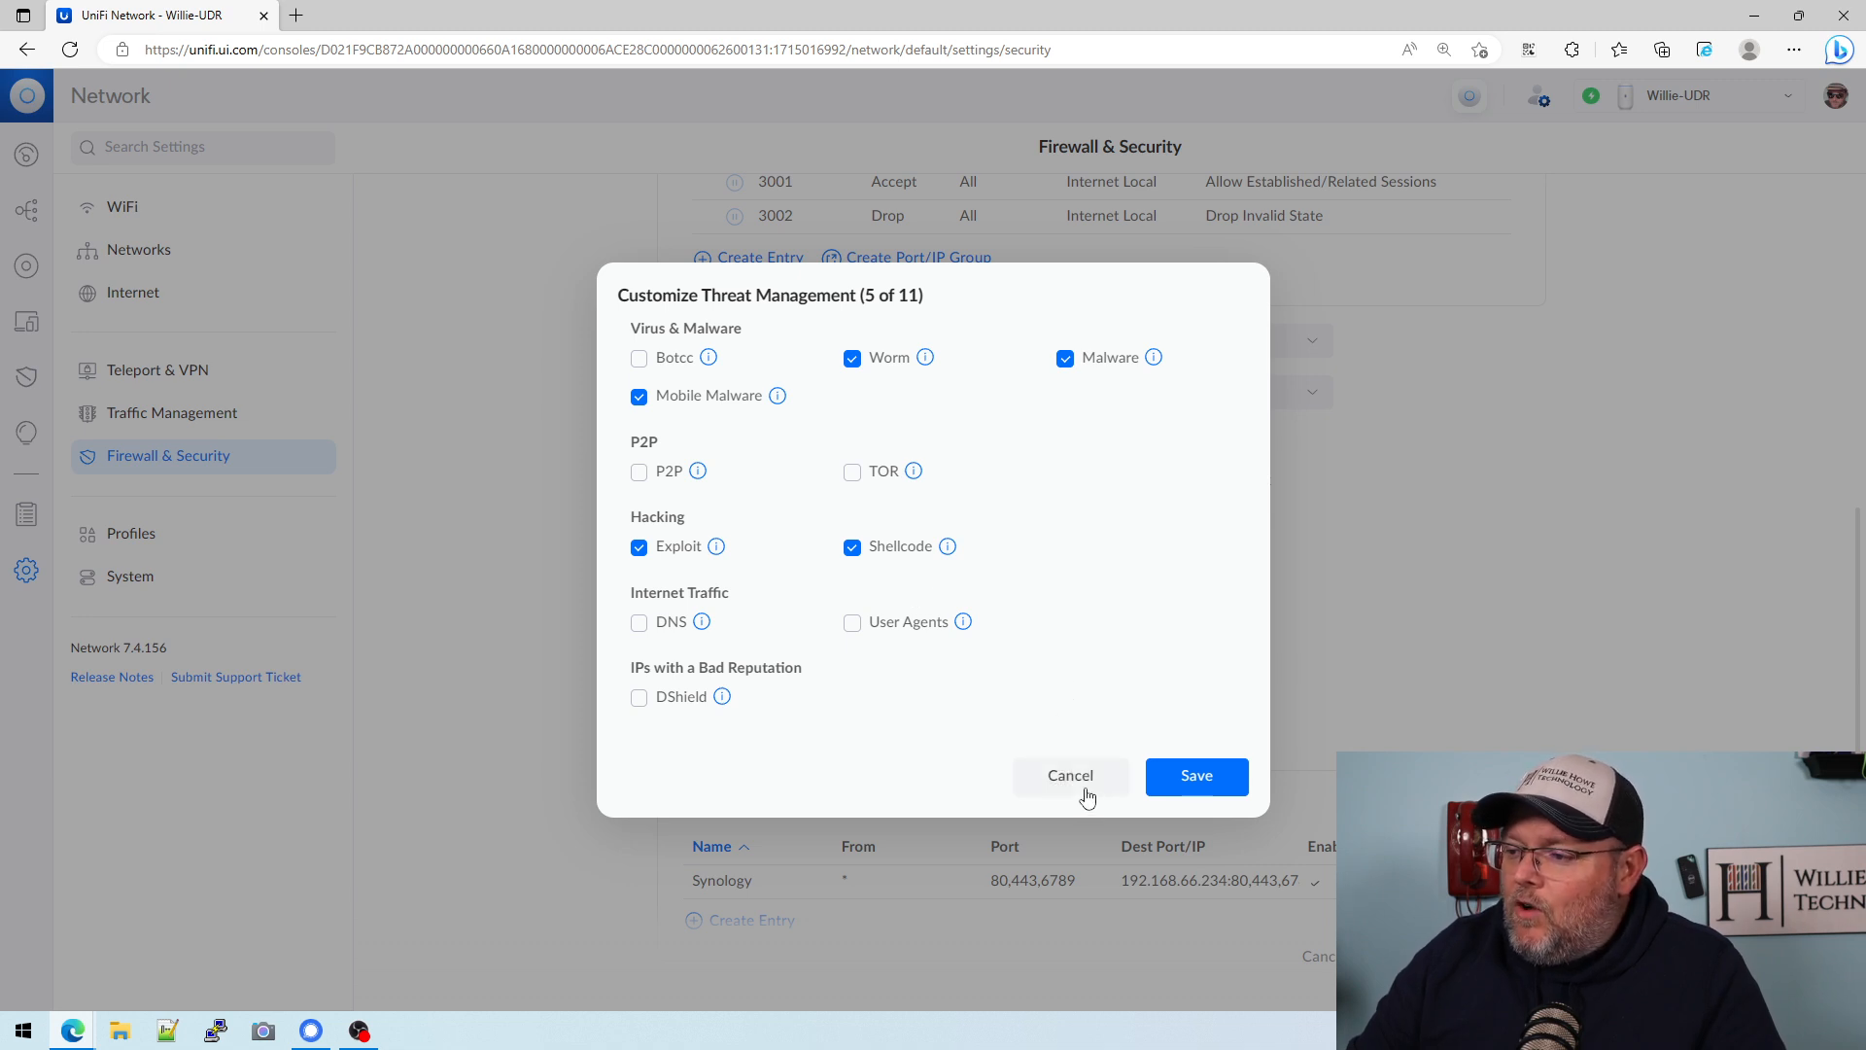
mouse_move(1069, 776)
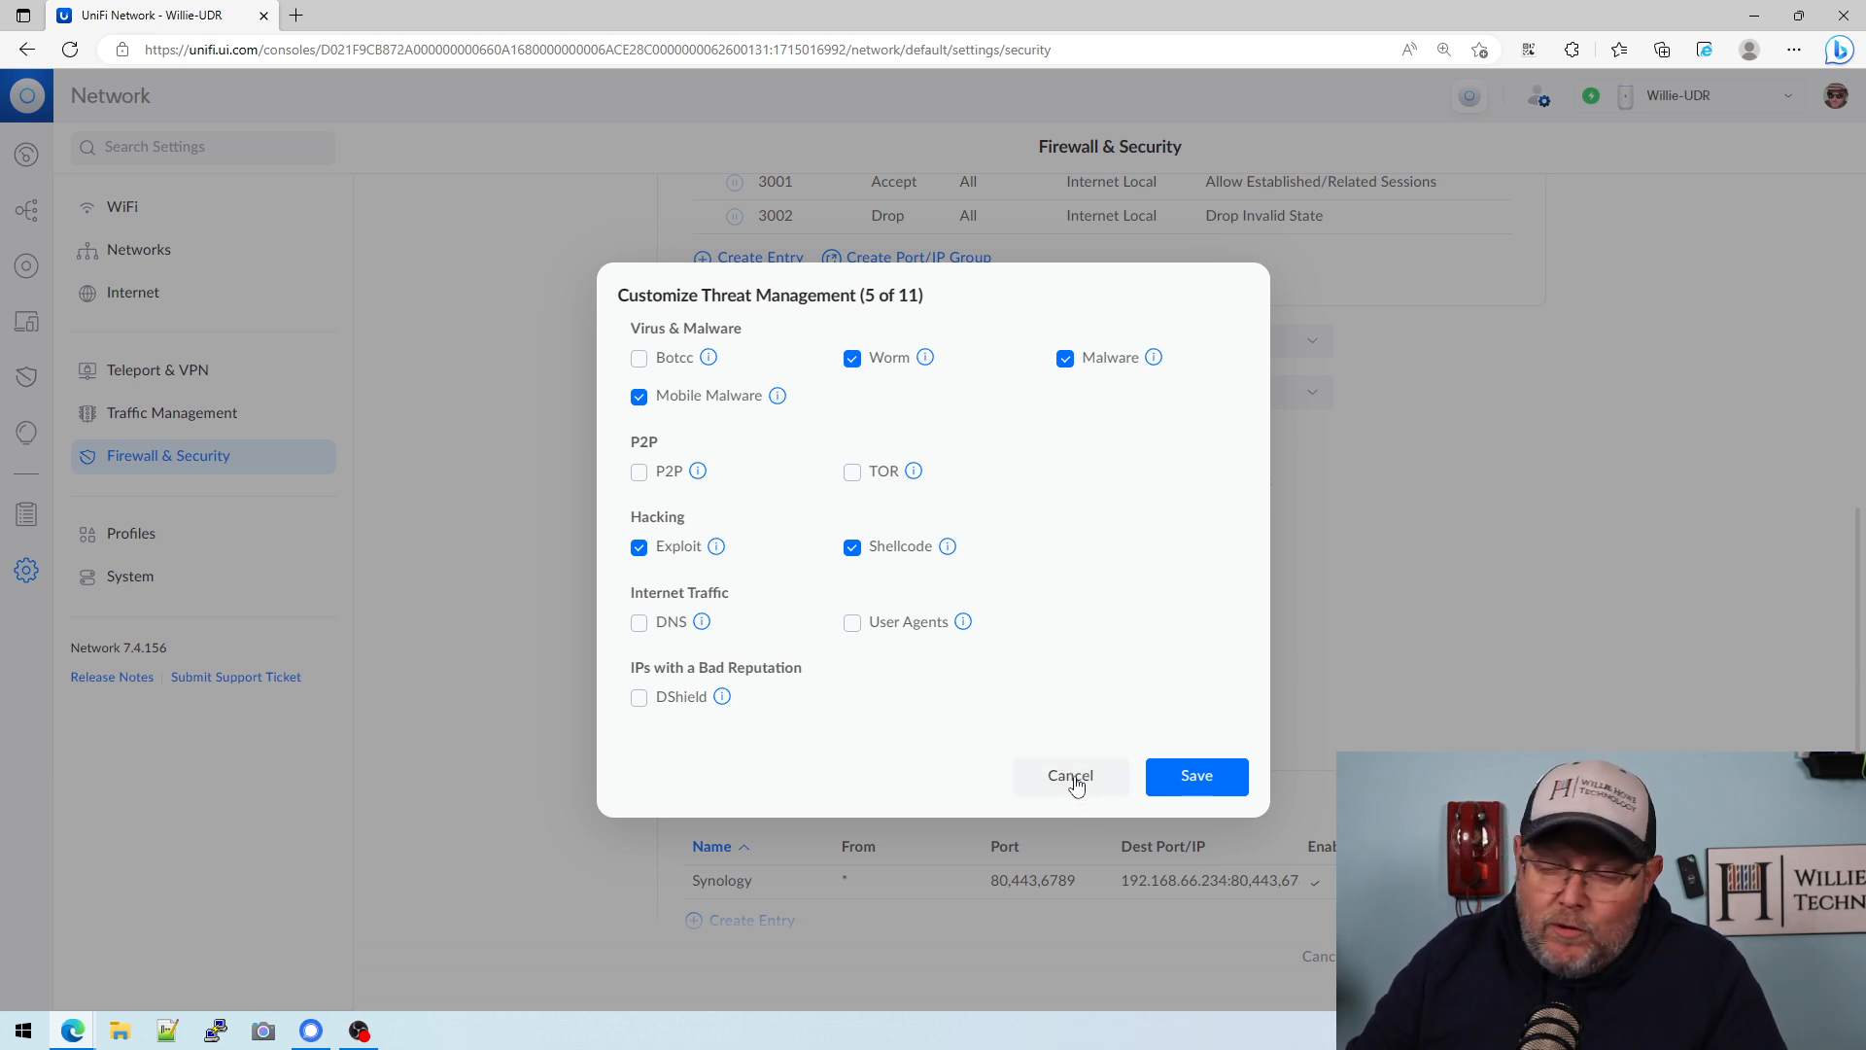
left_click(1069, 775)
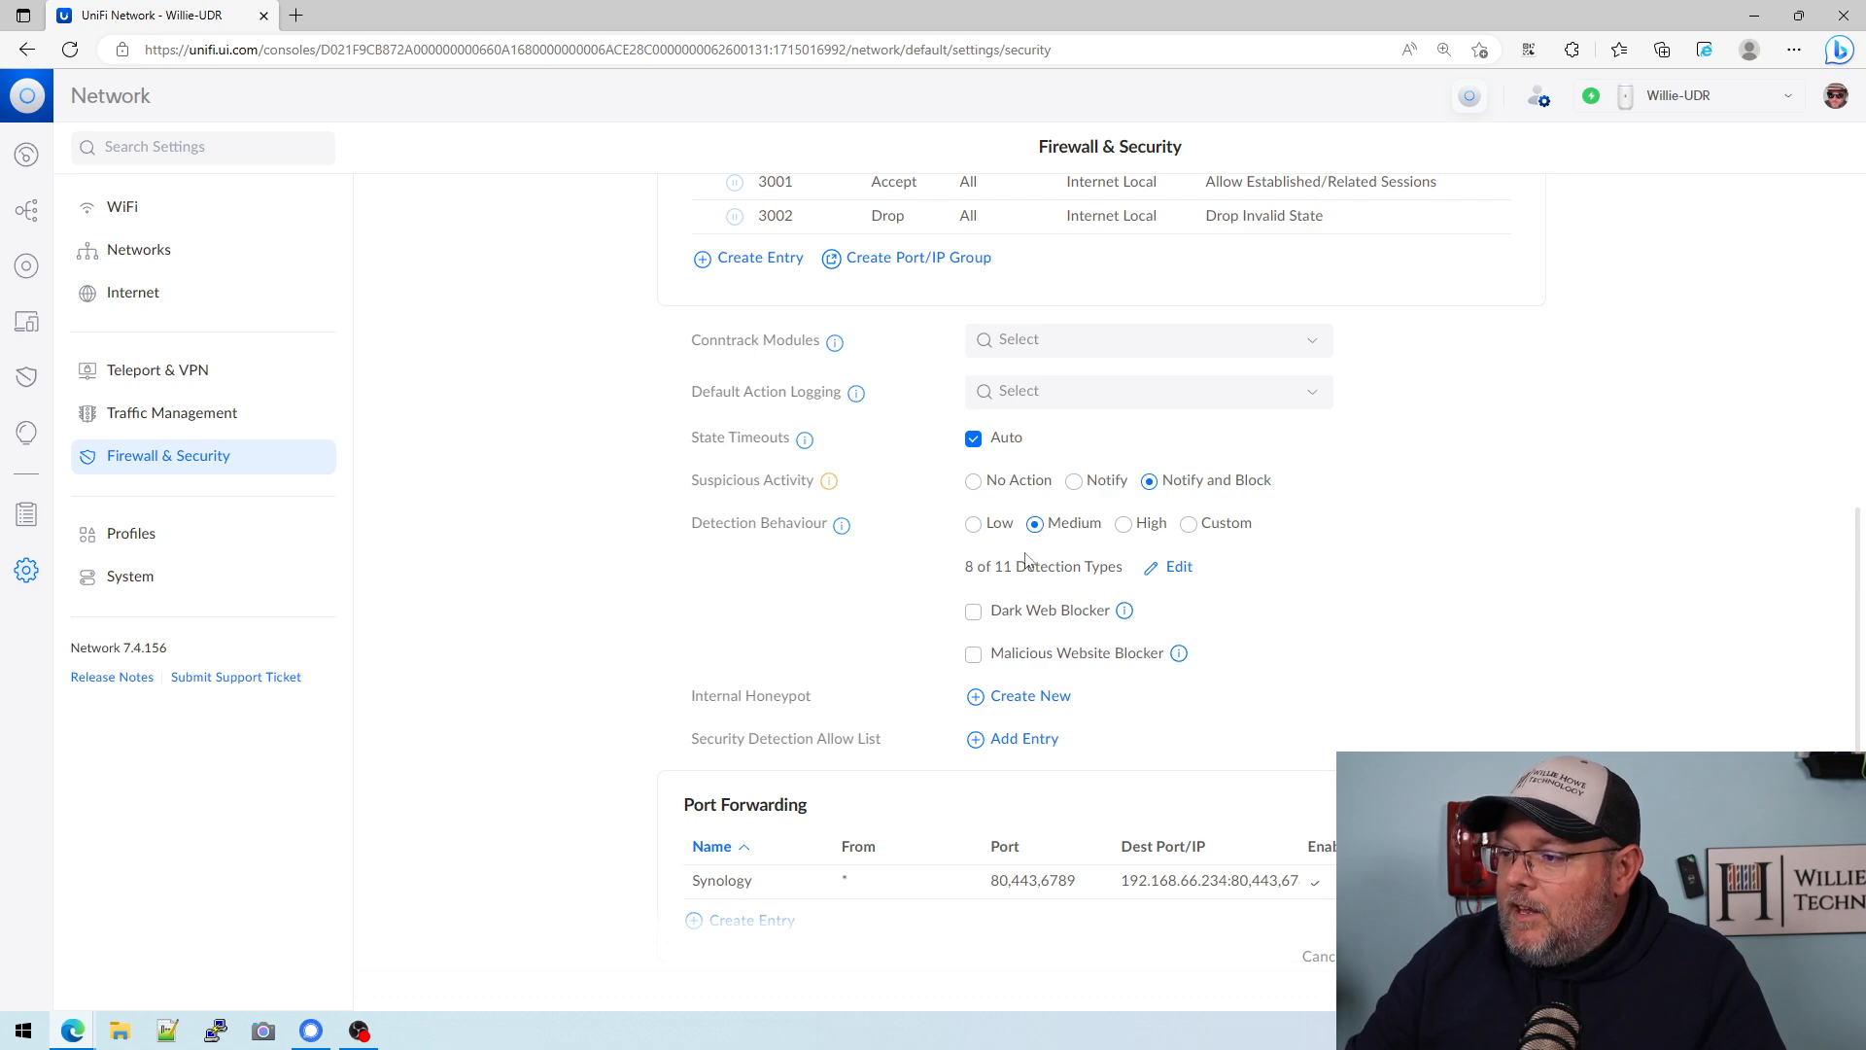
left_click(1178, 566)
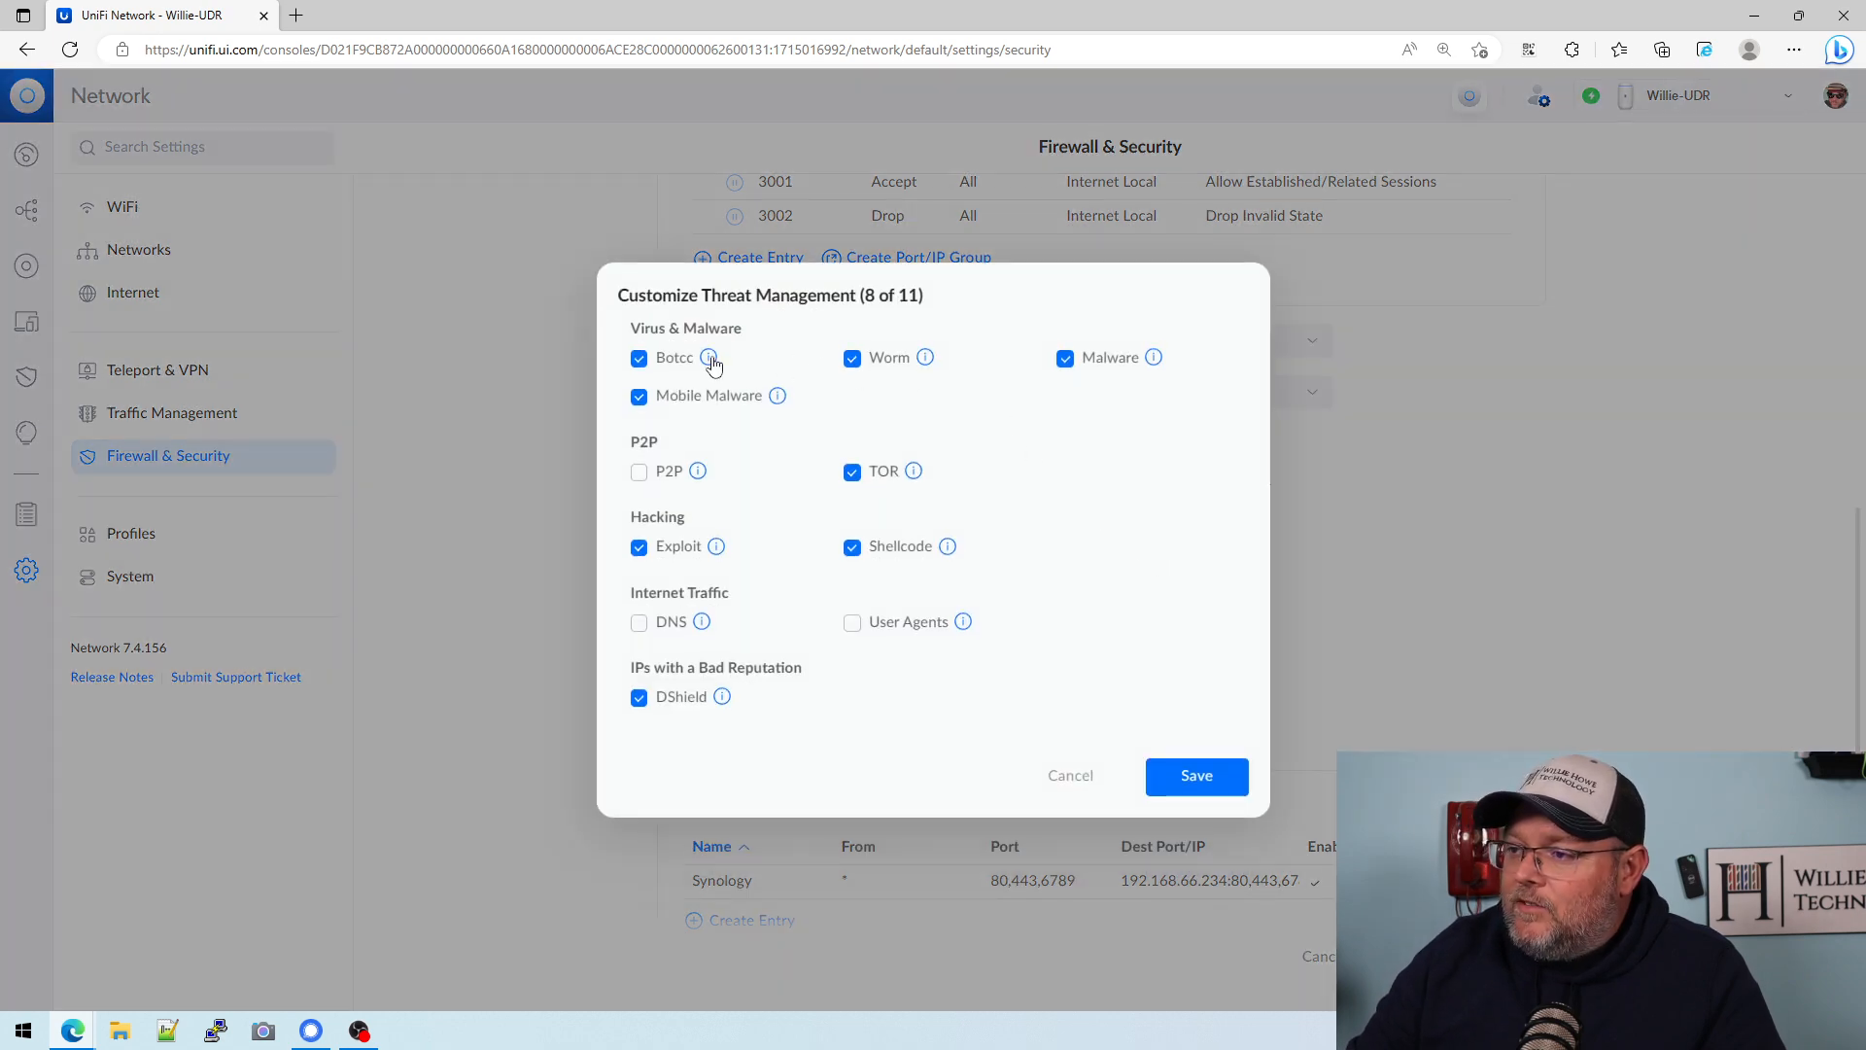
mouse_move(721, 418)
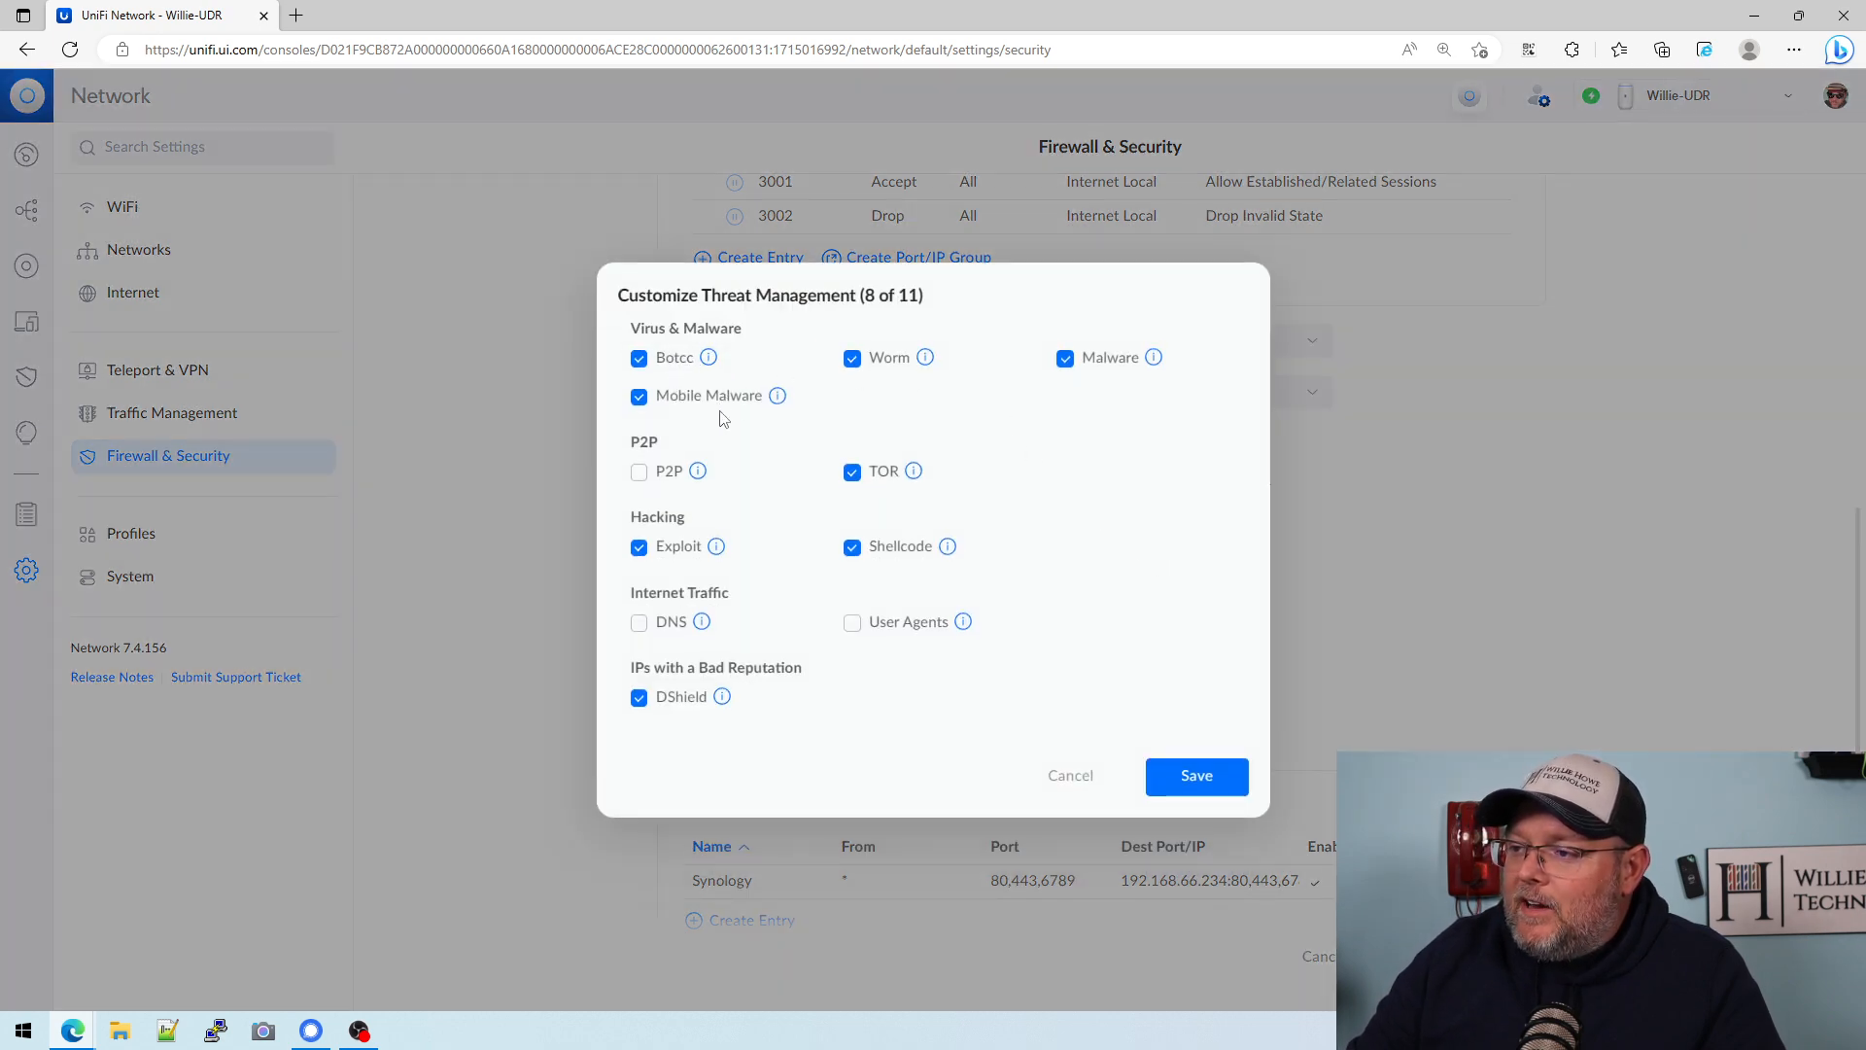
mouse_move(1009, 451)
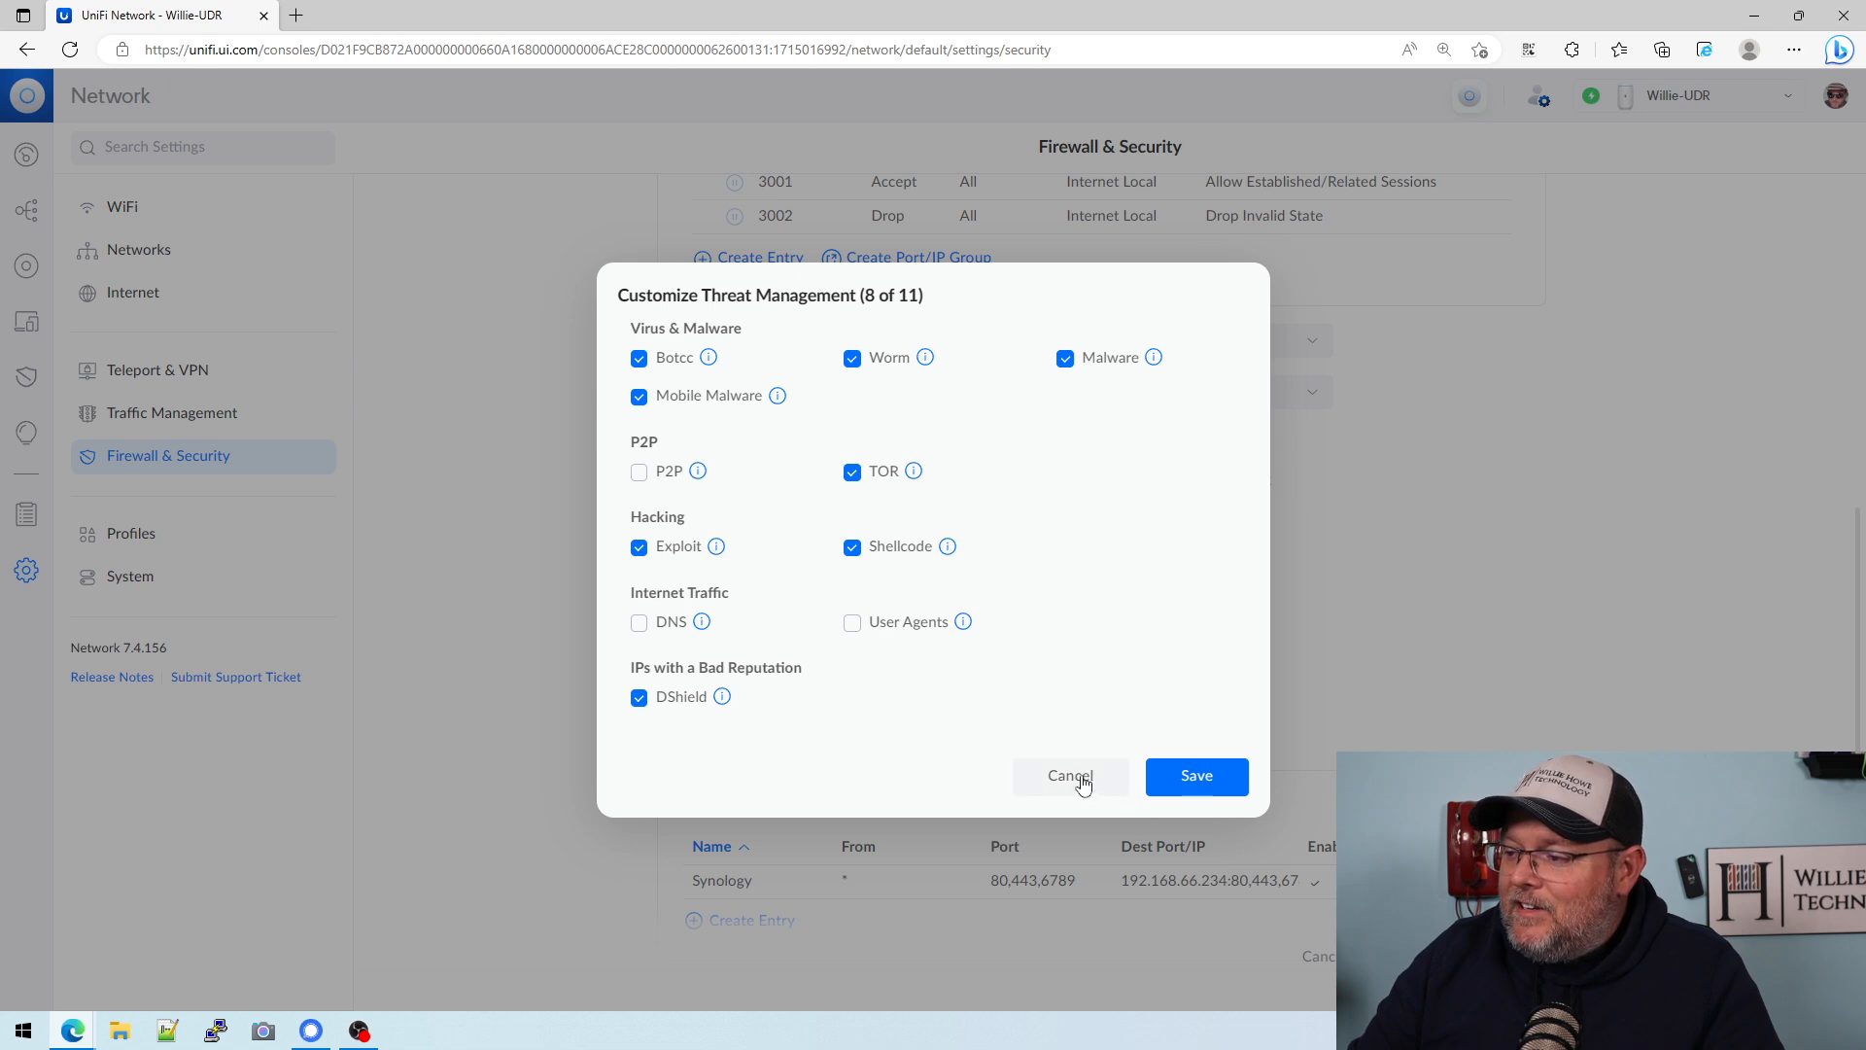
Step: Compare the type lists, set detection behaviour to High and bring up all 11 detection types
left_click(1067, 775)
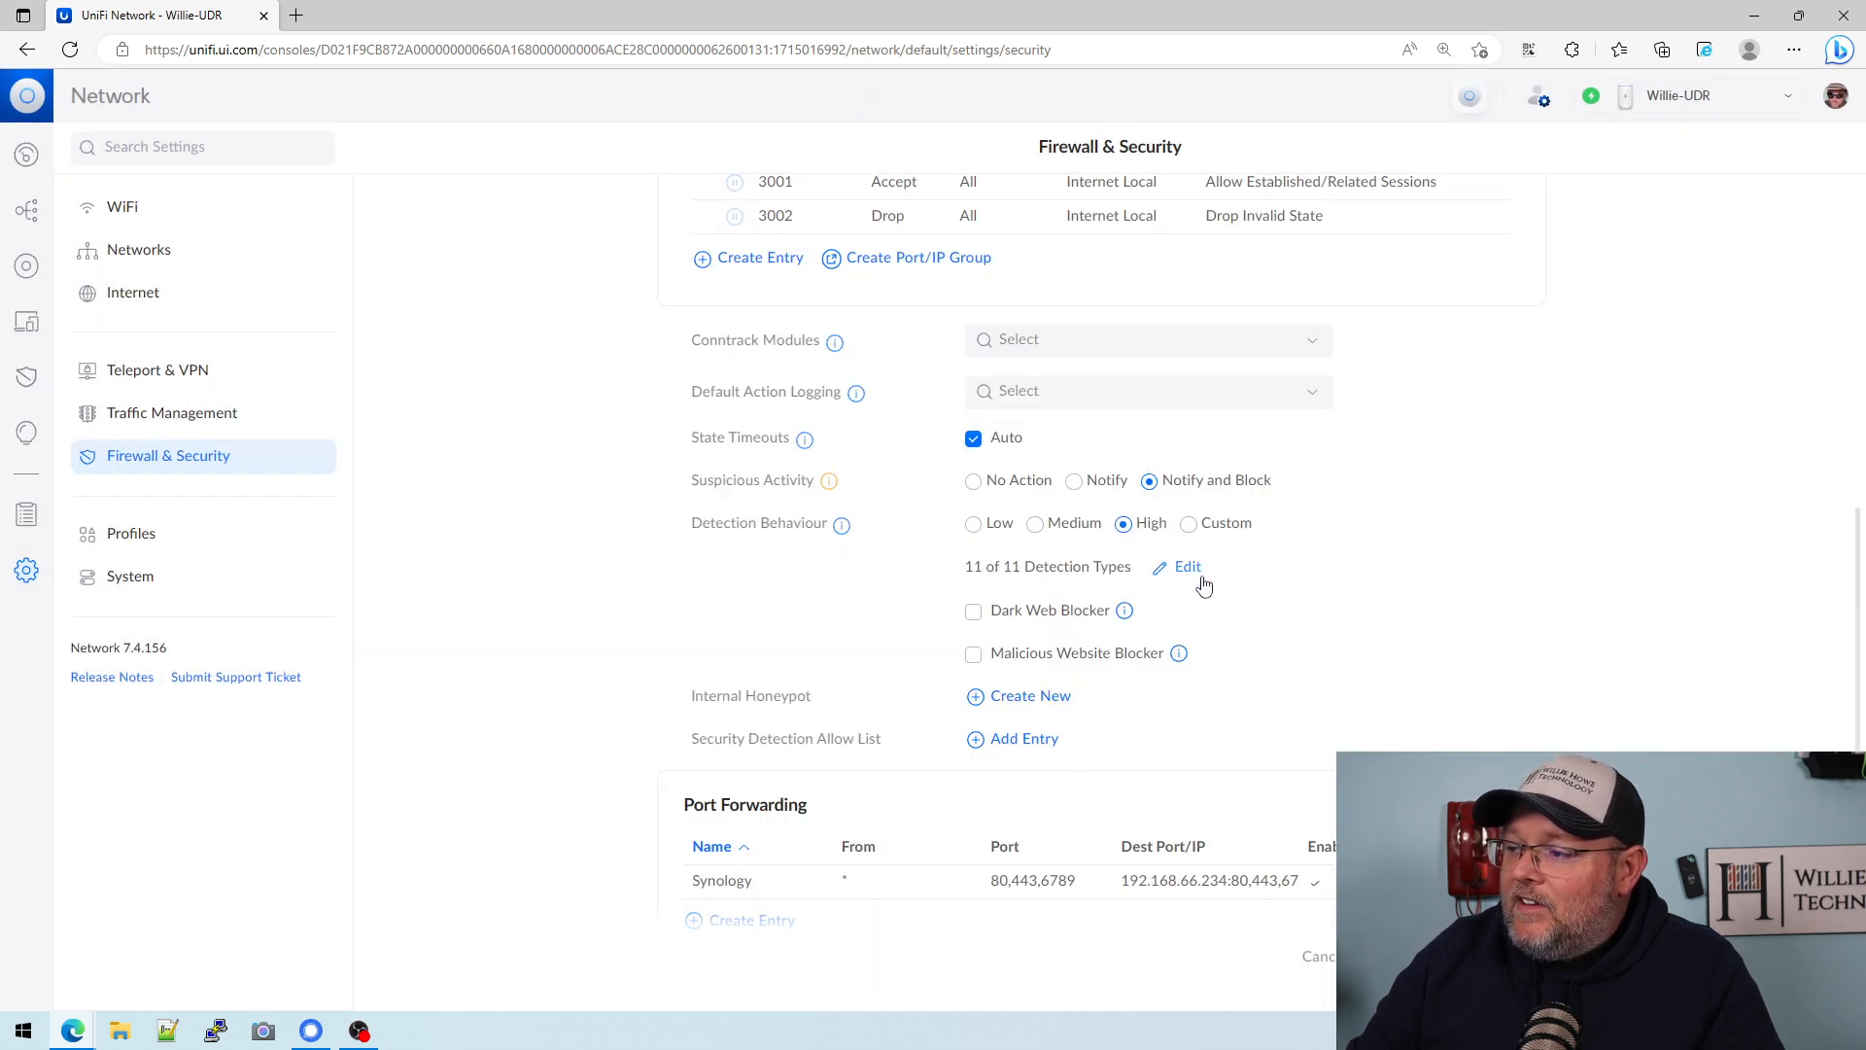
mouse_move(1188, 523)
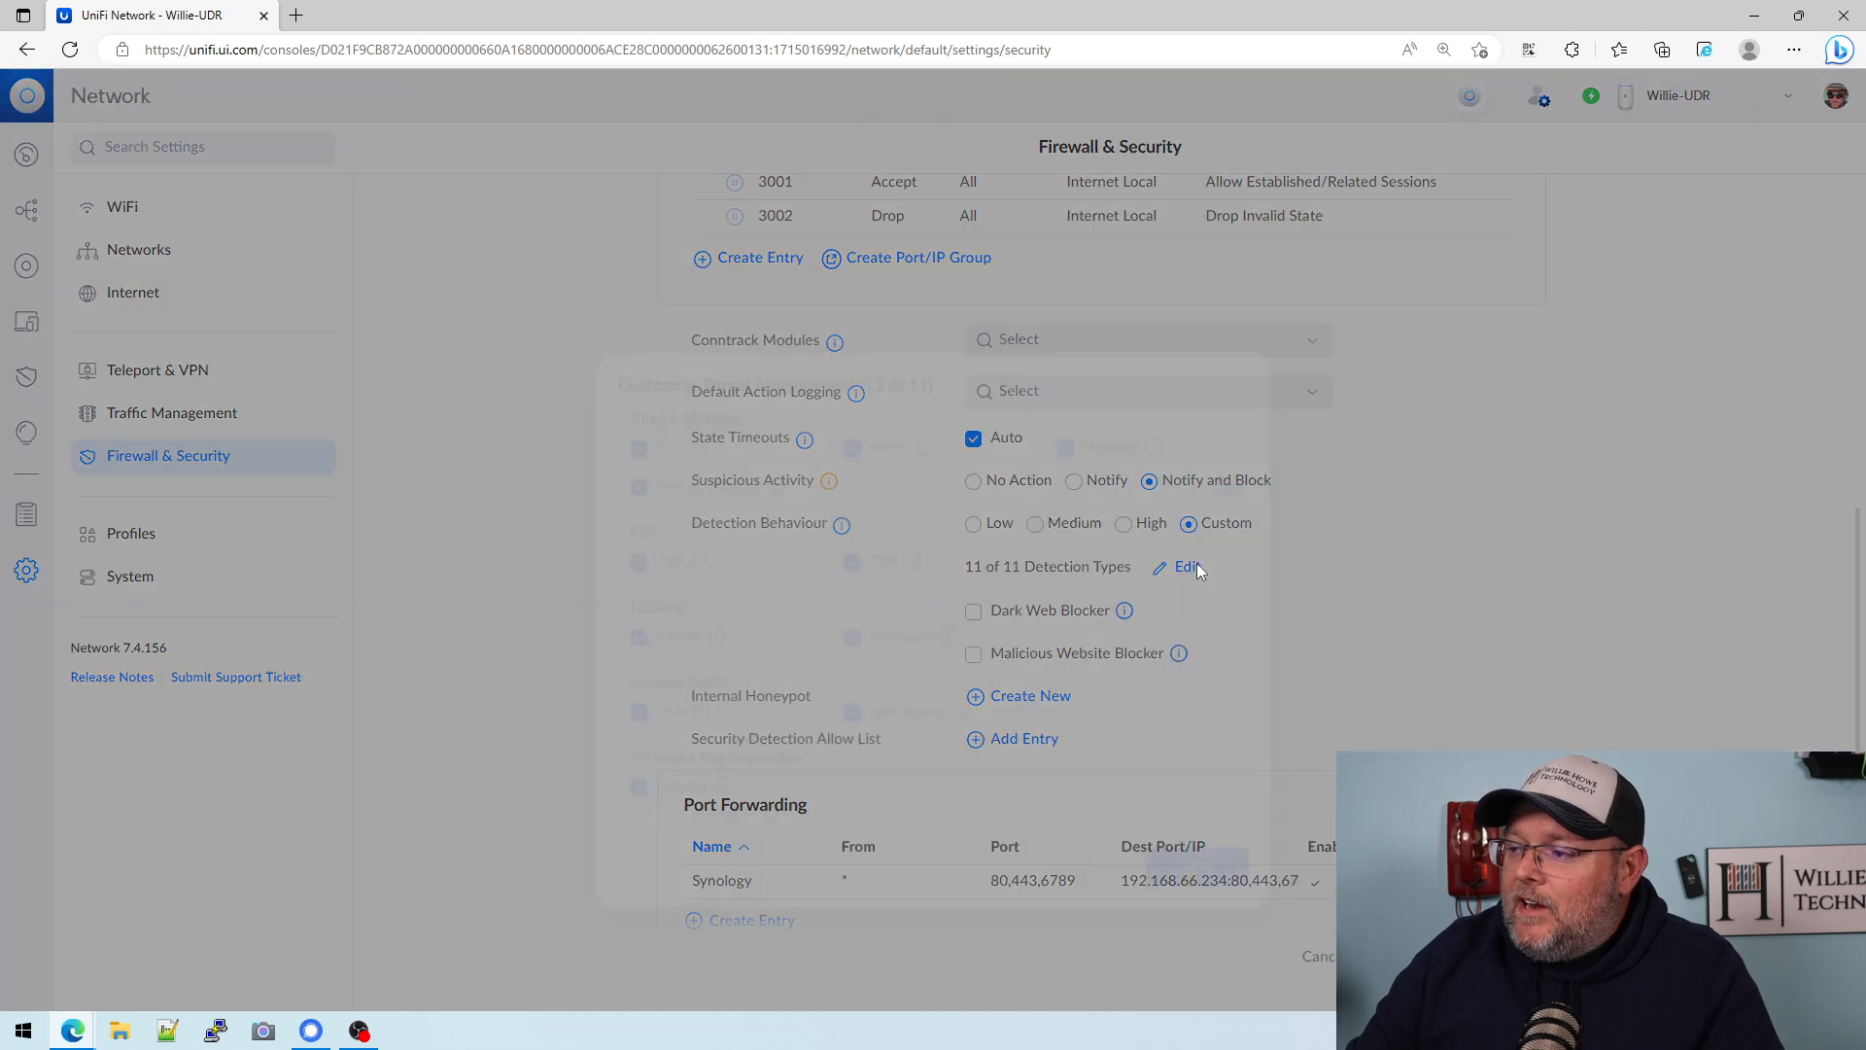
left_click(1184, 566)
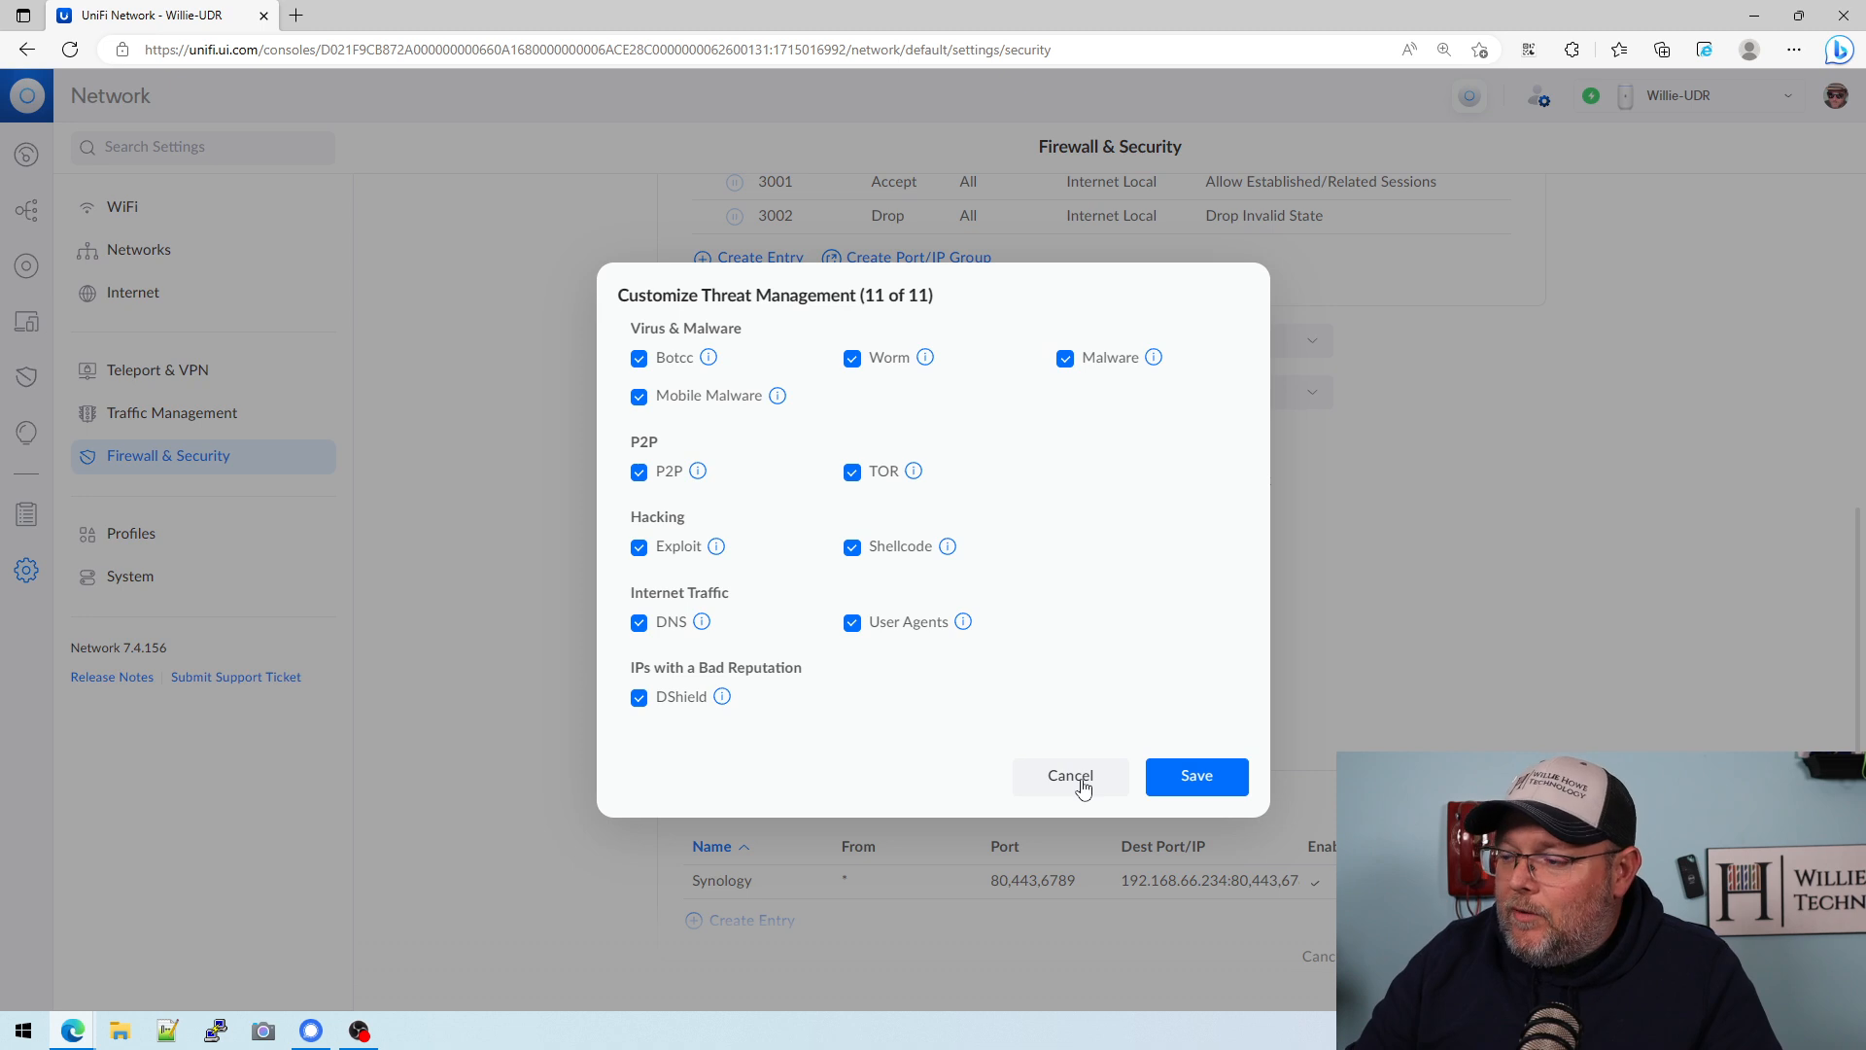
left_click(1070, 775)
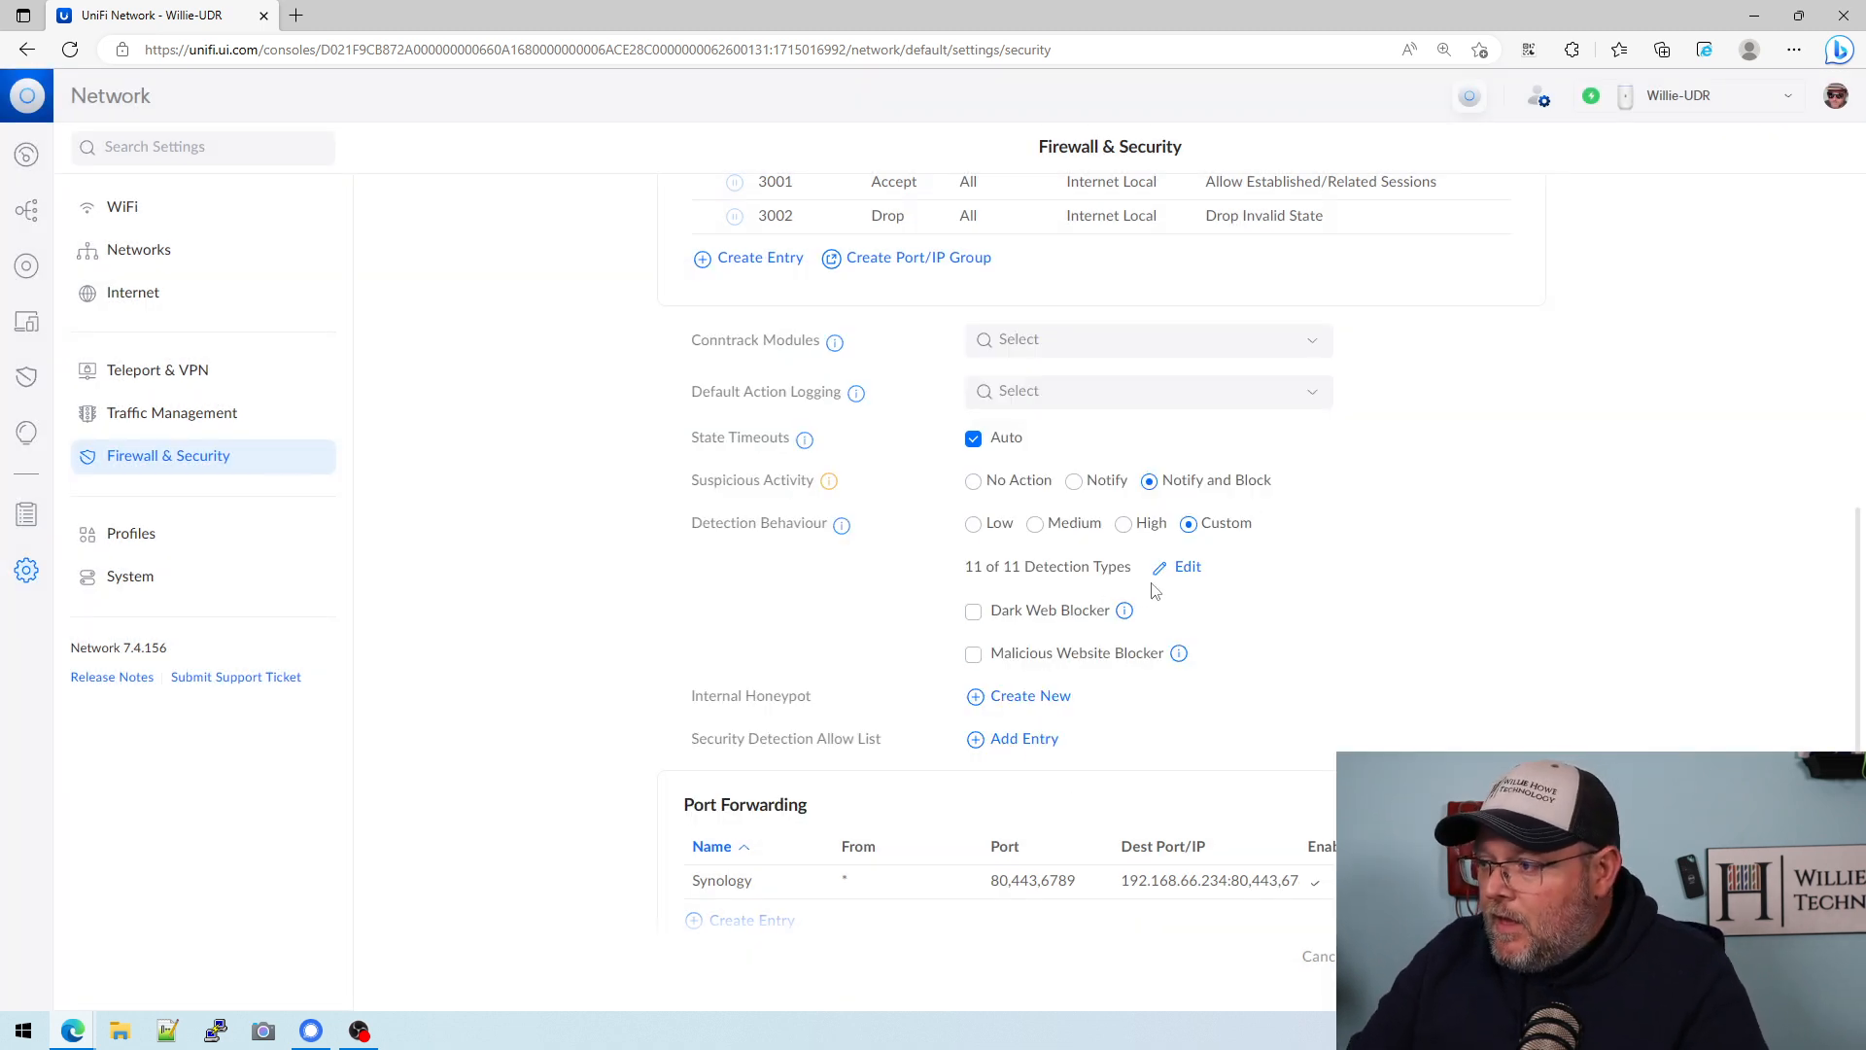
mouse_move(1121, 504)
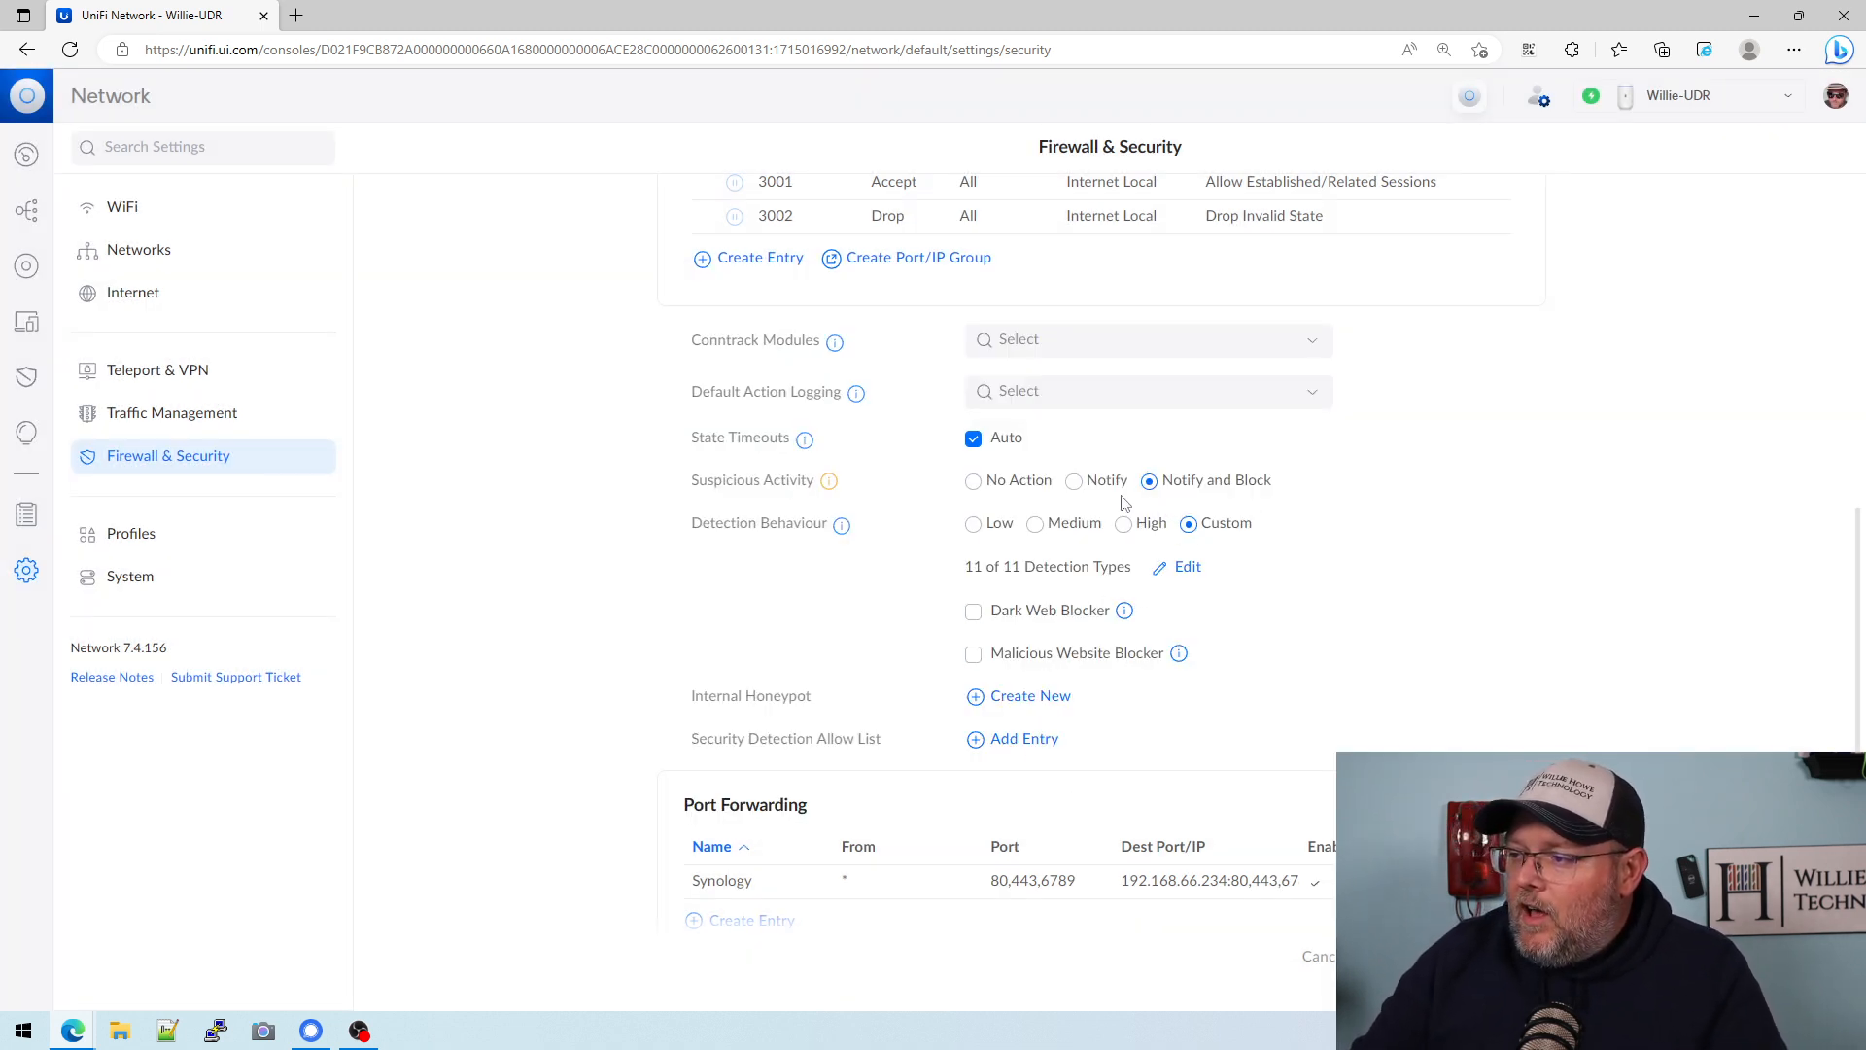
mouse_move(1143, 532)
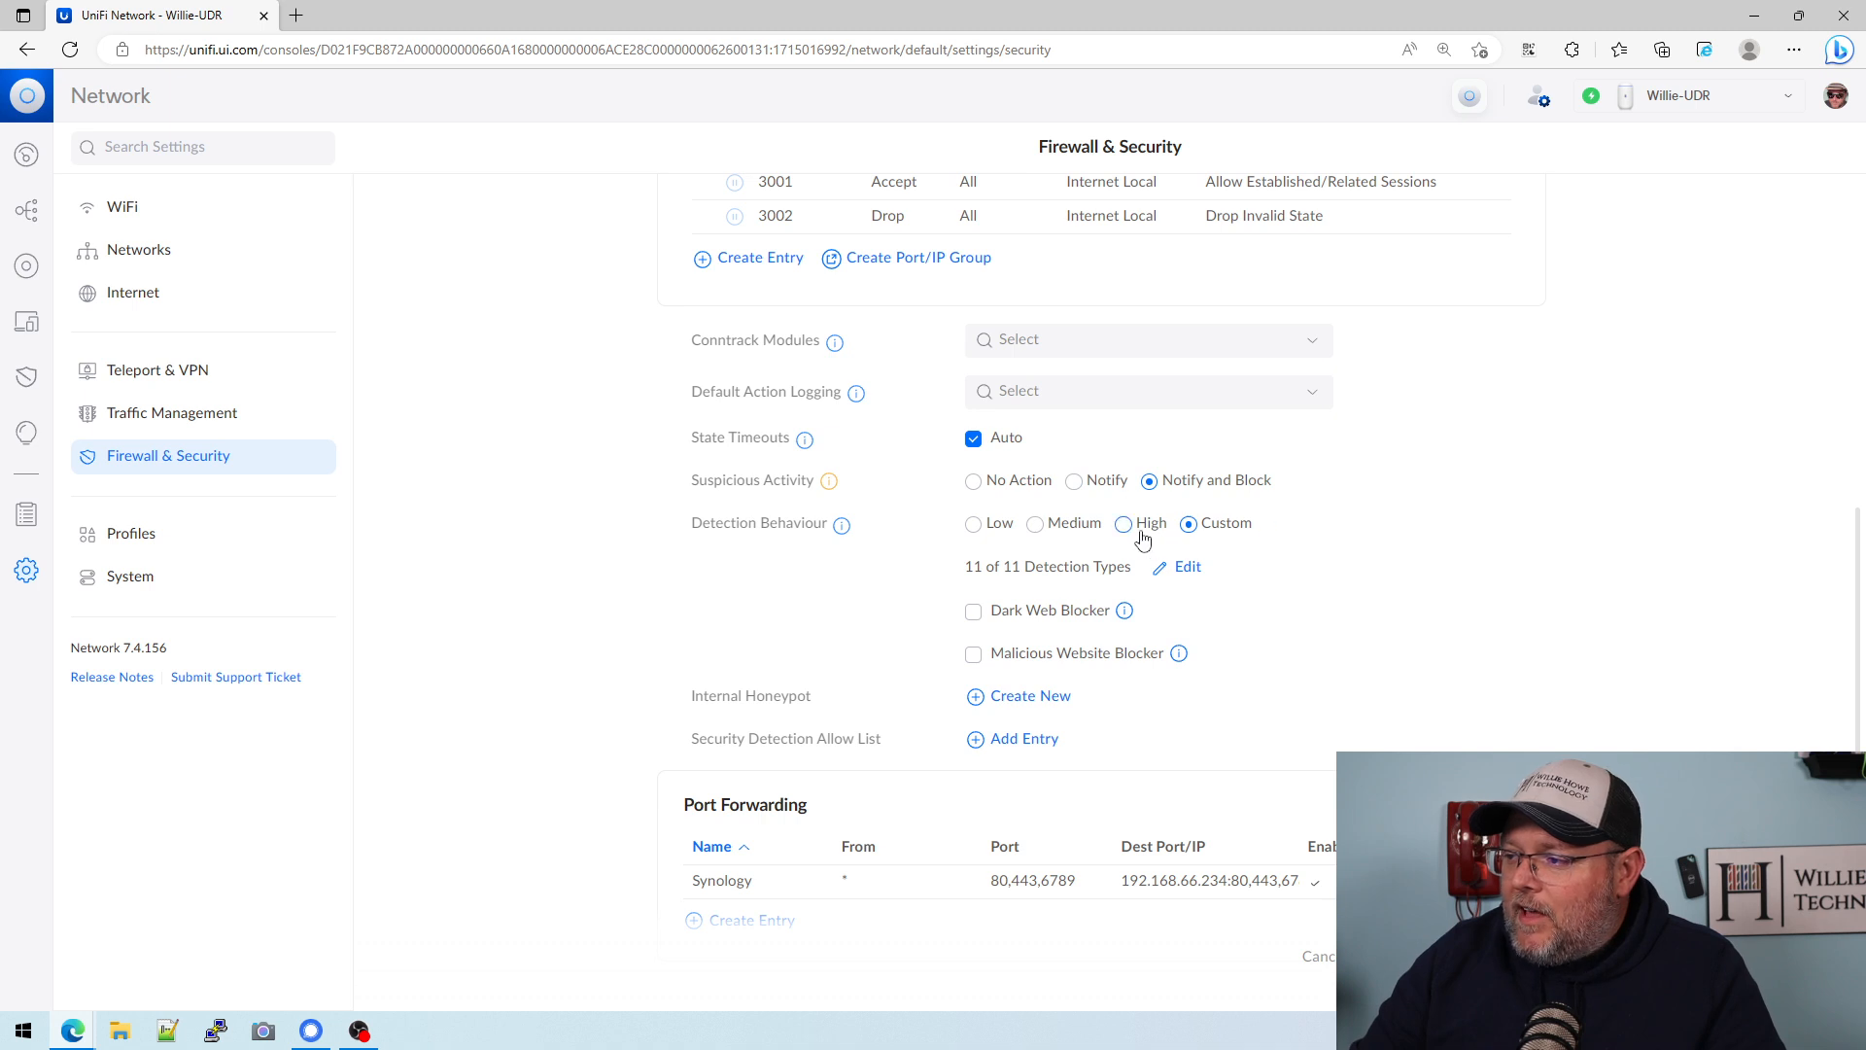
left_click(1122, 523)
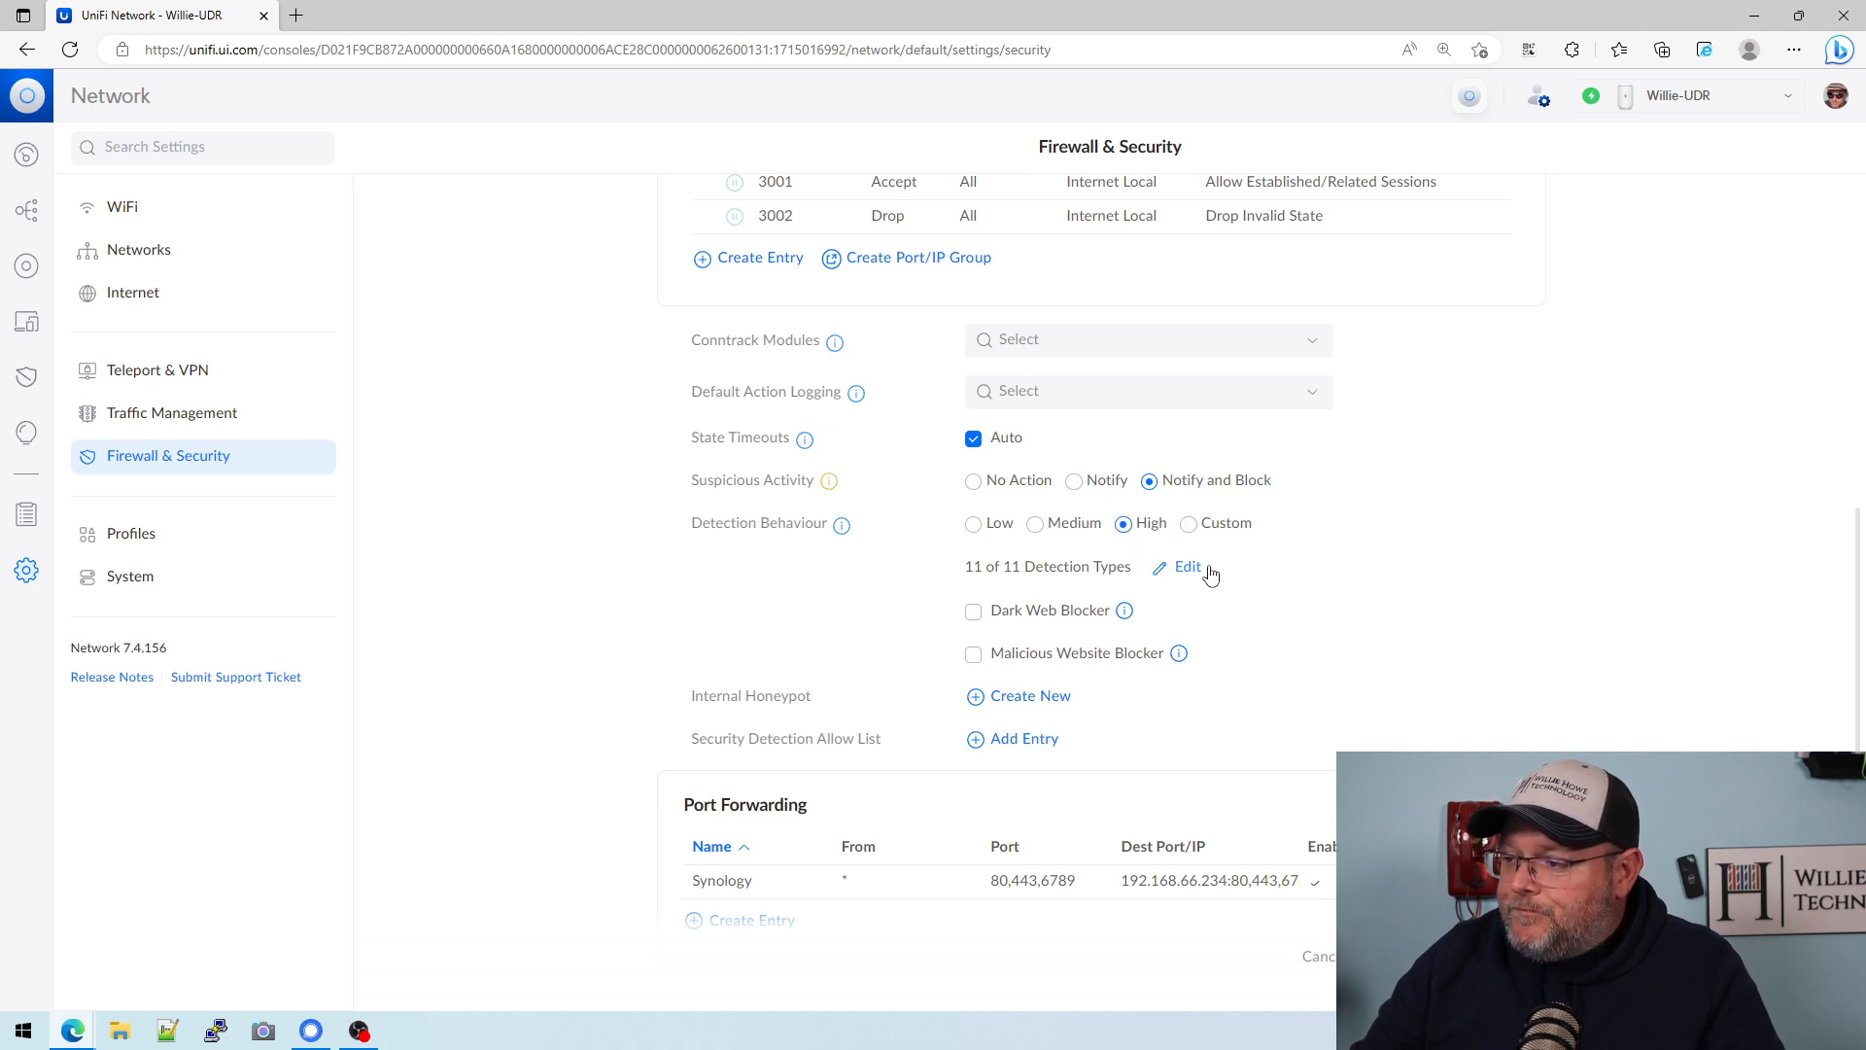
left_click(1185, 565)
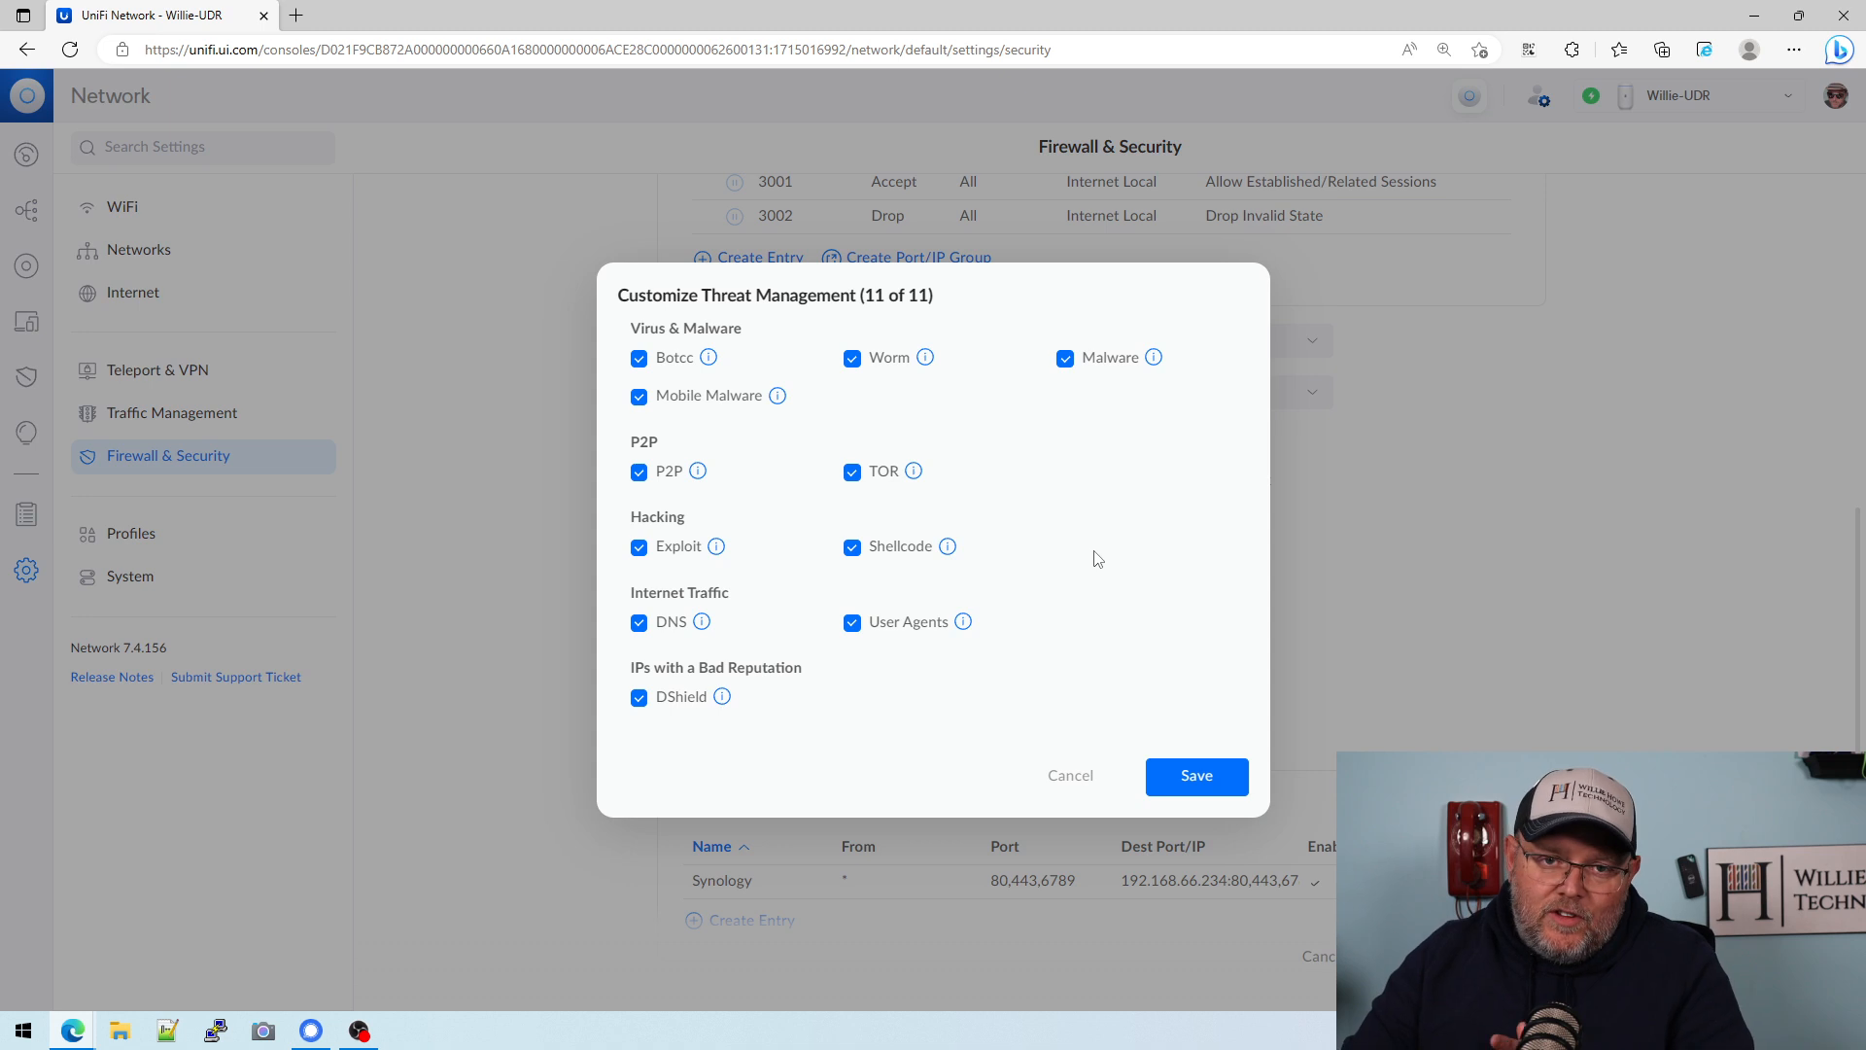
mouse_move(709, 358)
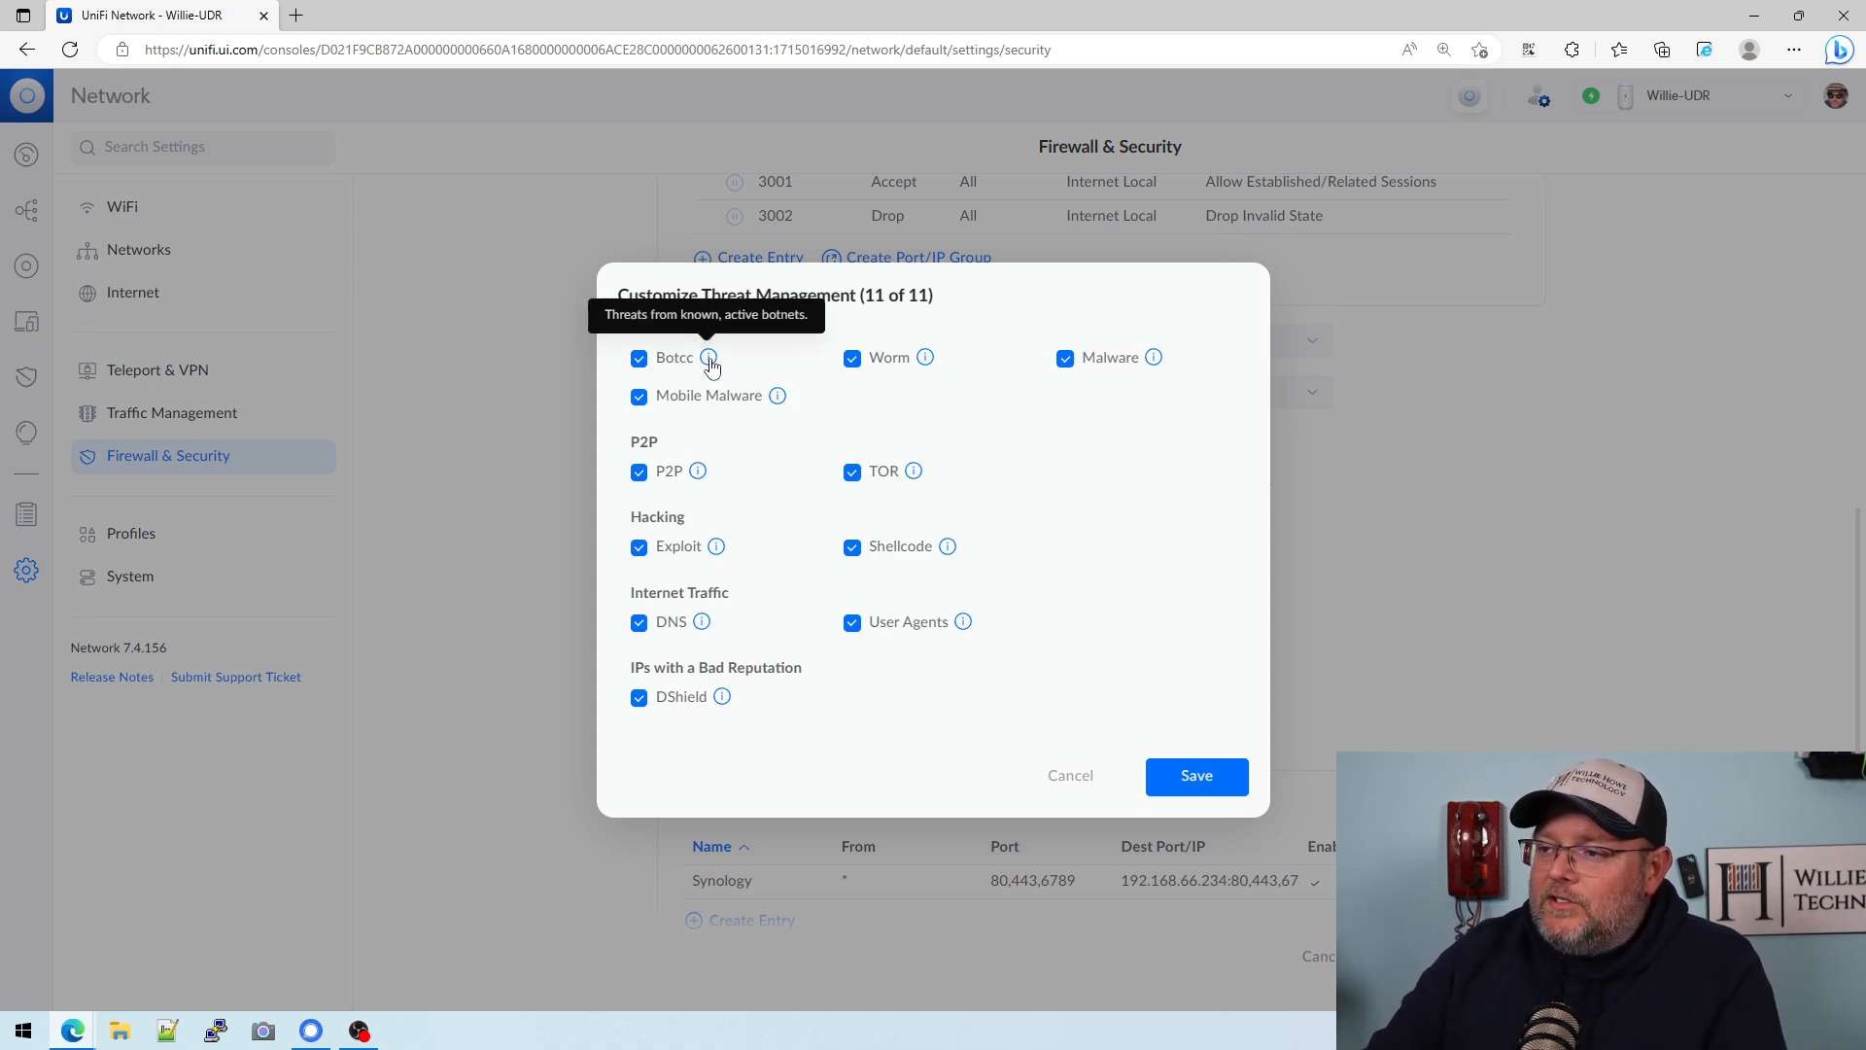
mouse_move(929, 358)
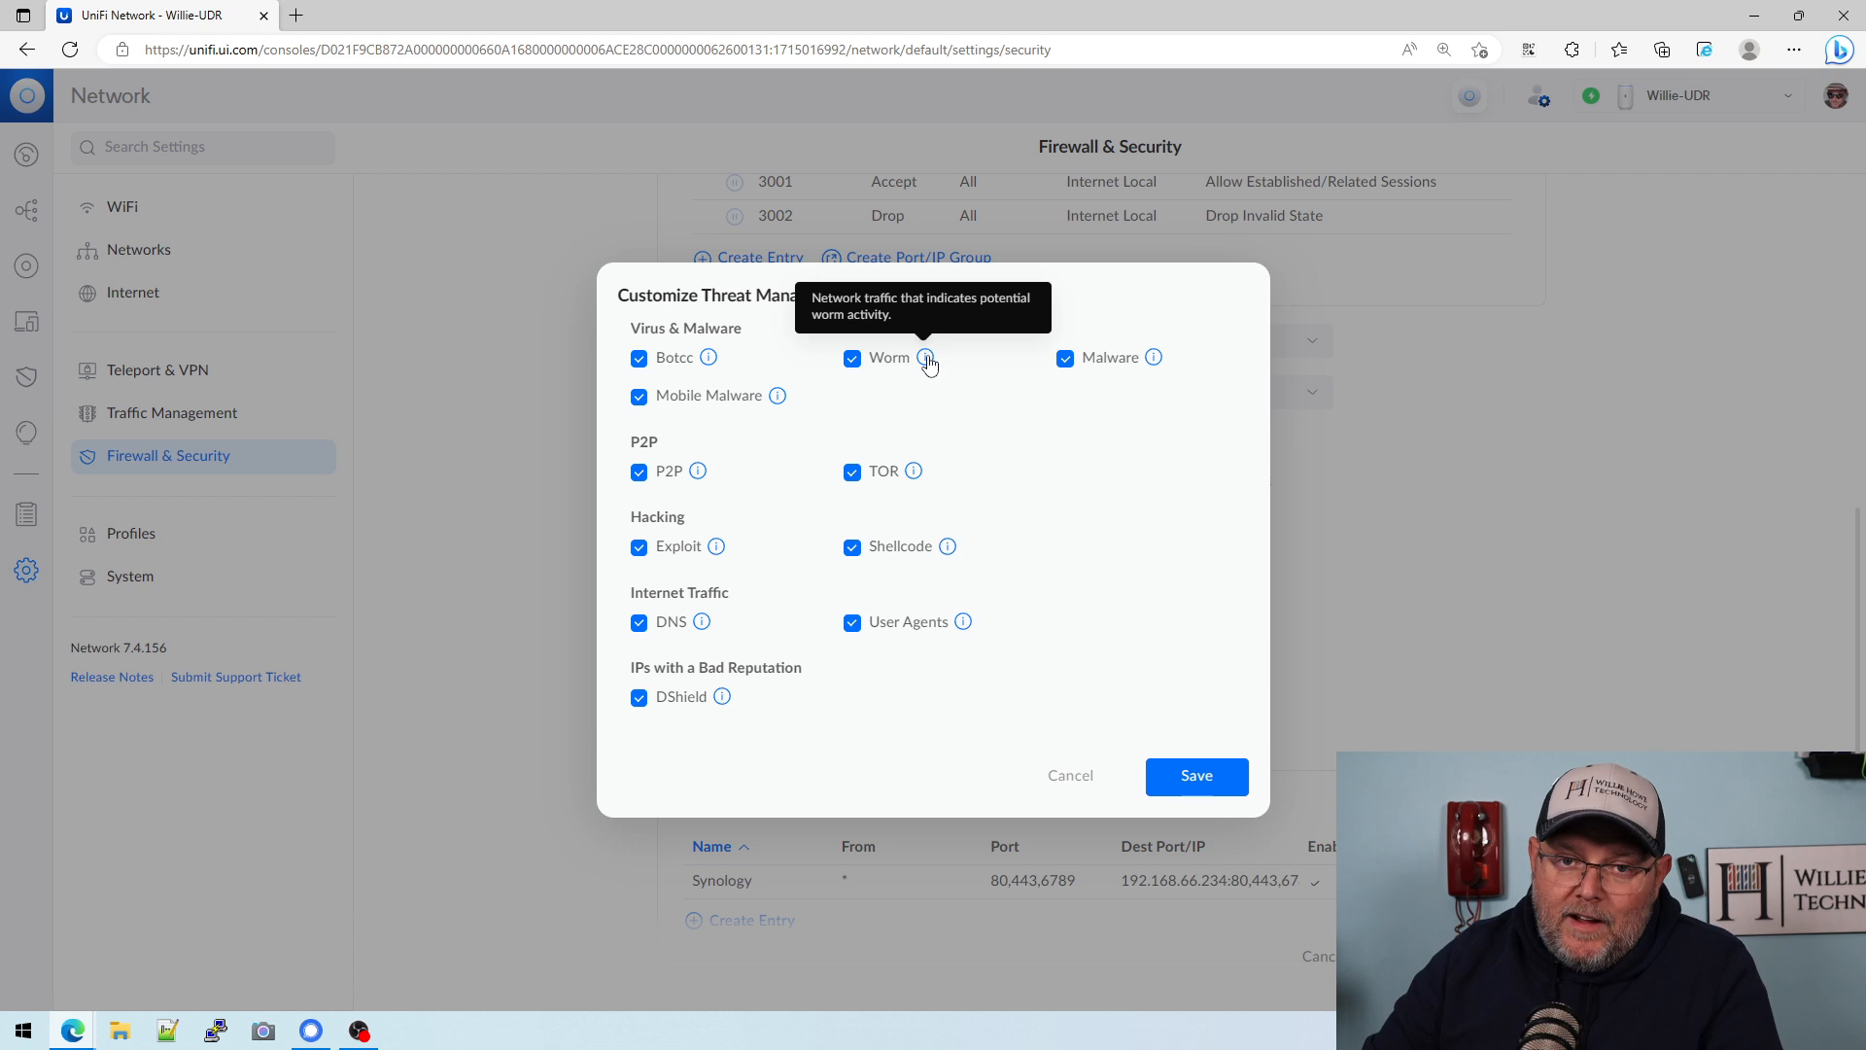
mouse_move(1149, 358)
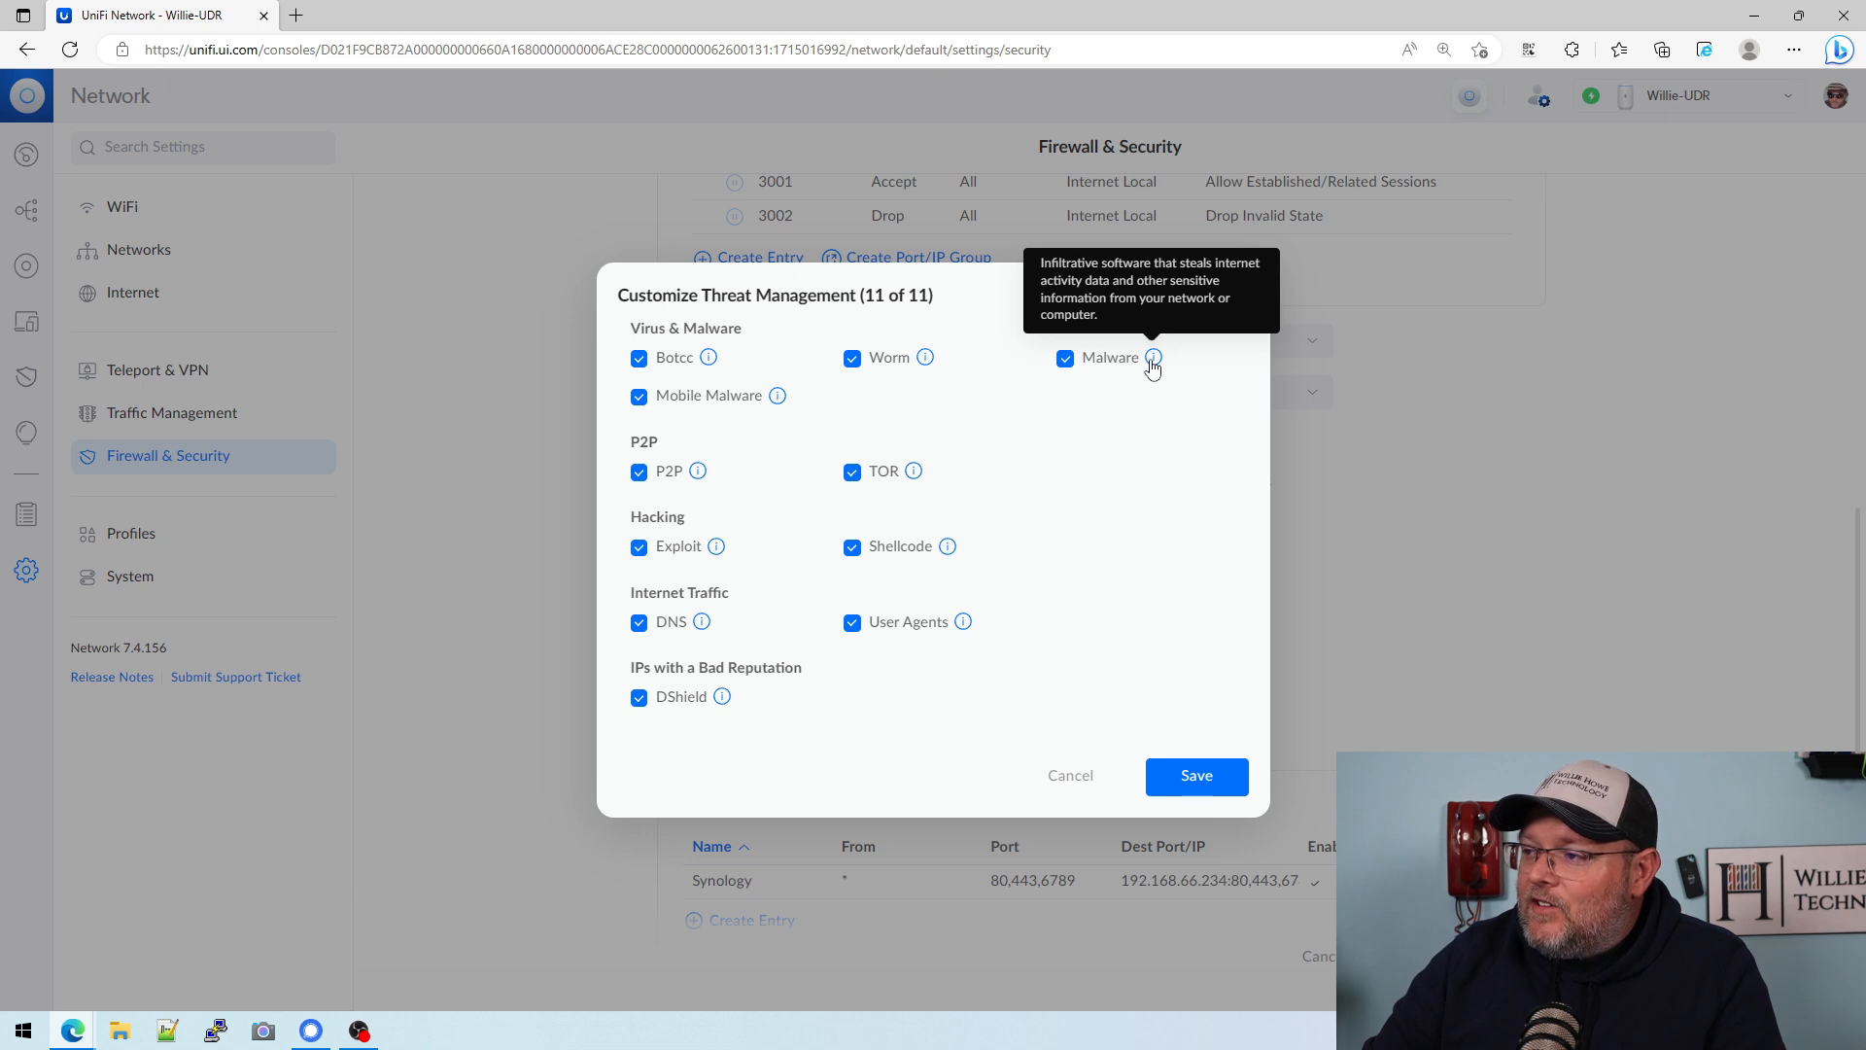
mouse_move(776, 397)
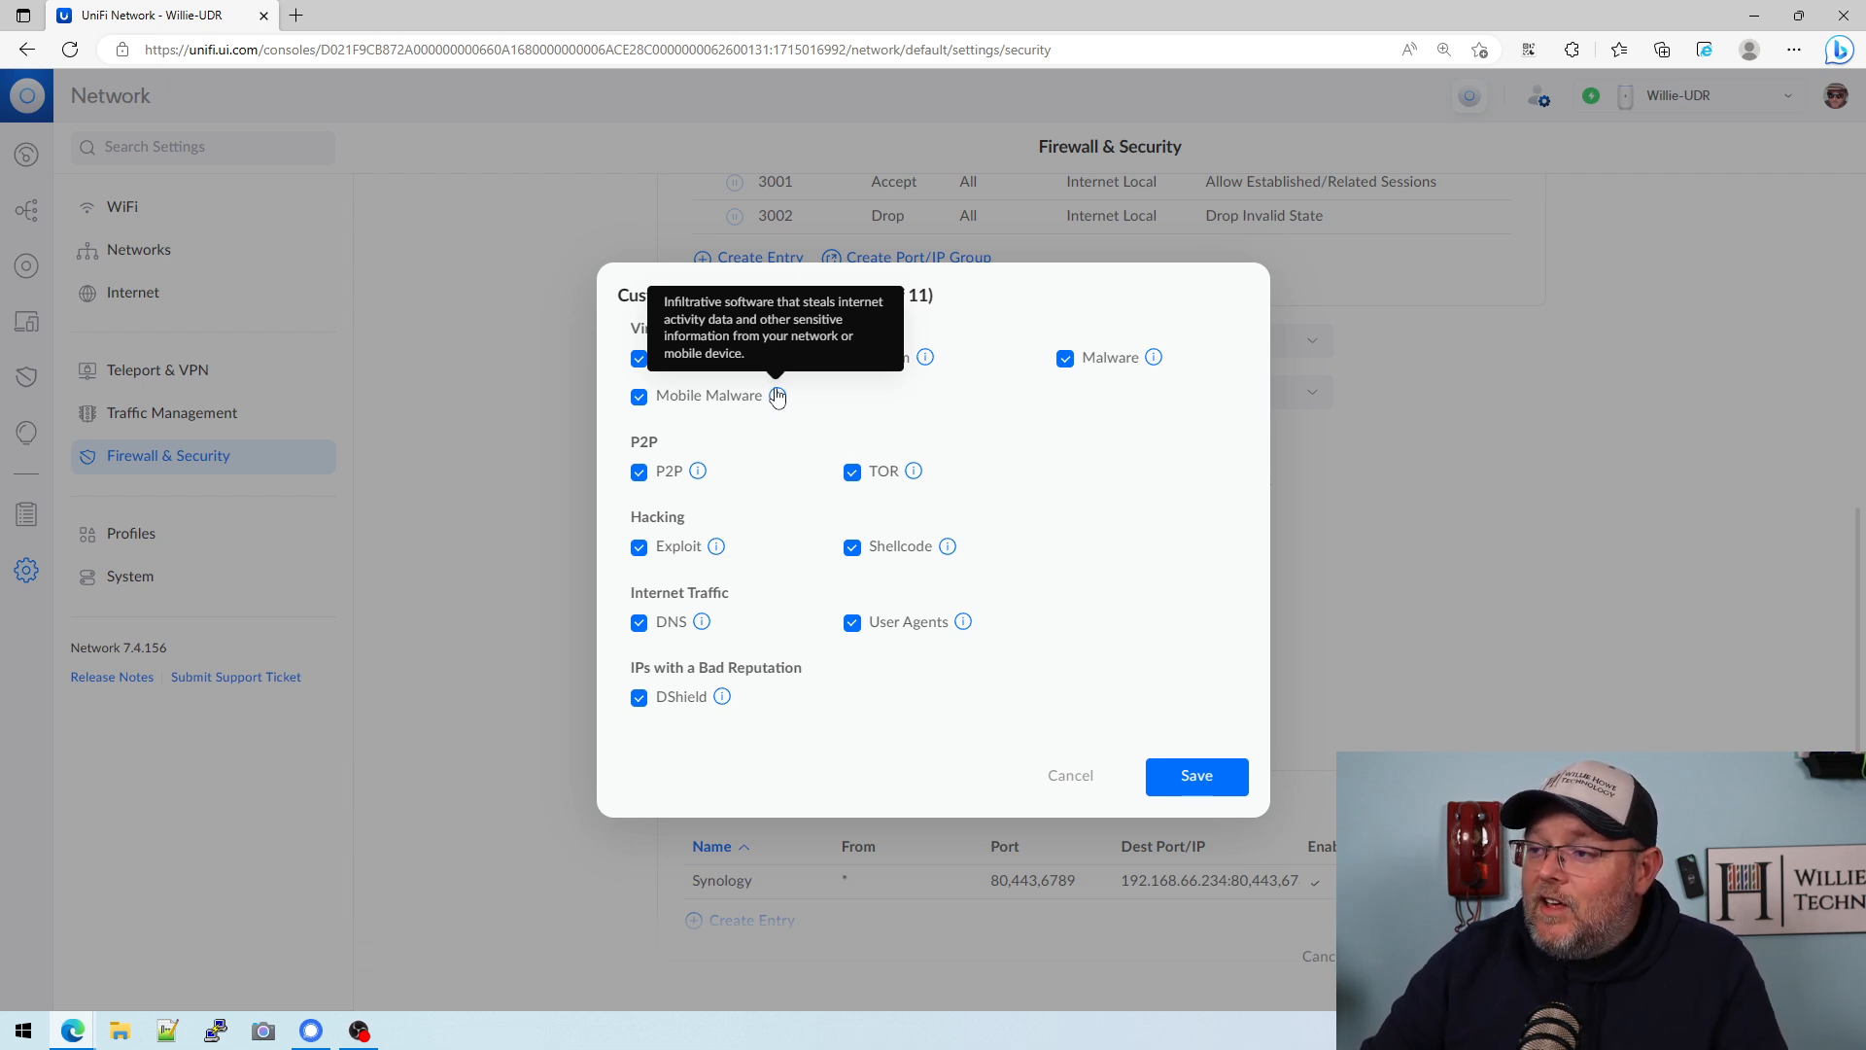
mouse_move(702, 482)
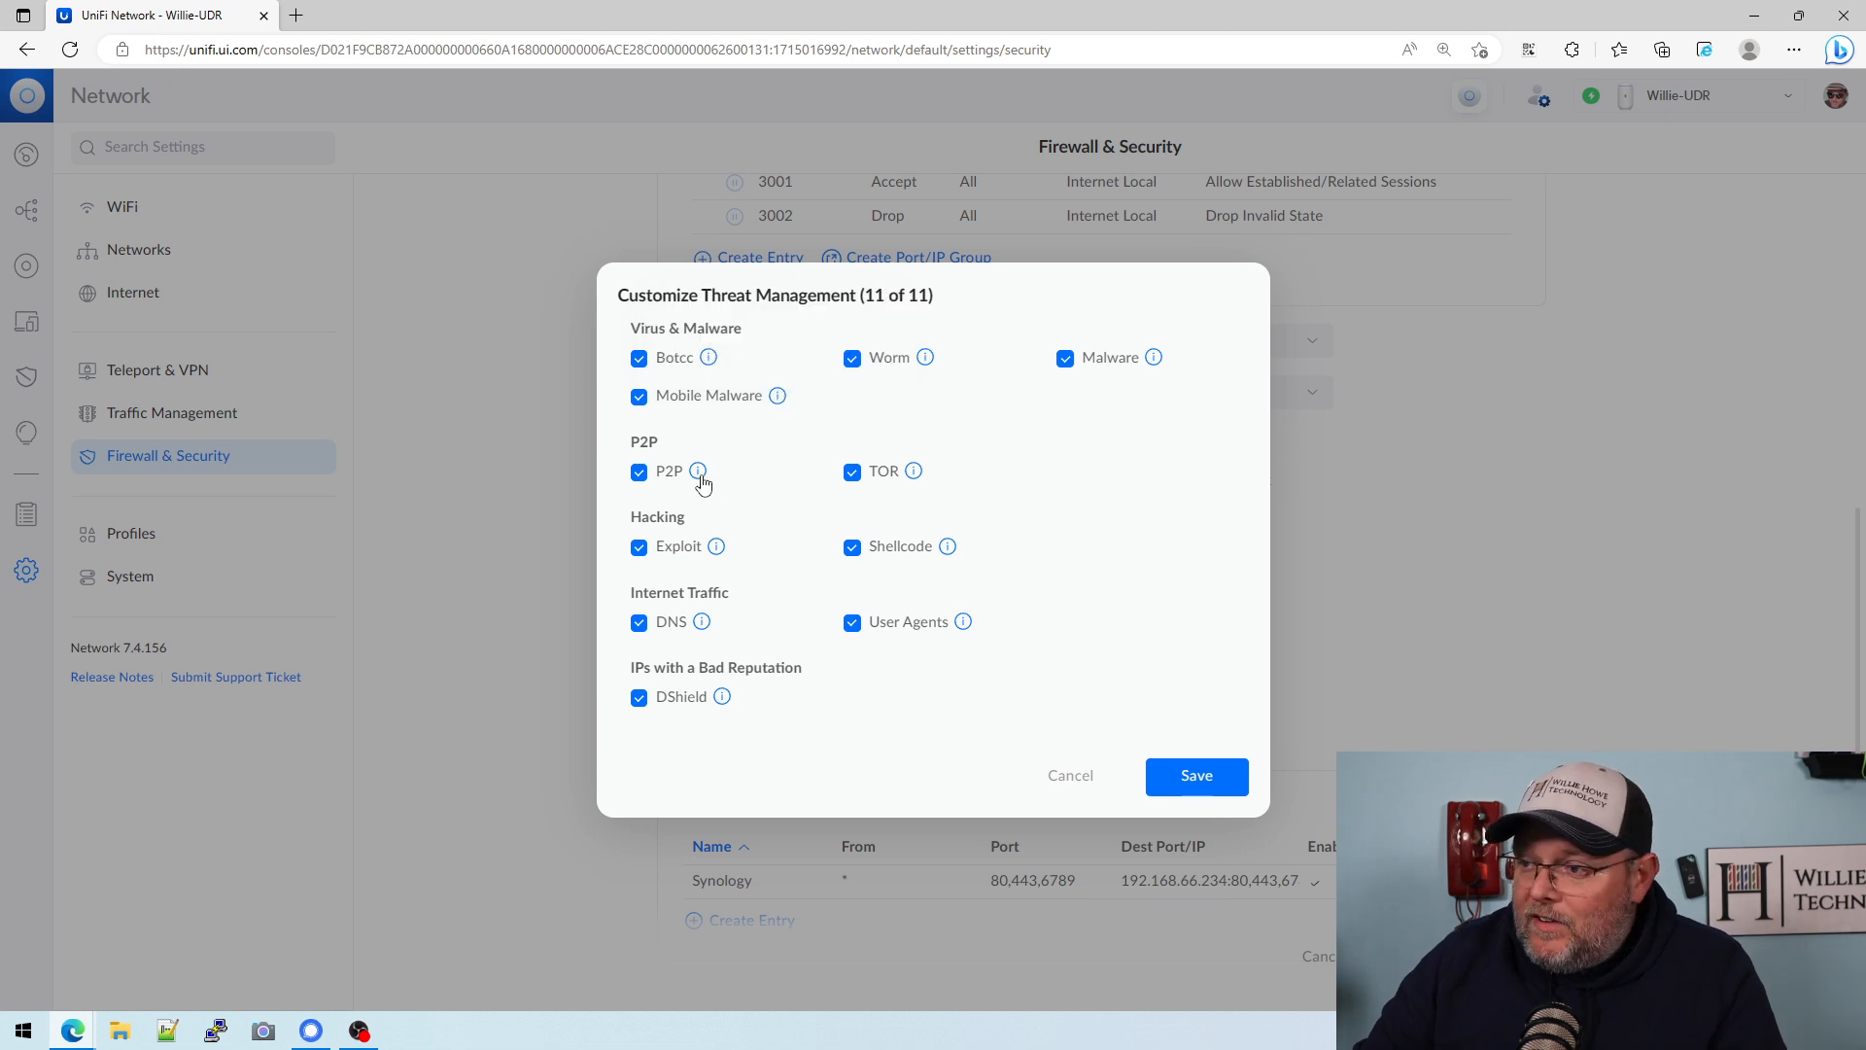
mouse_move(698, 471)
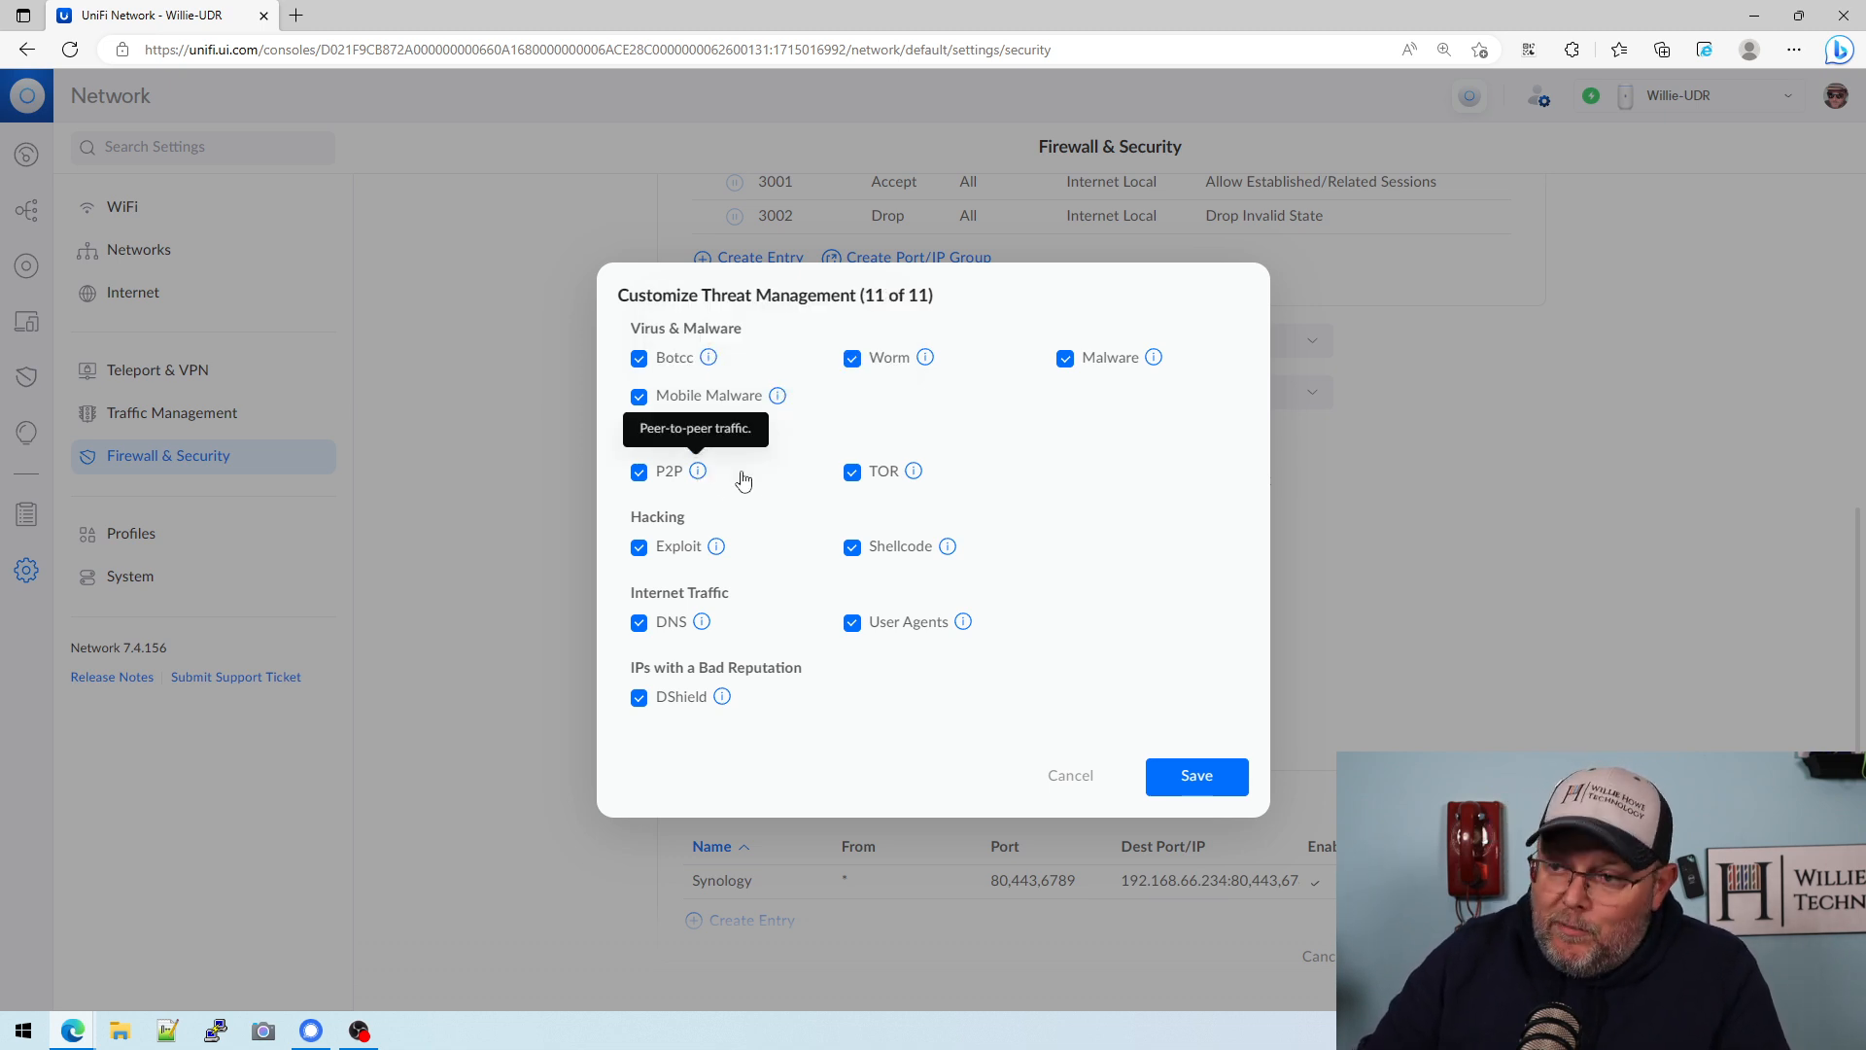
mouse_move(914, 488)
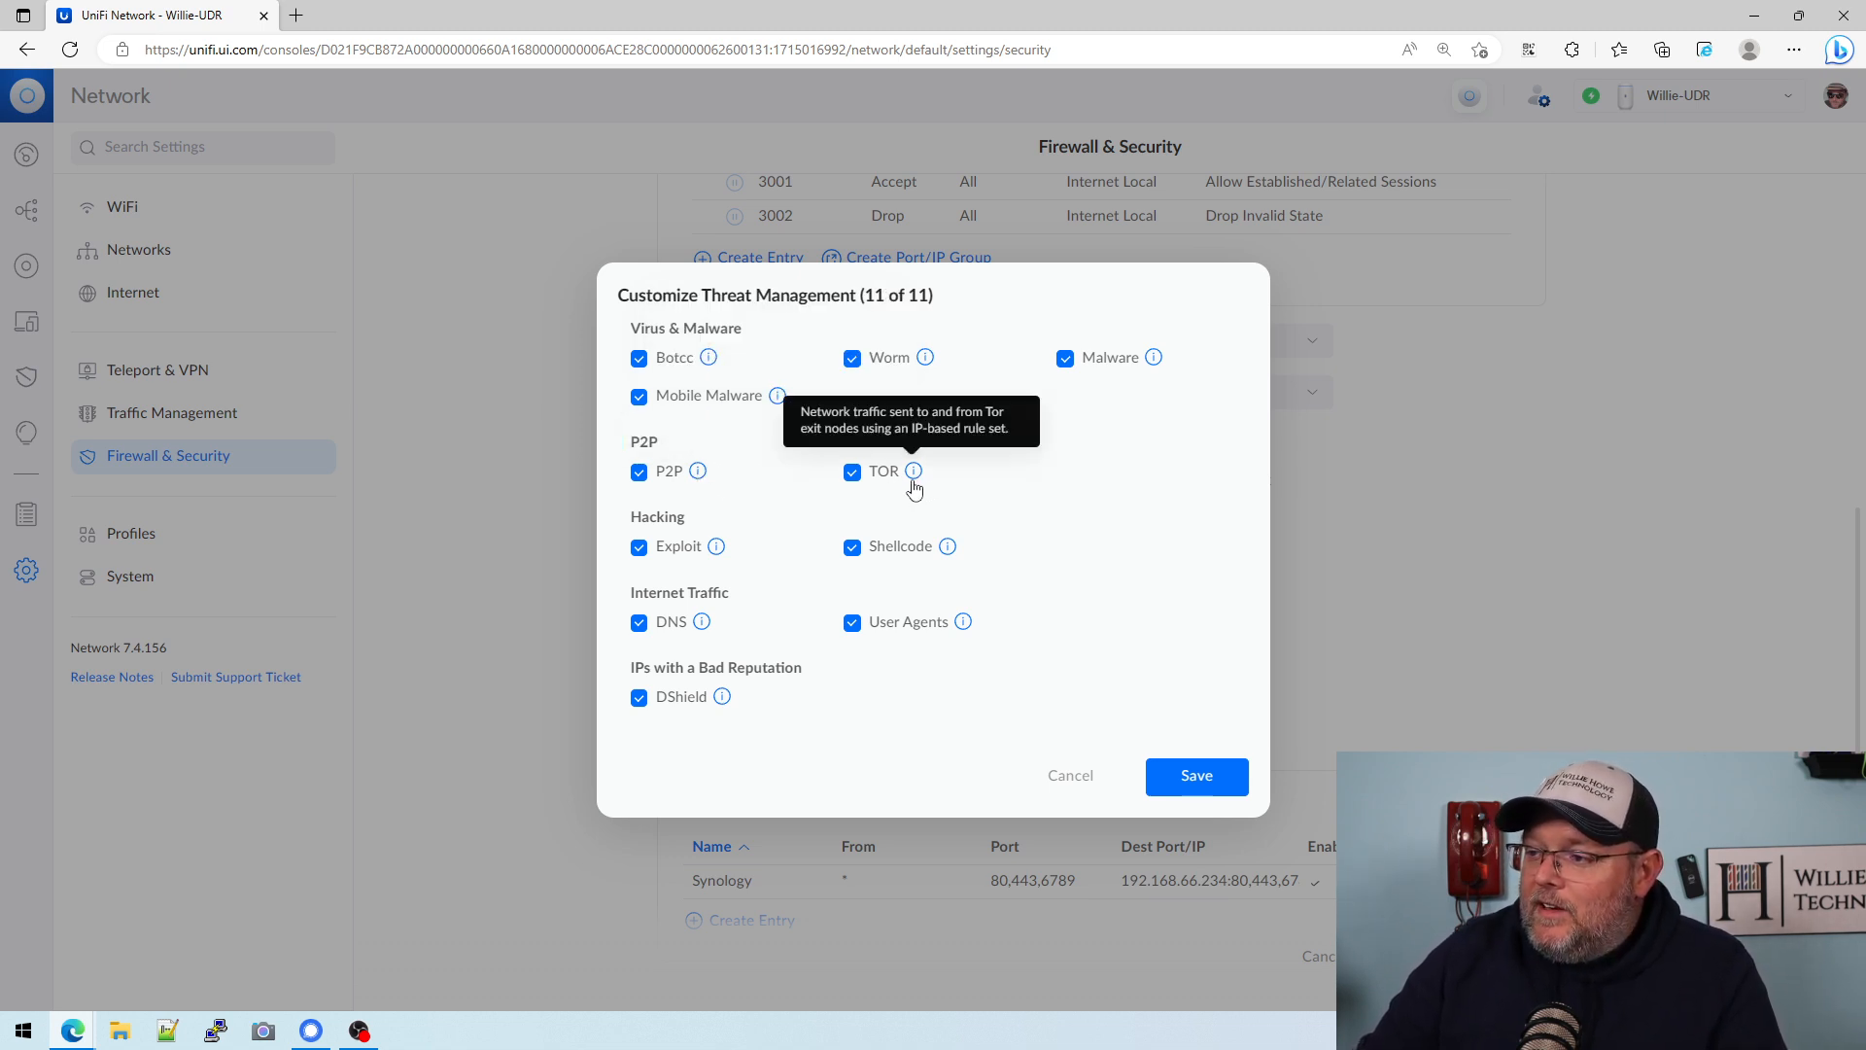
mouse_move(927, 484)
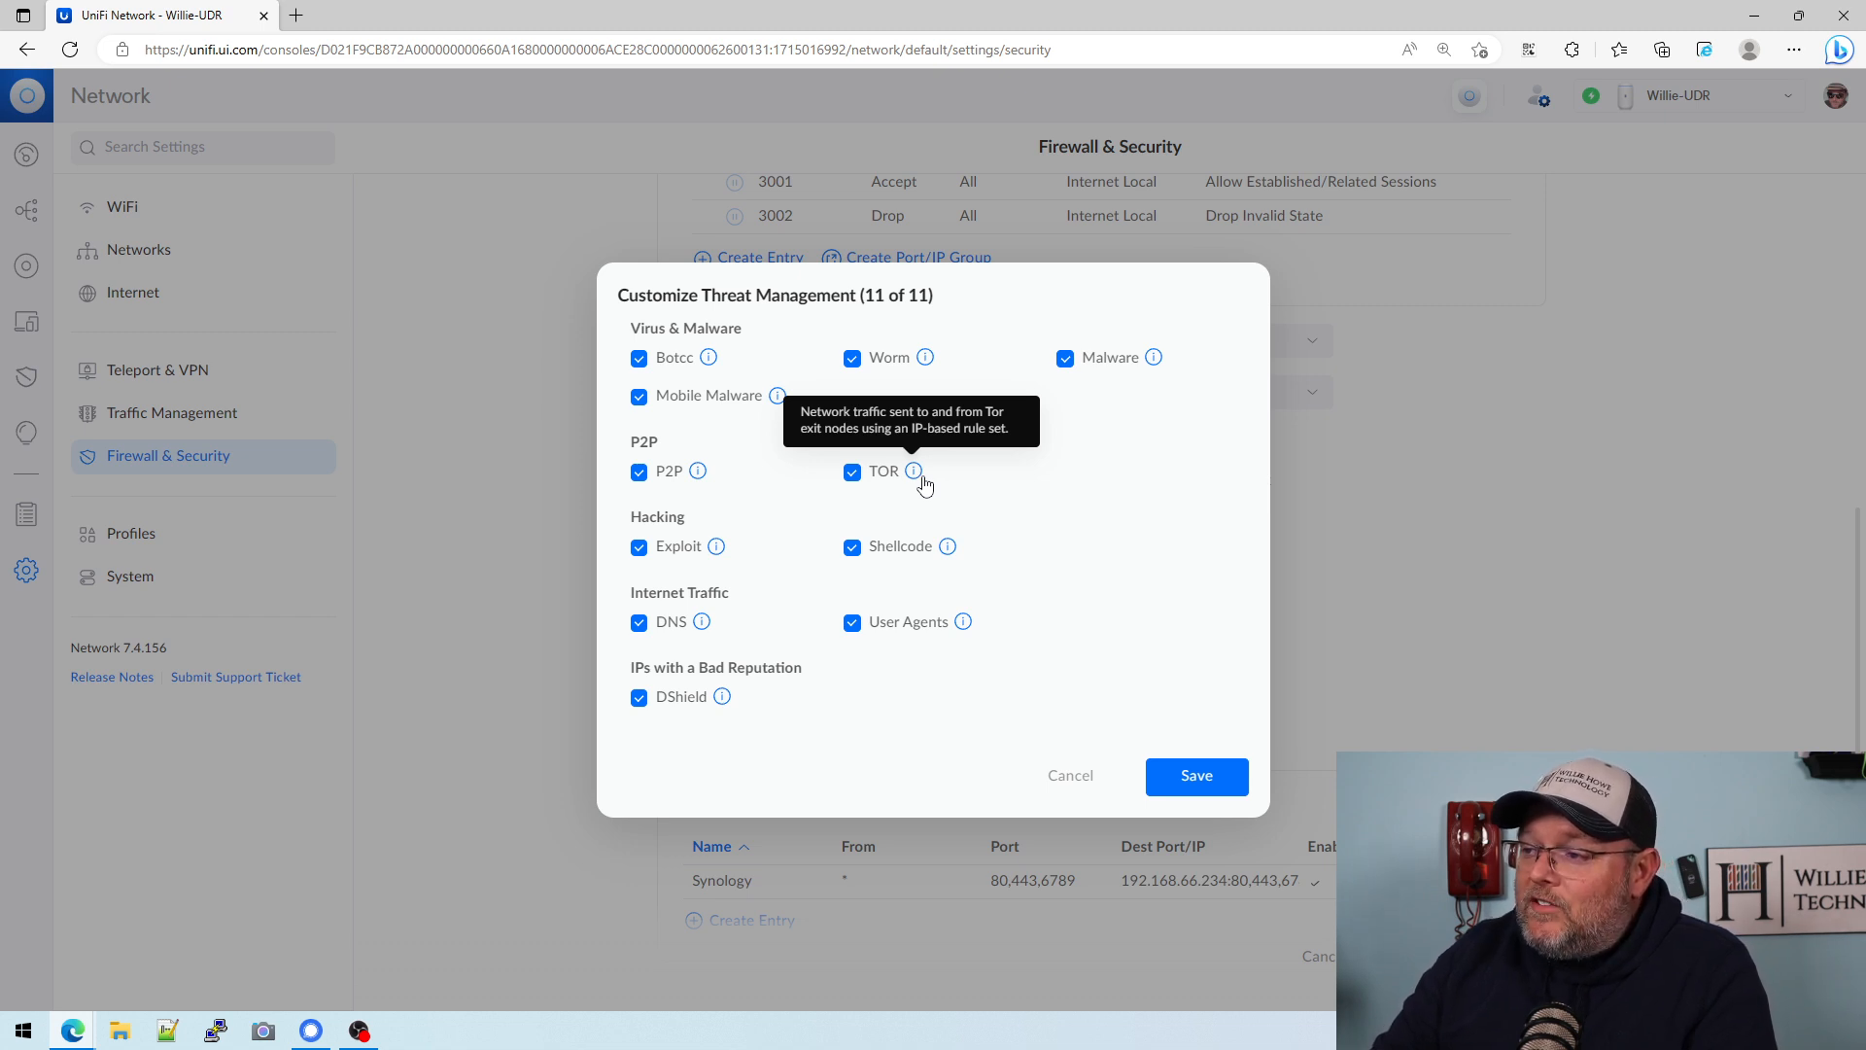
mouse_move(941, 505)
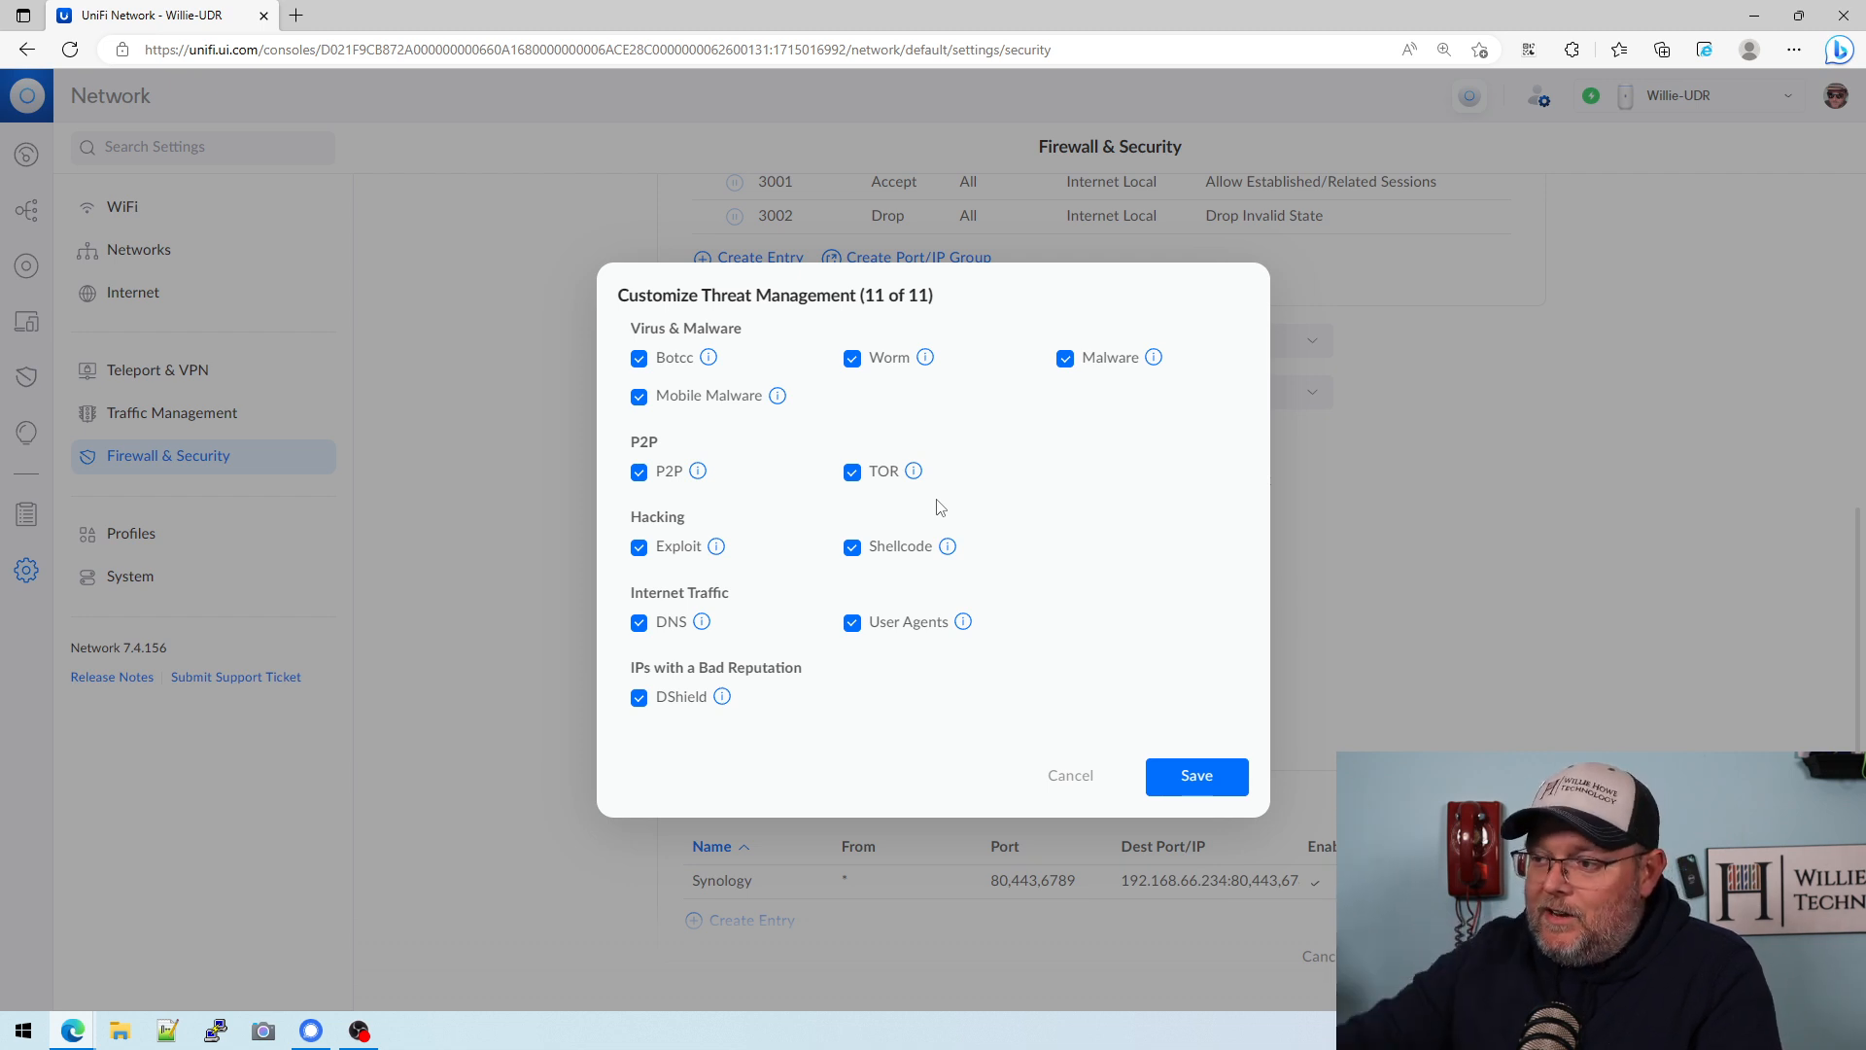
mouse_move(715, 547)
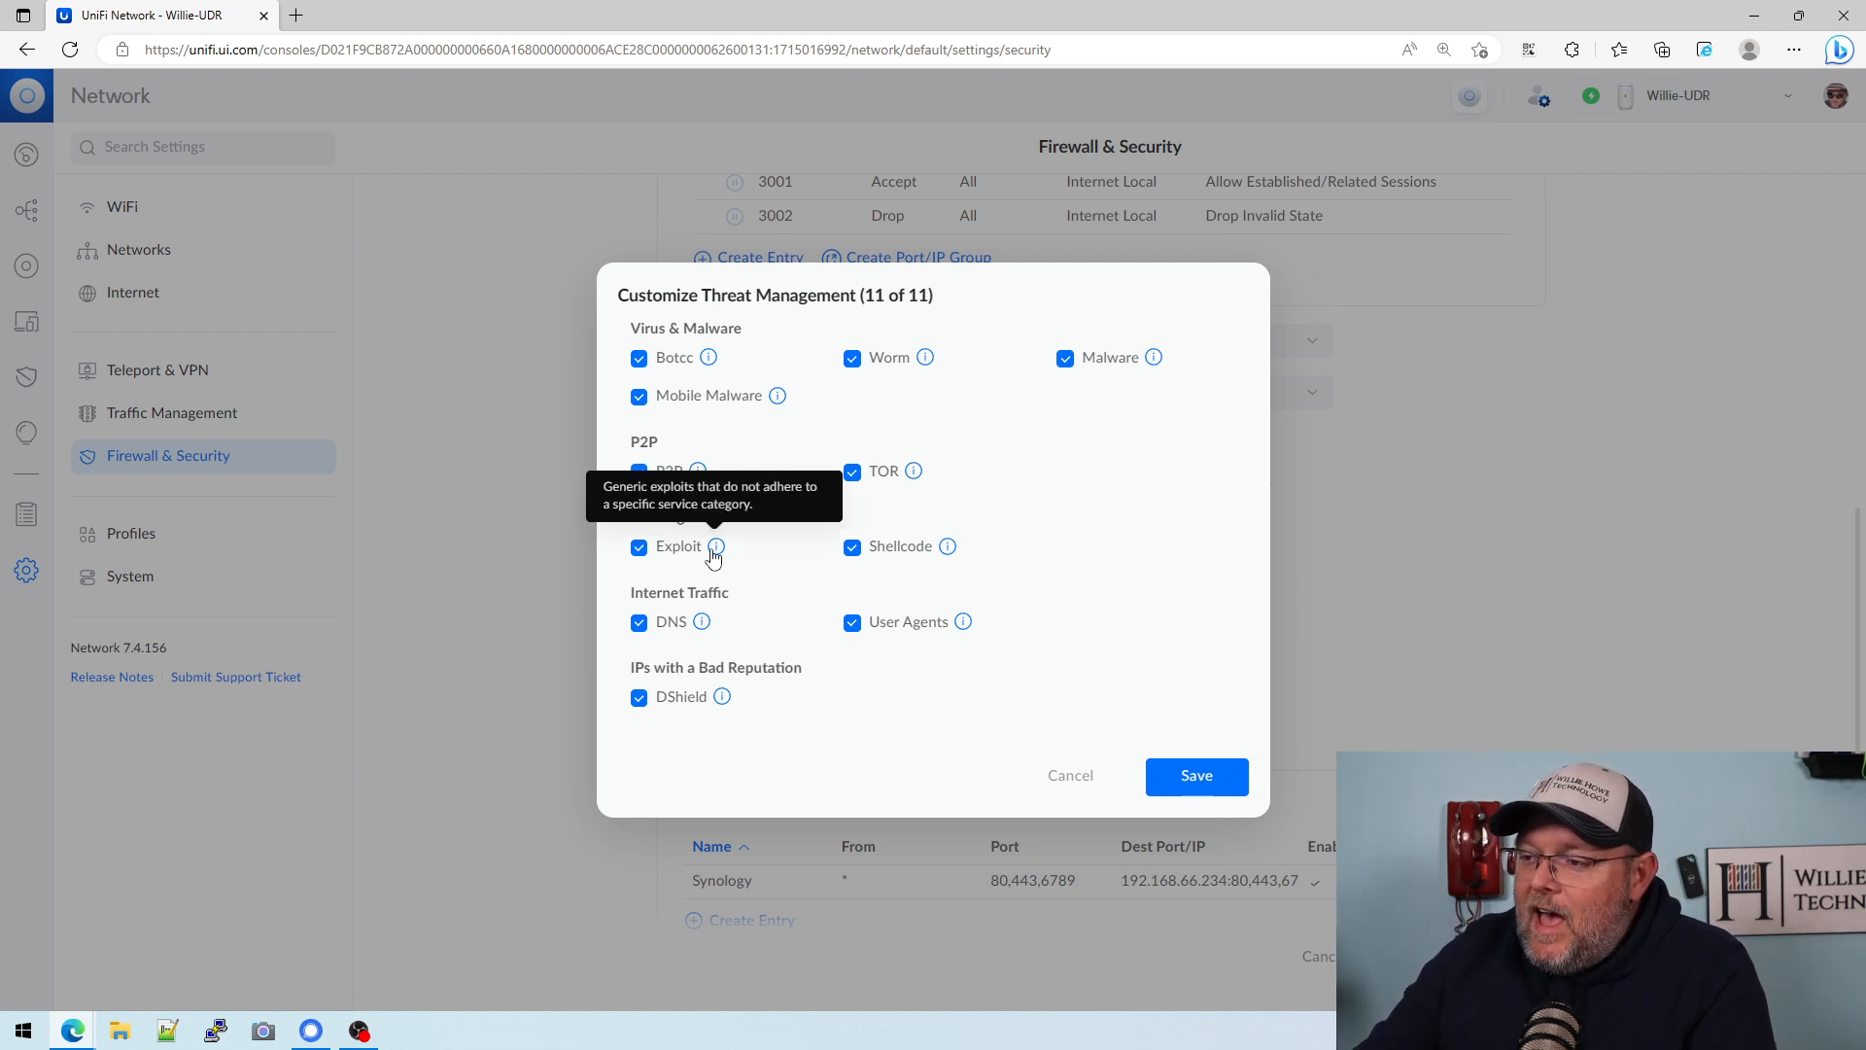
mouse_move(723, 555)
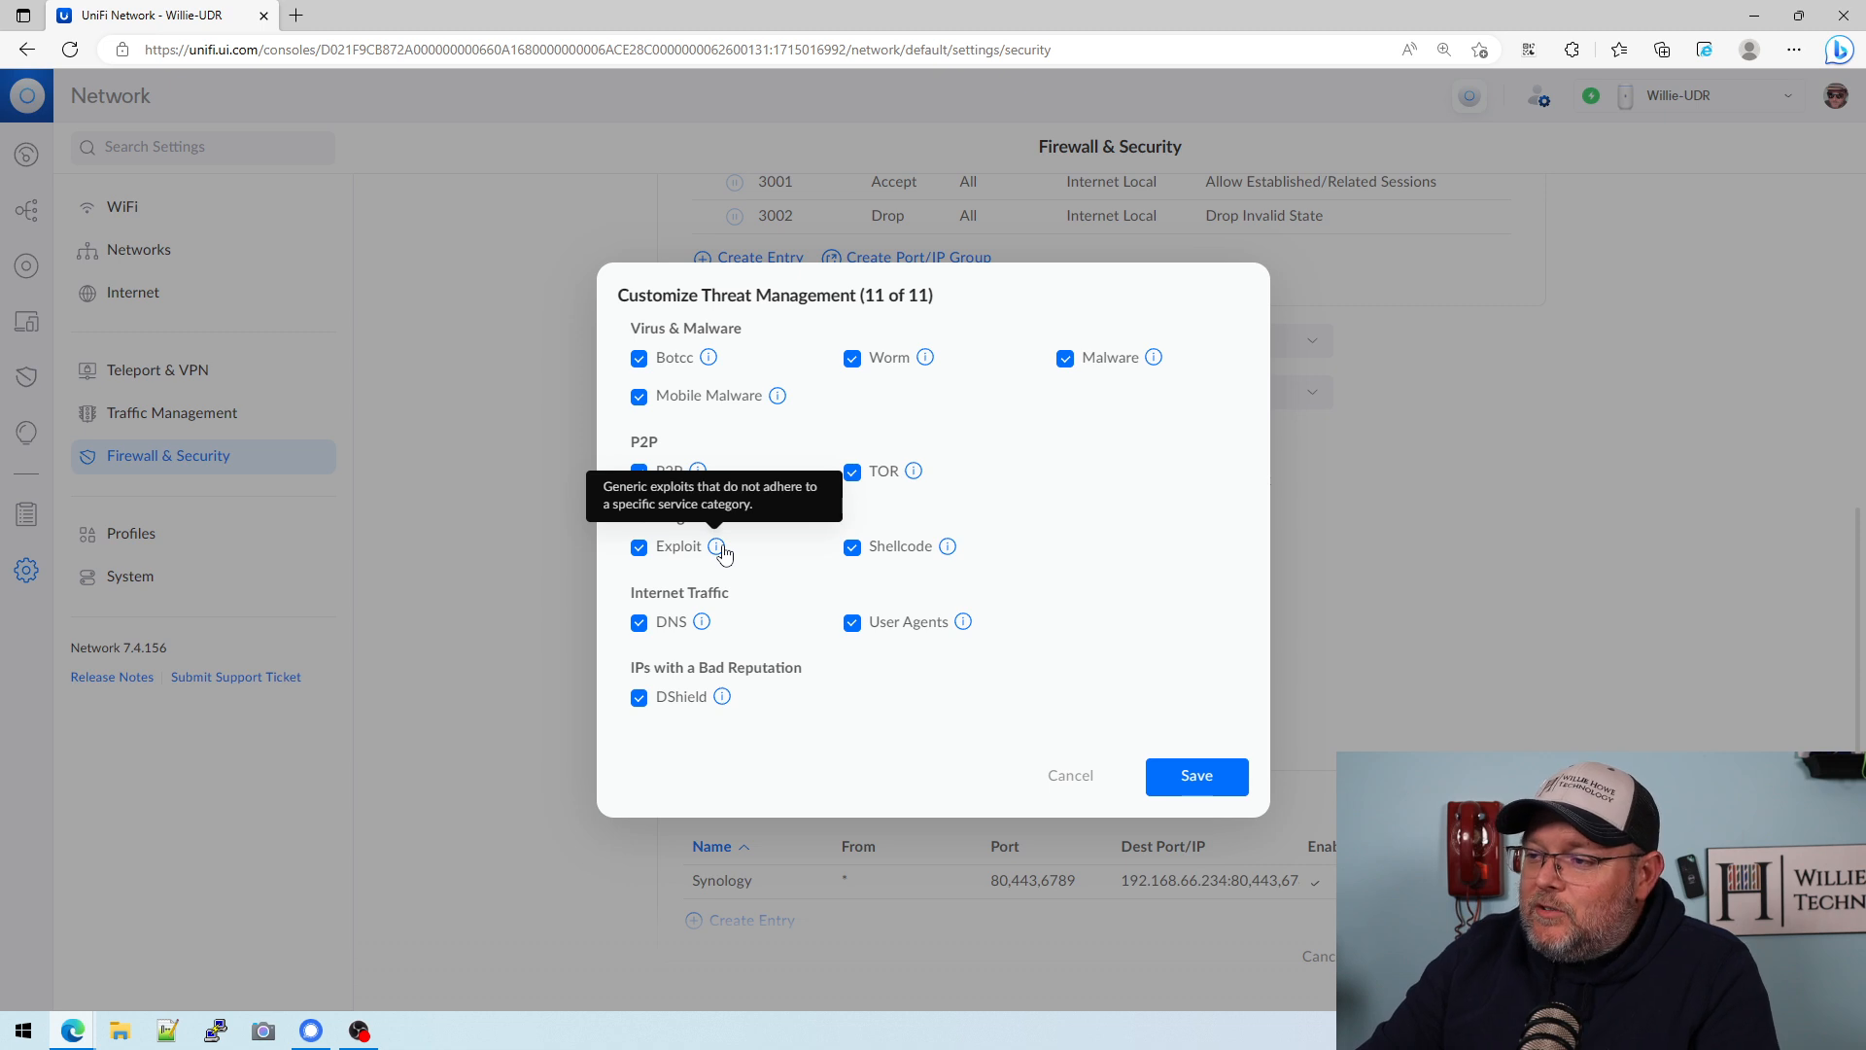
mouse_move(935, 554)
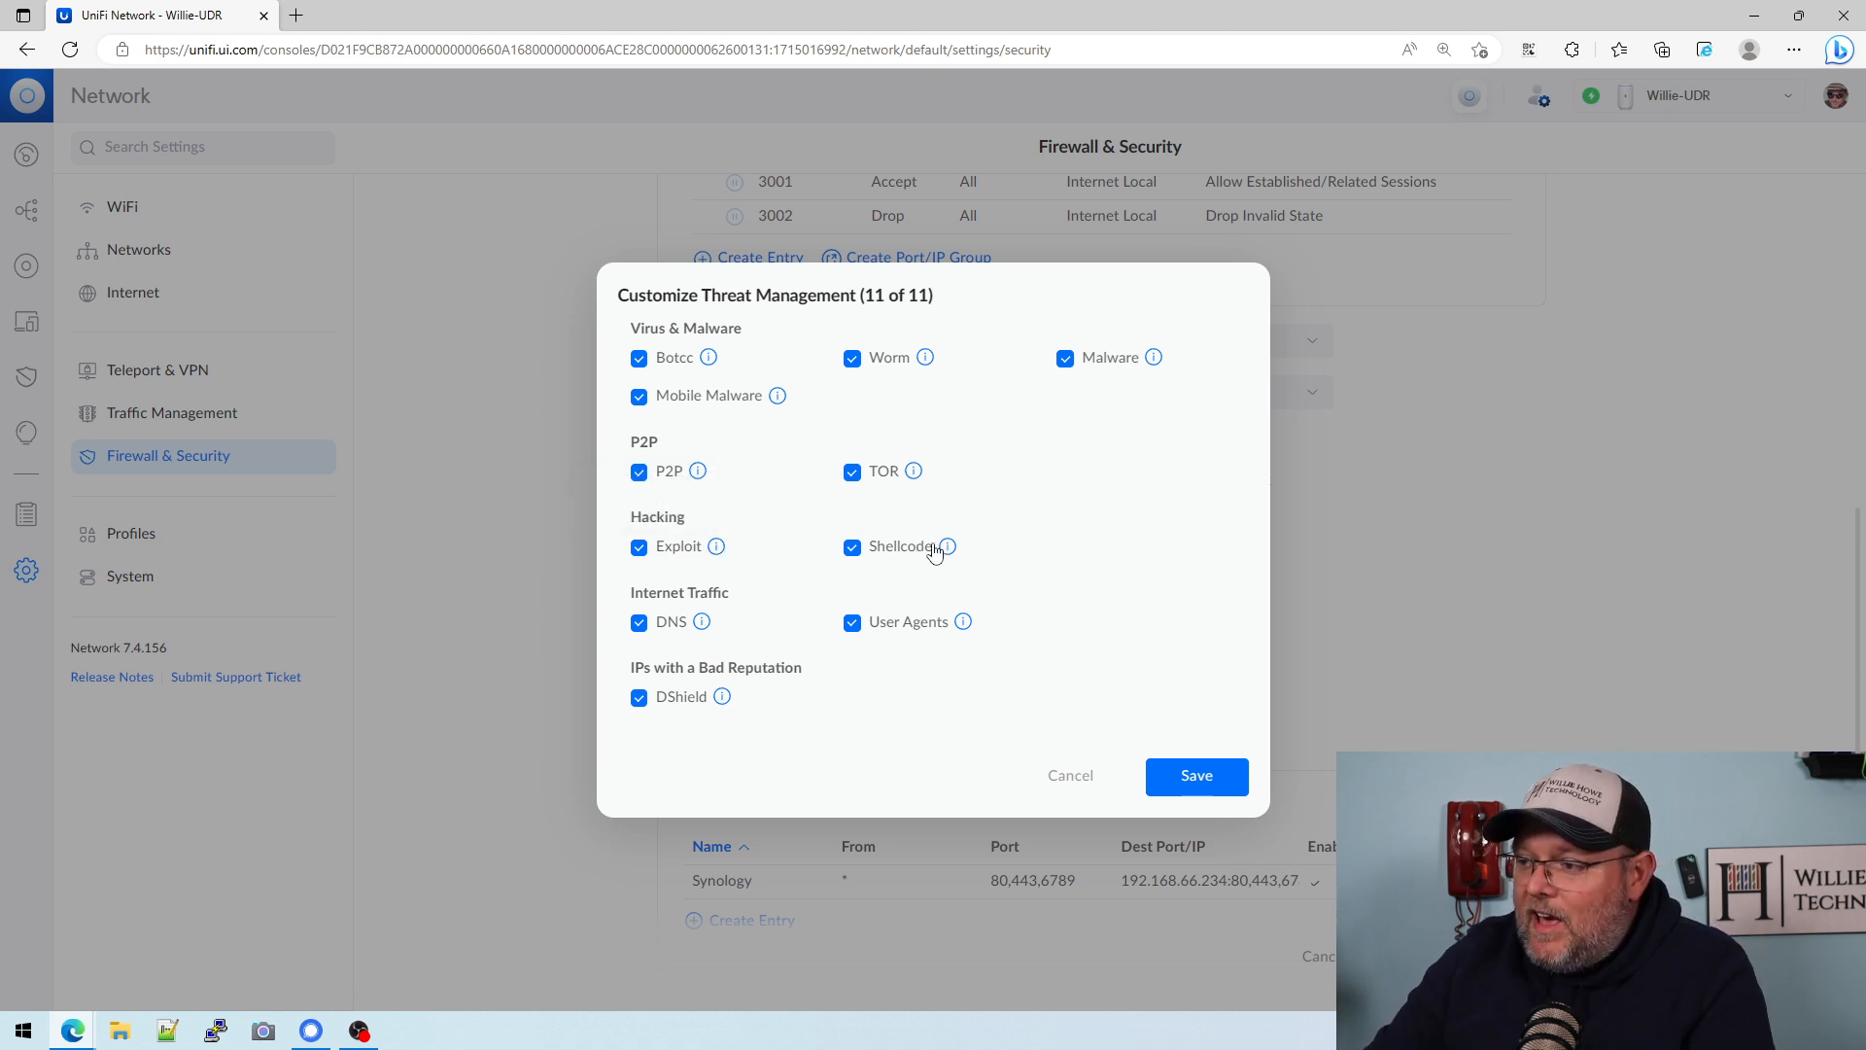
mouse_move(949, 547)
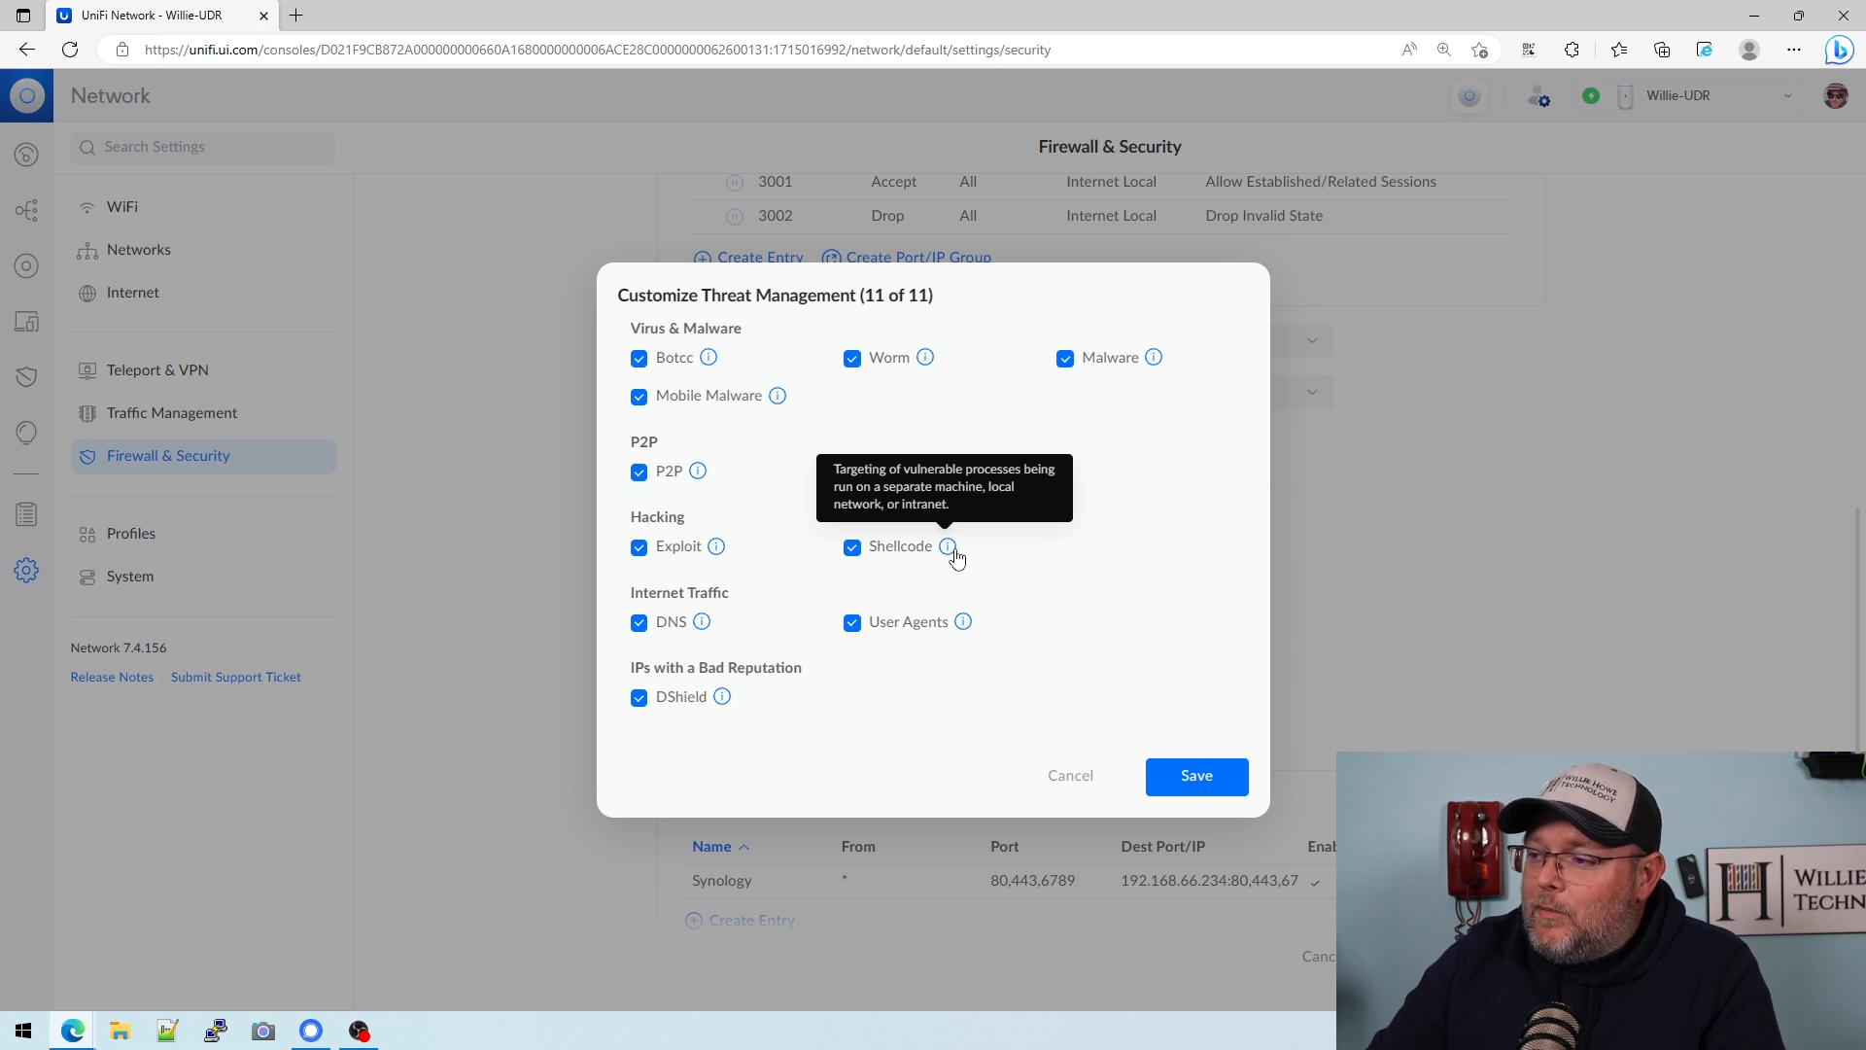
mouse_move(700, 622)
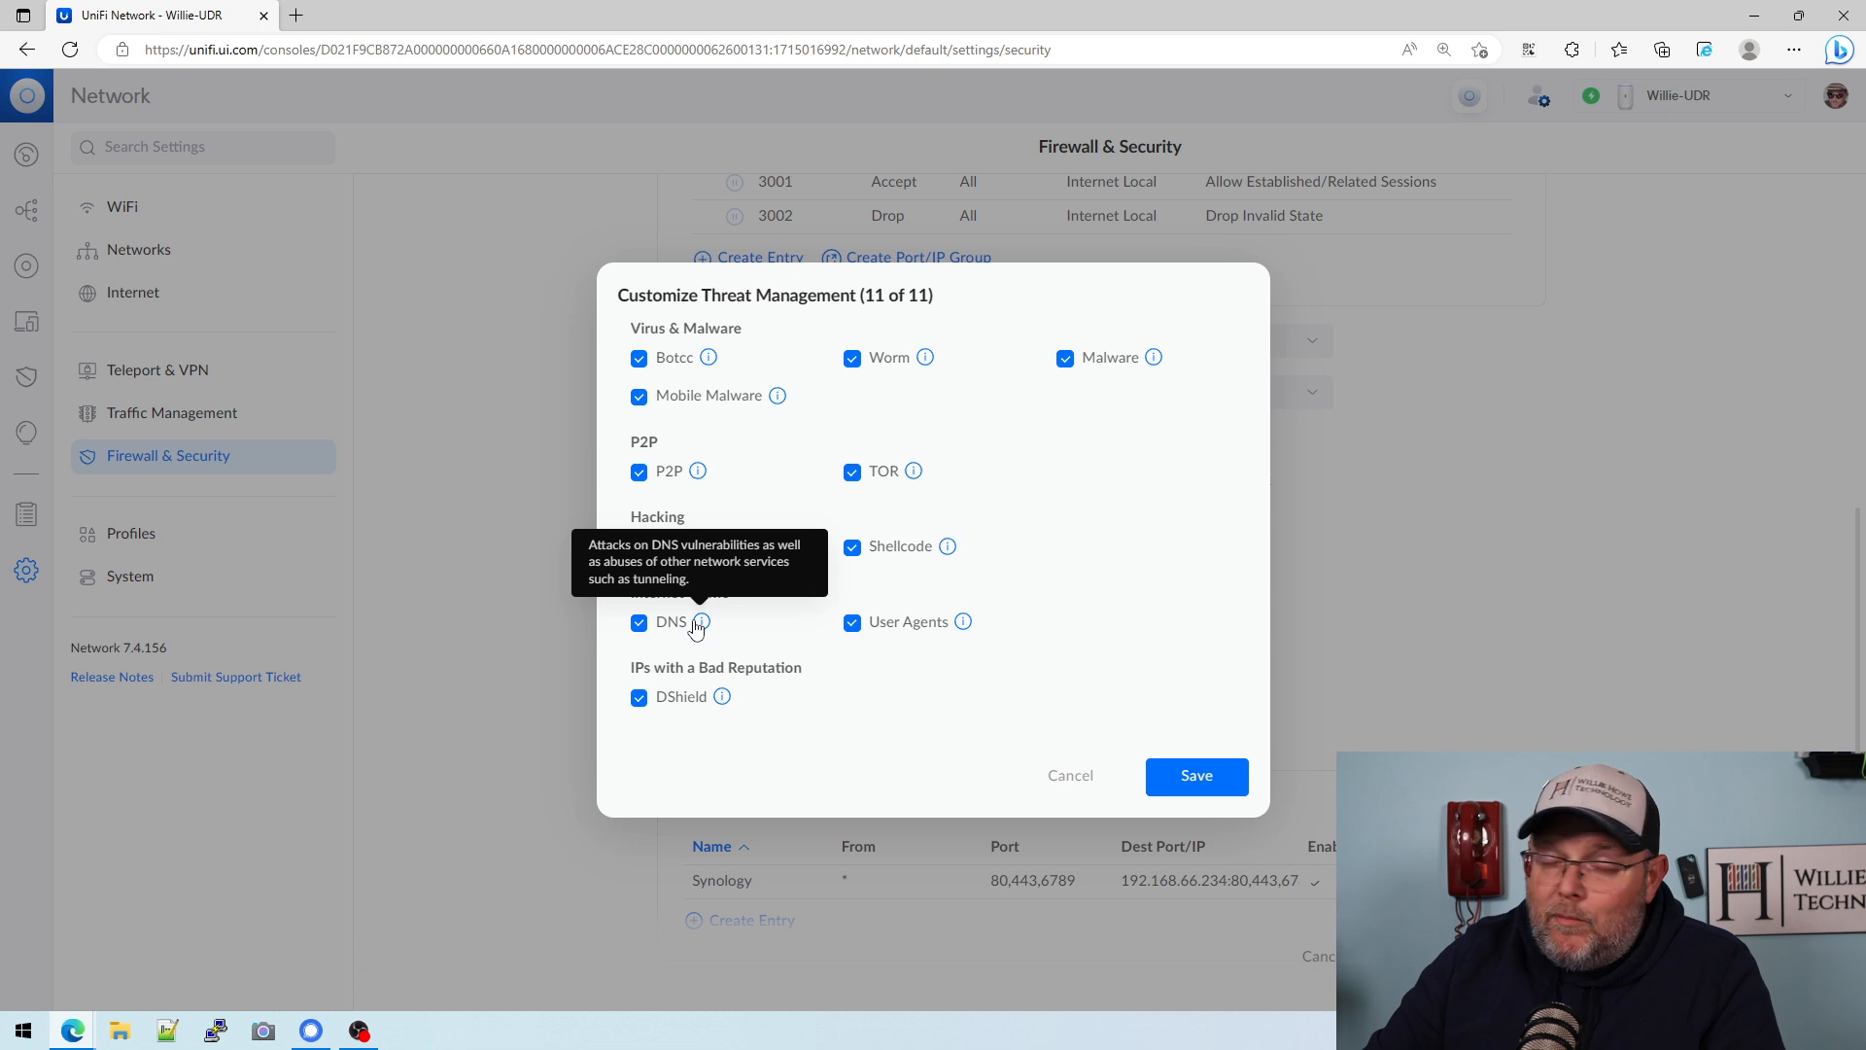
mouse_move(966, 622)
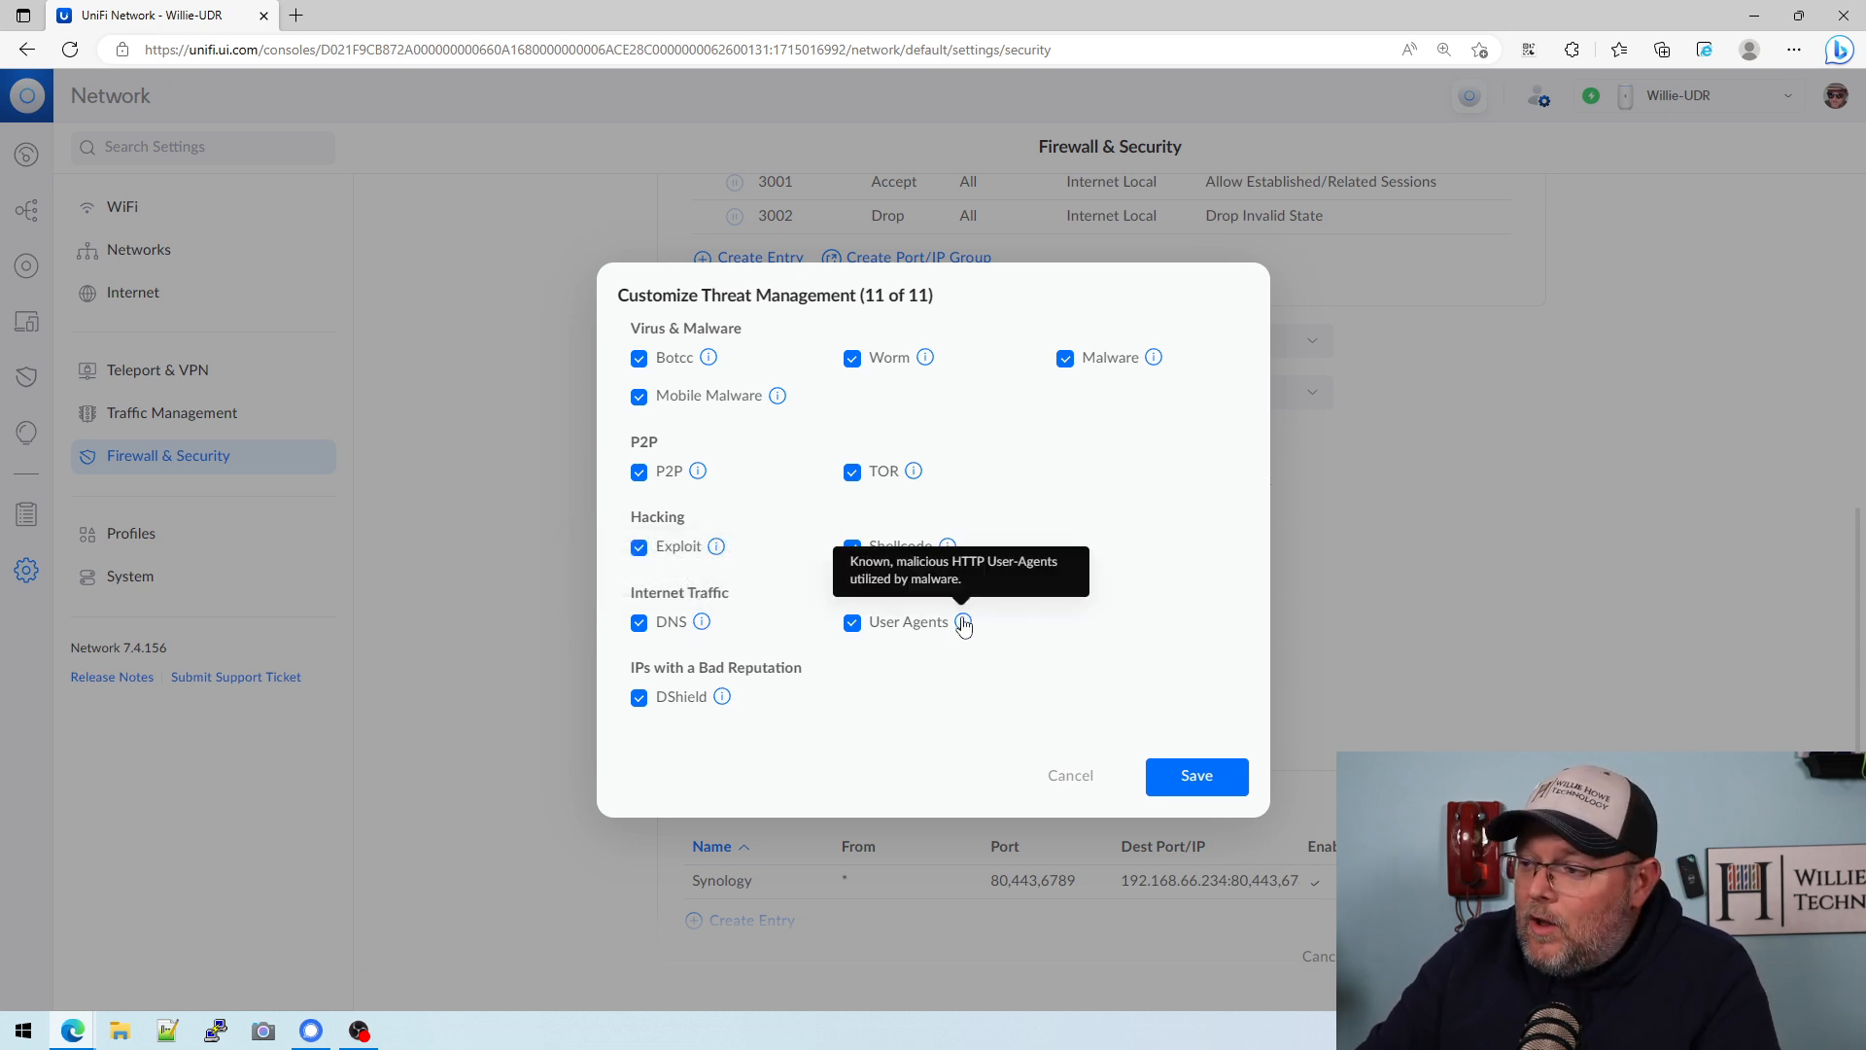
mouse_move(960, 696)
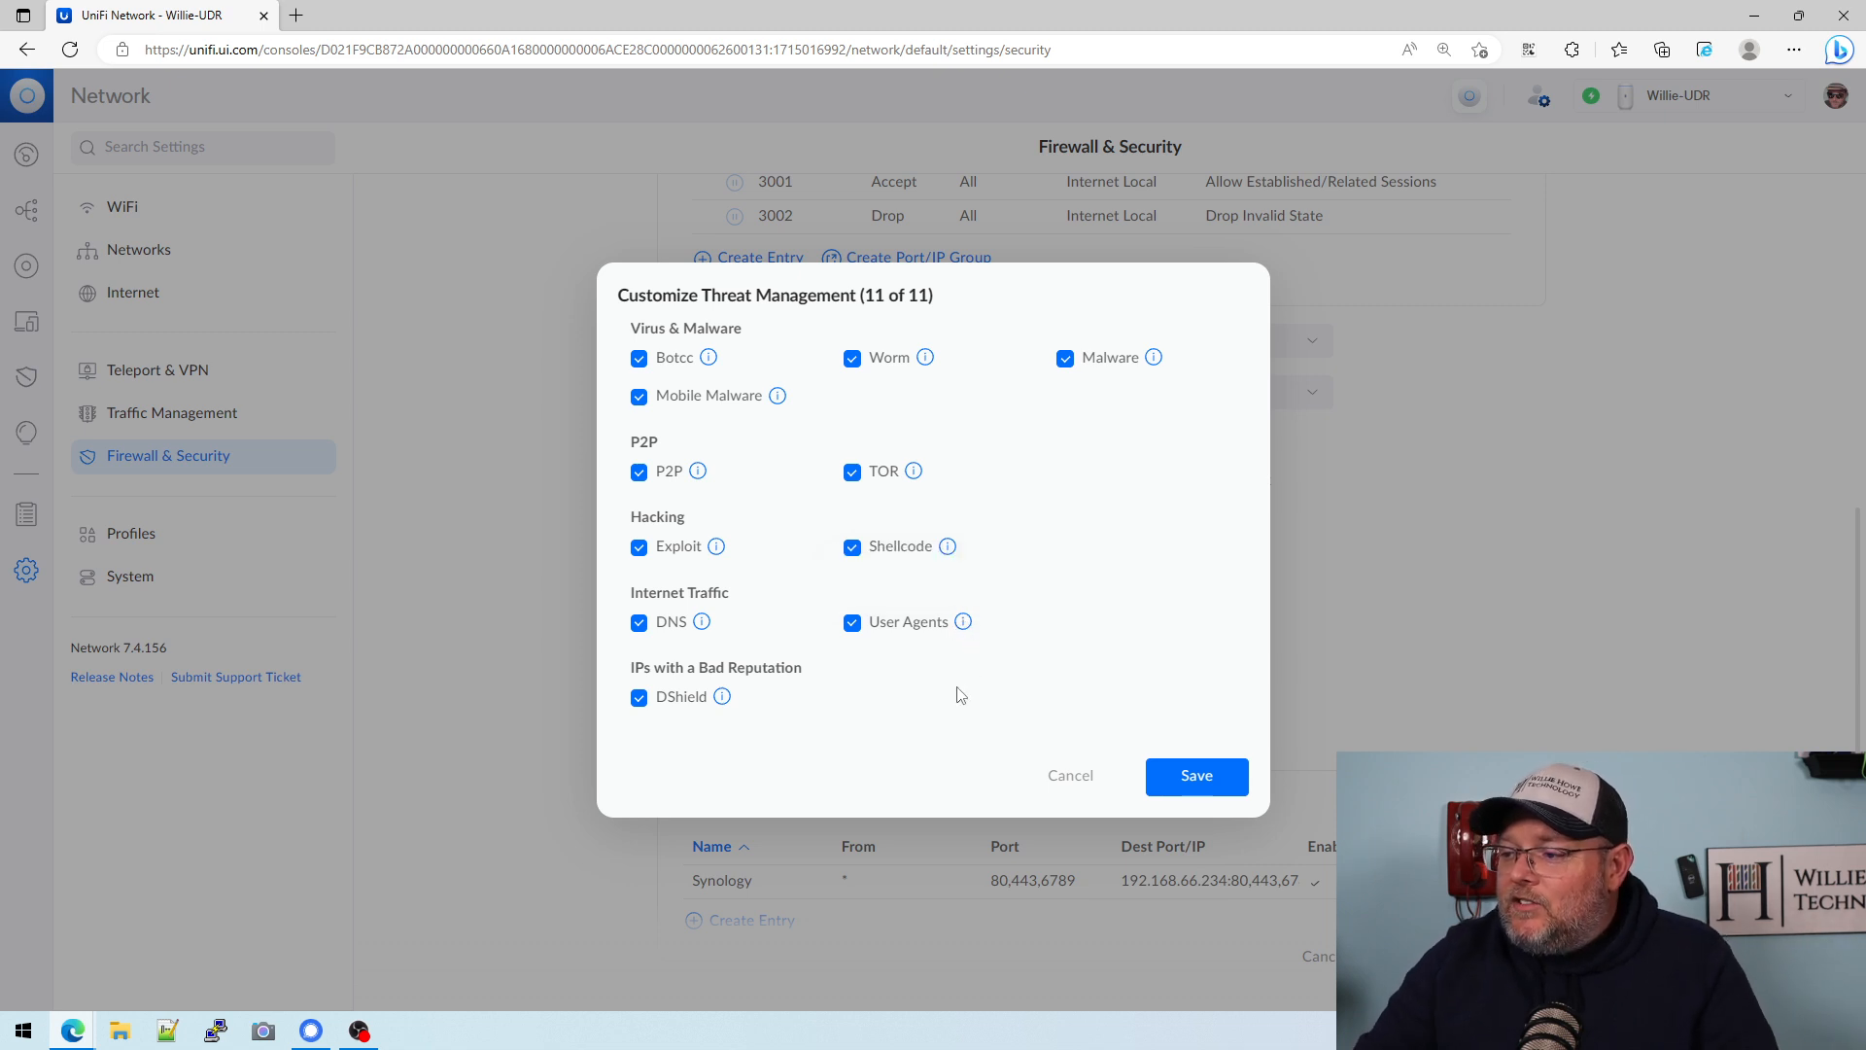
mouse_move(721, 698)
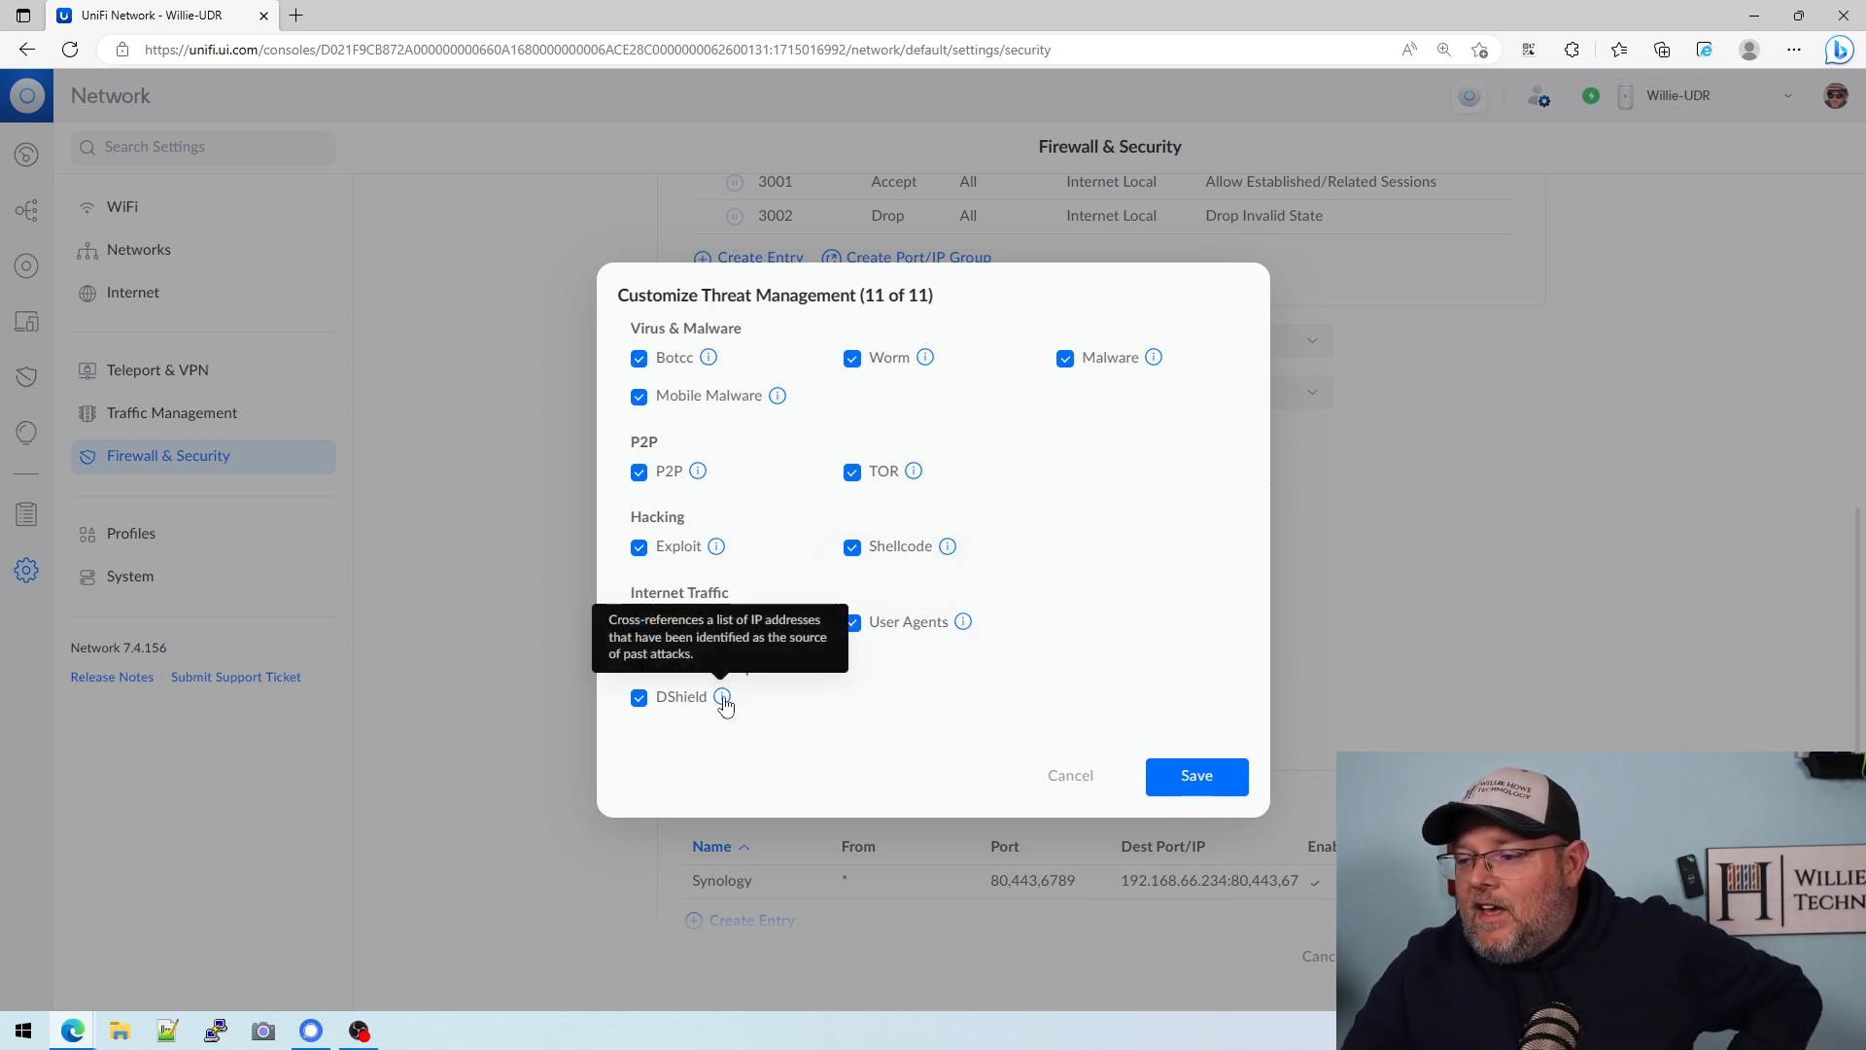
mouse_move(724, 698)
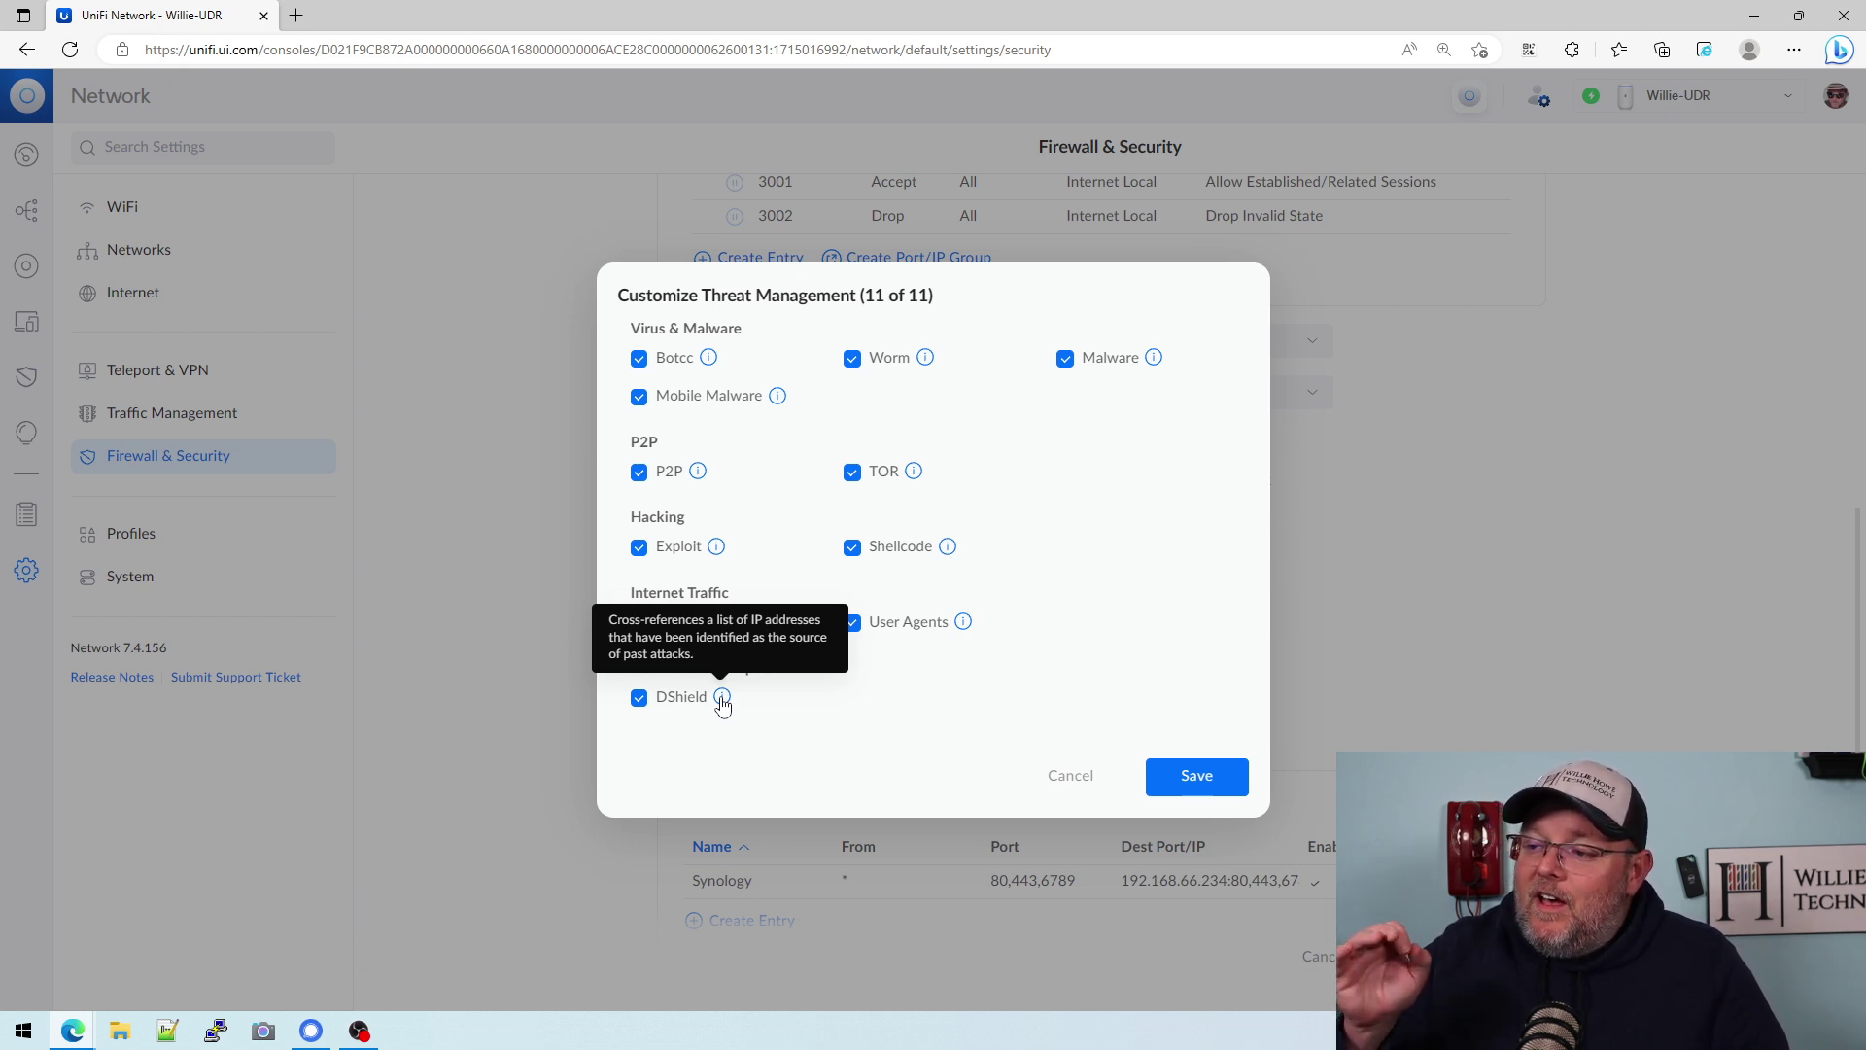
mouse_move(1246, 809)
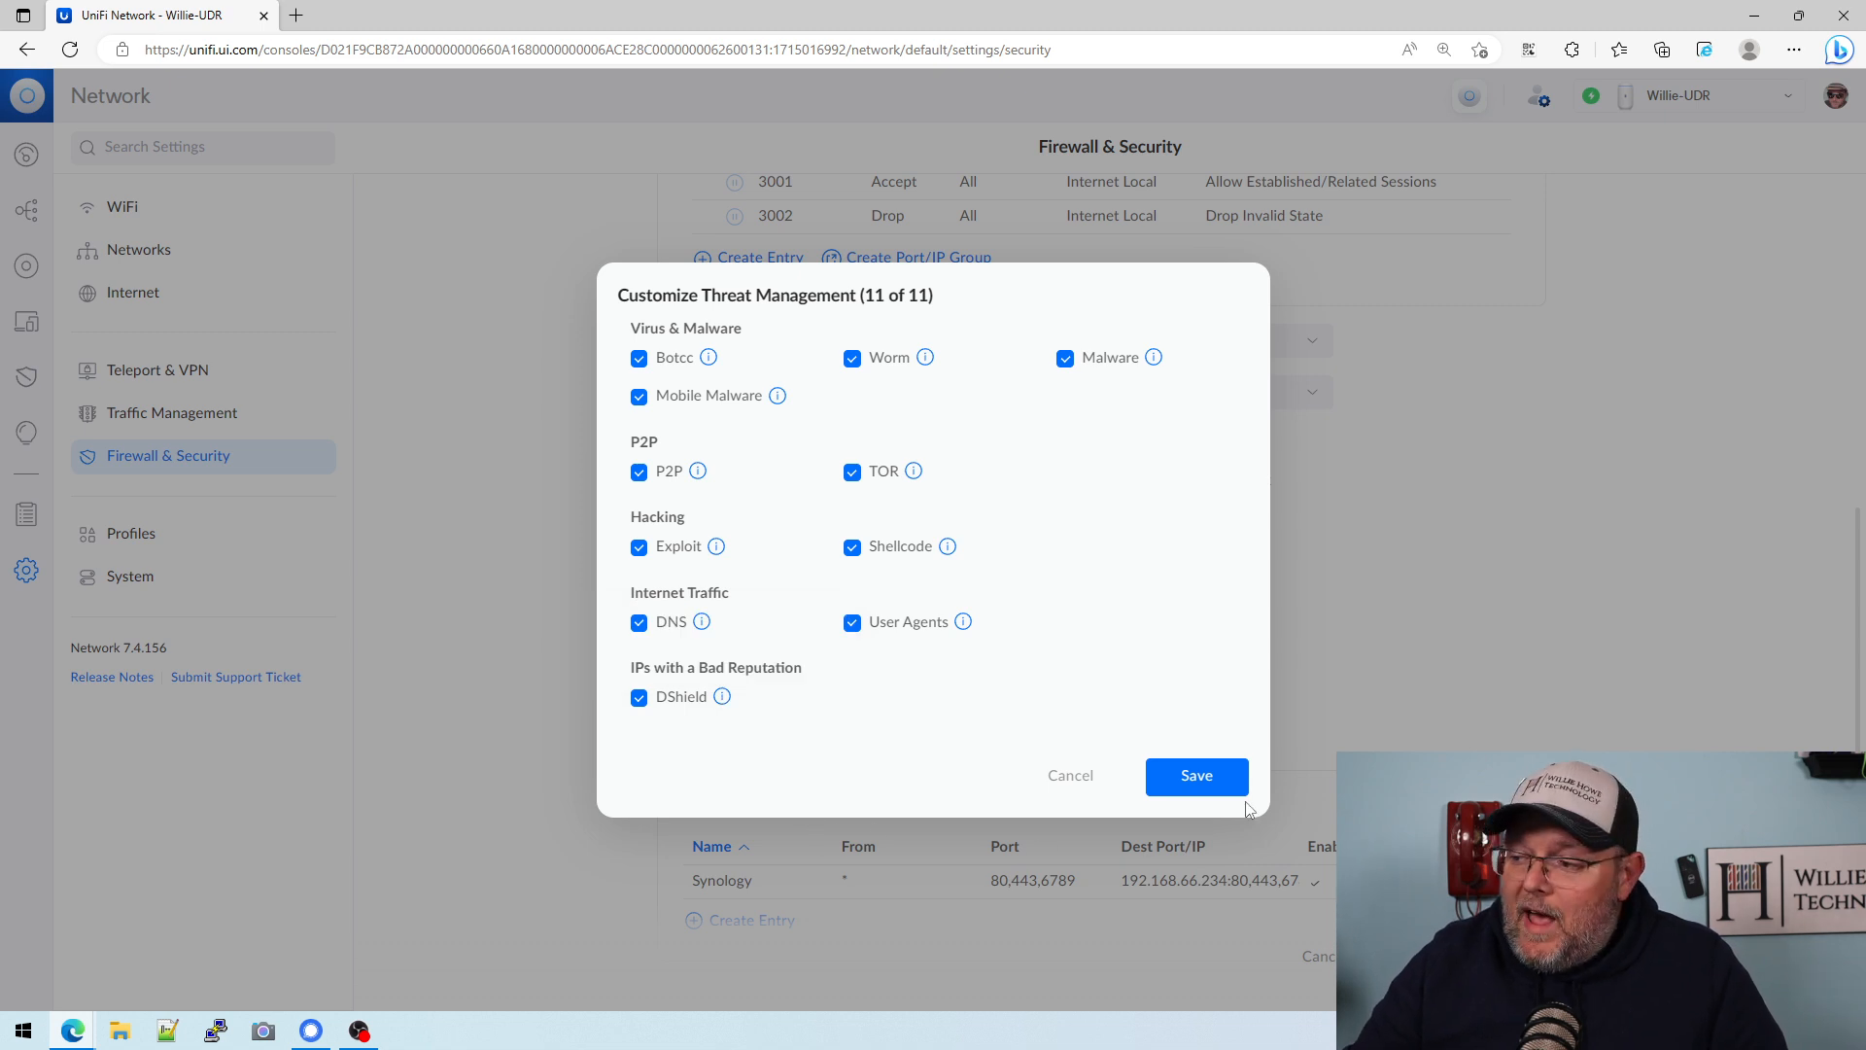
Step: Save Customize Threat Management with all 11 detection types enabled
left_click(1196, 775)
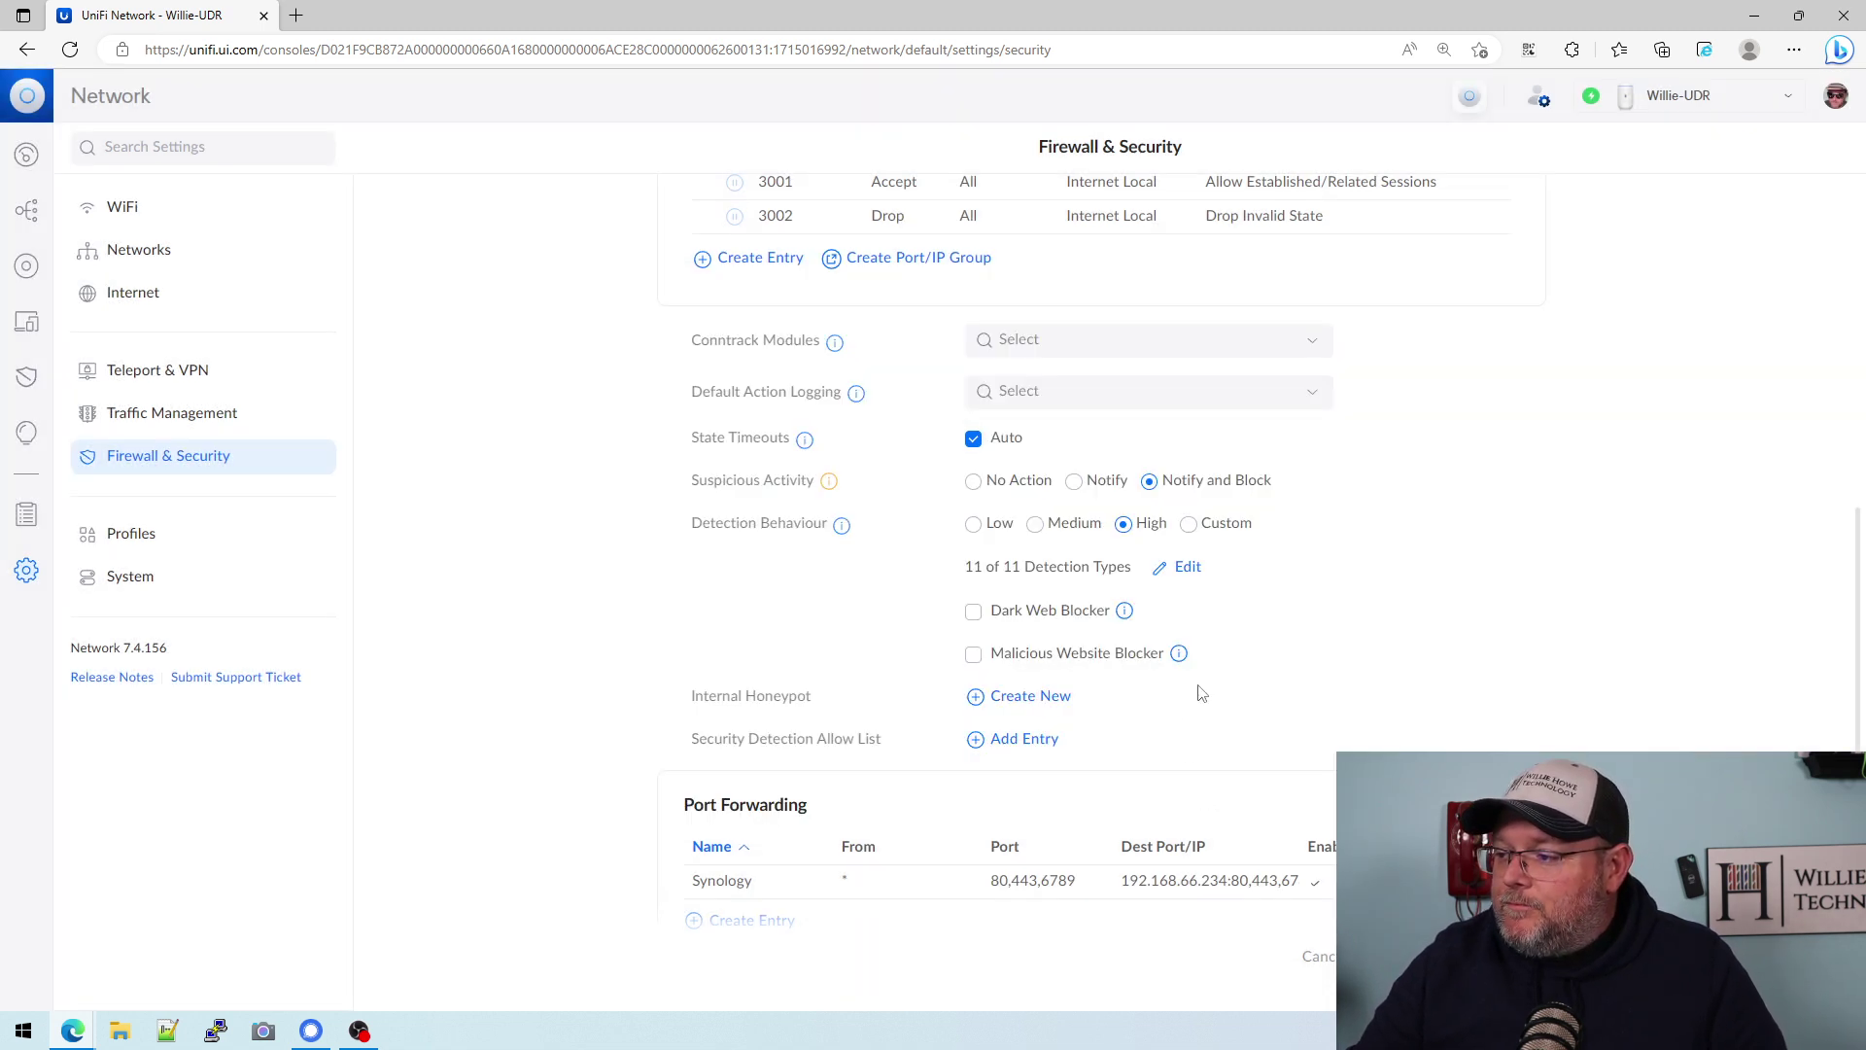
mouse_move(1184, 717)
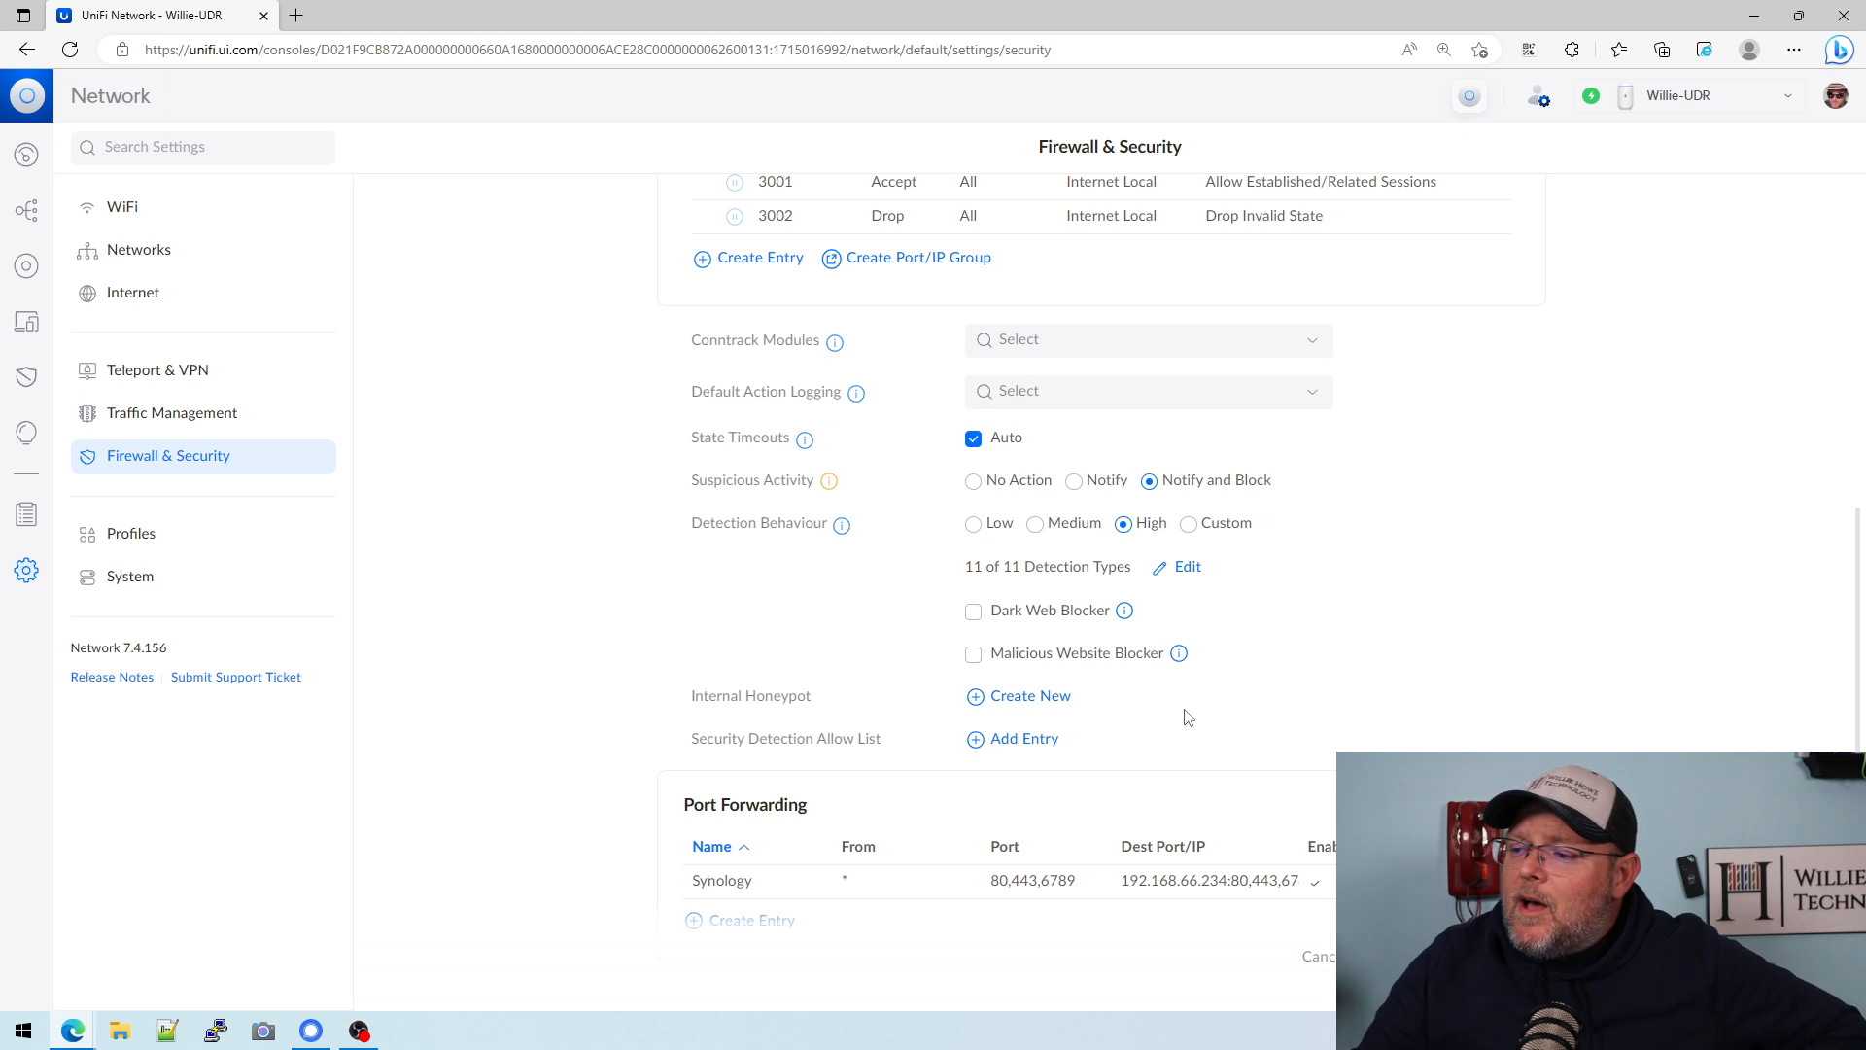
mouse_move(974, 611)
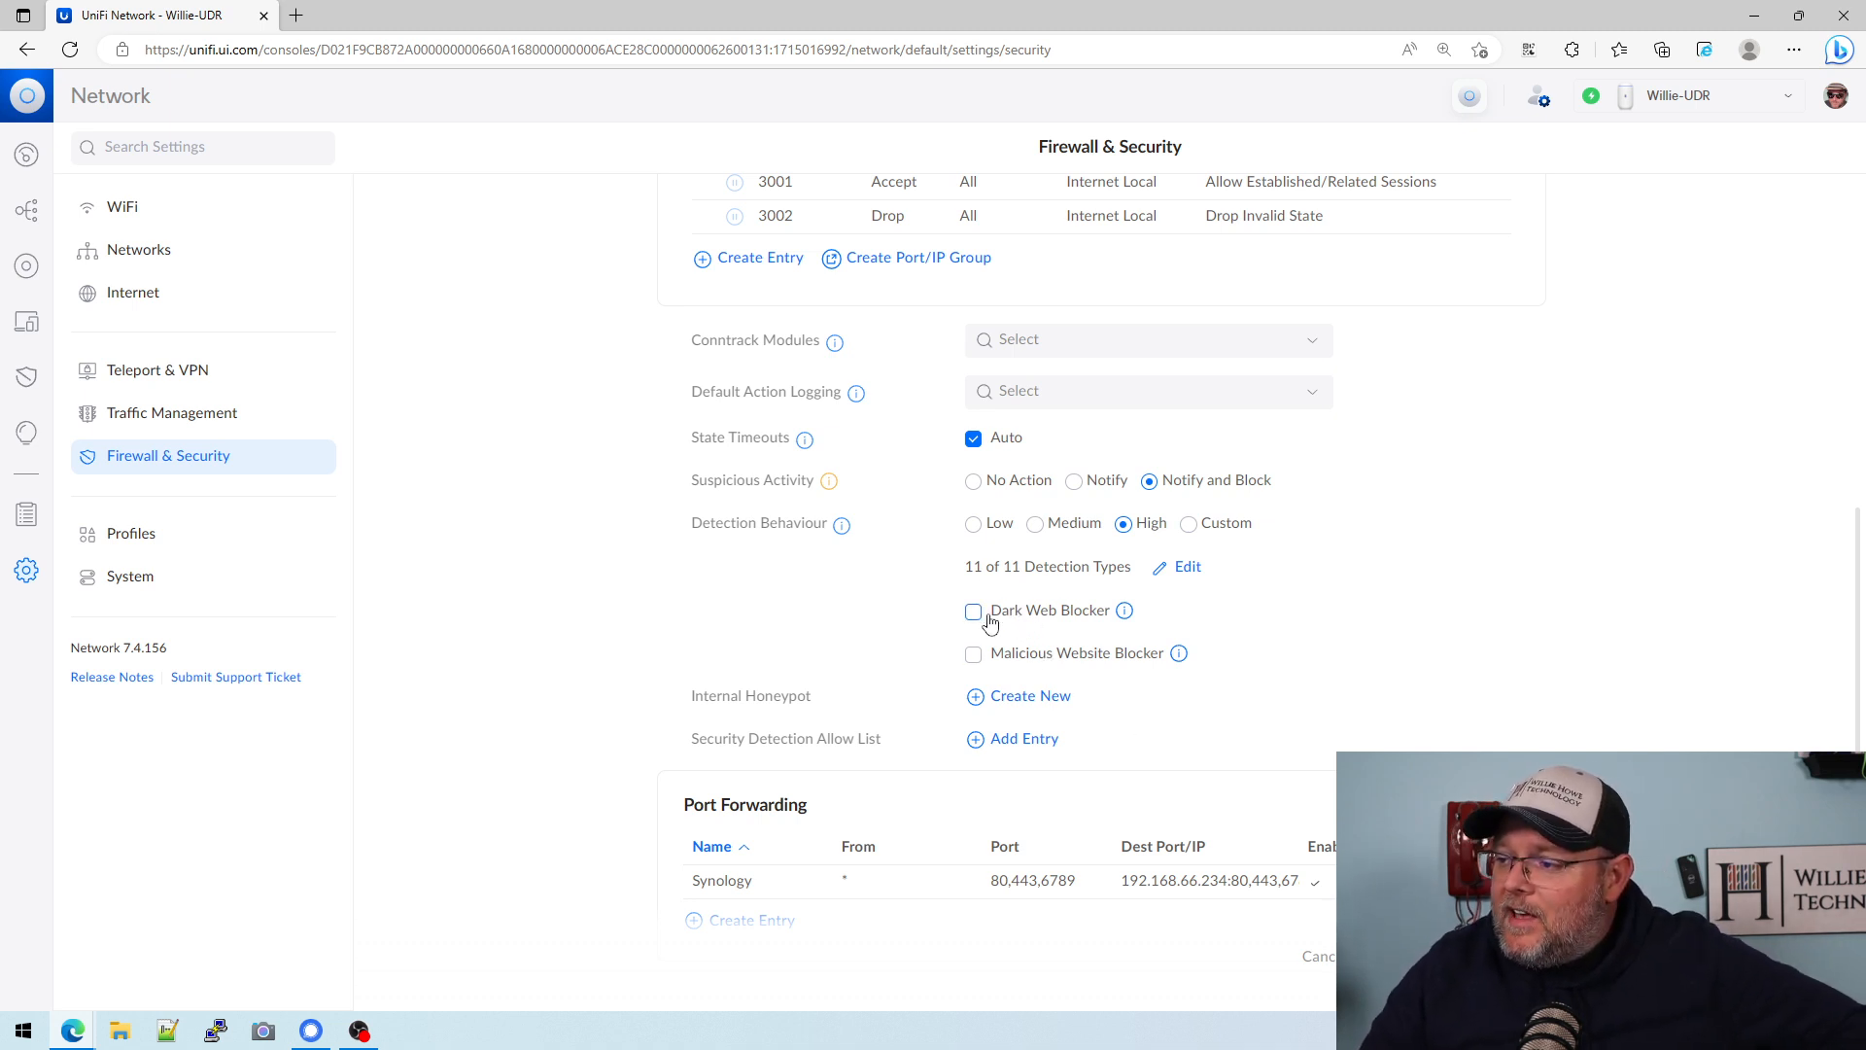
mouse_move(1124, 608)
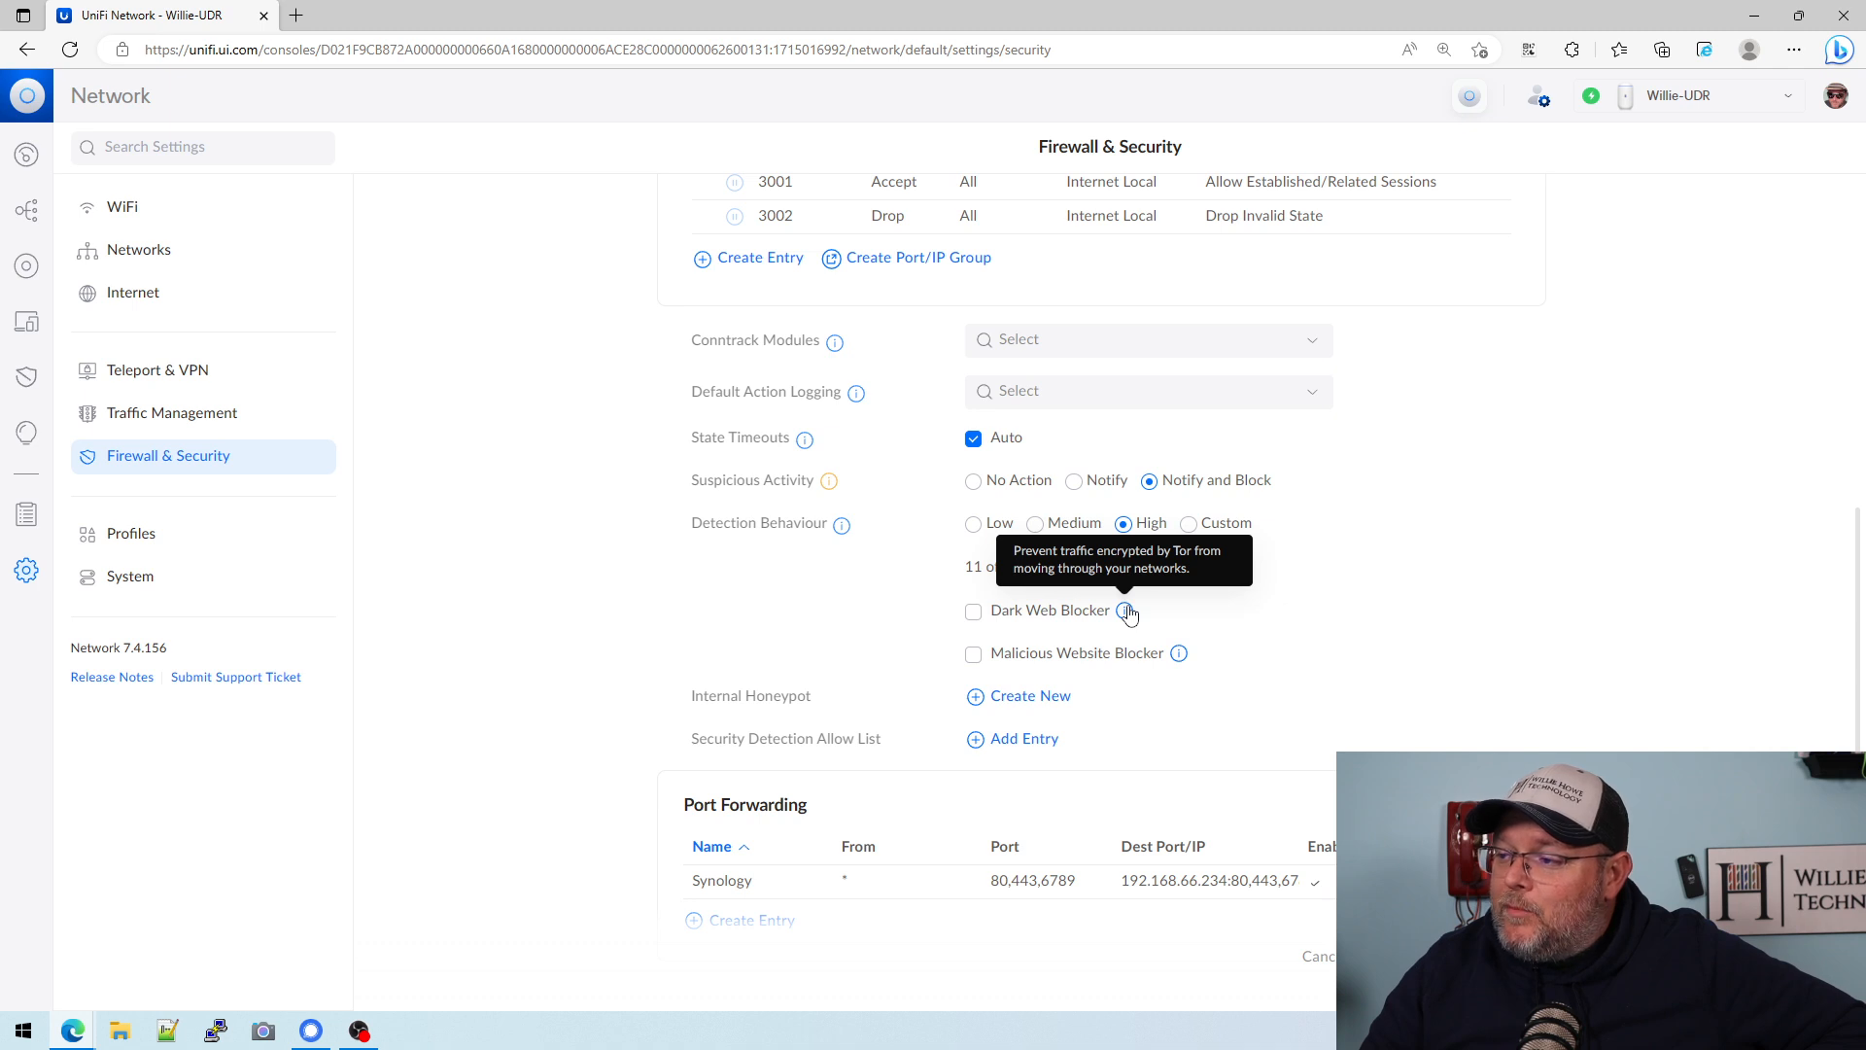
Step: Enable the Dark Web Blocker and Malicious Website Blocker checkboxes
left_click(972, 611)
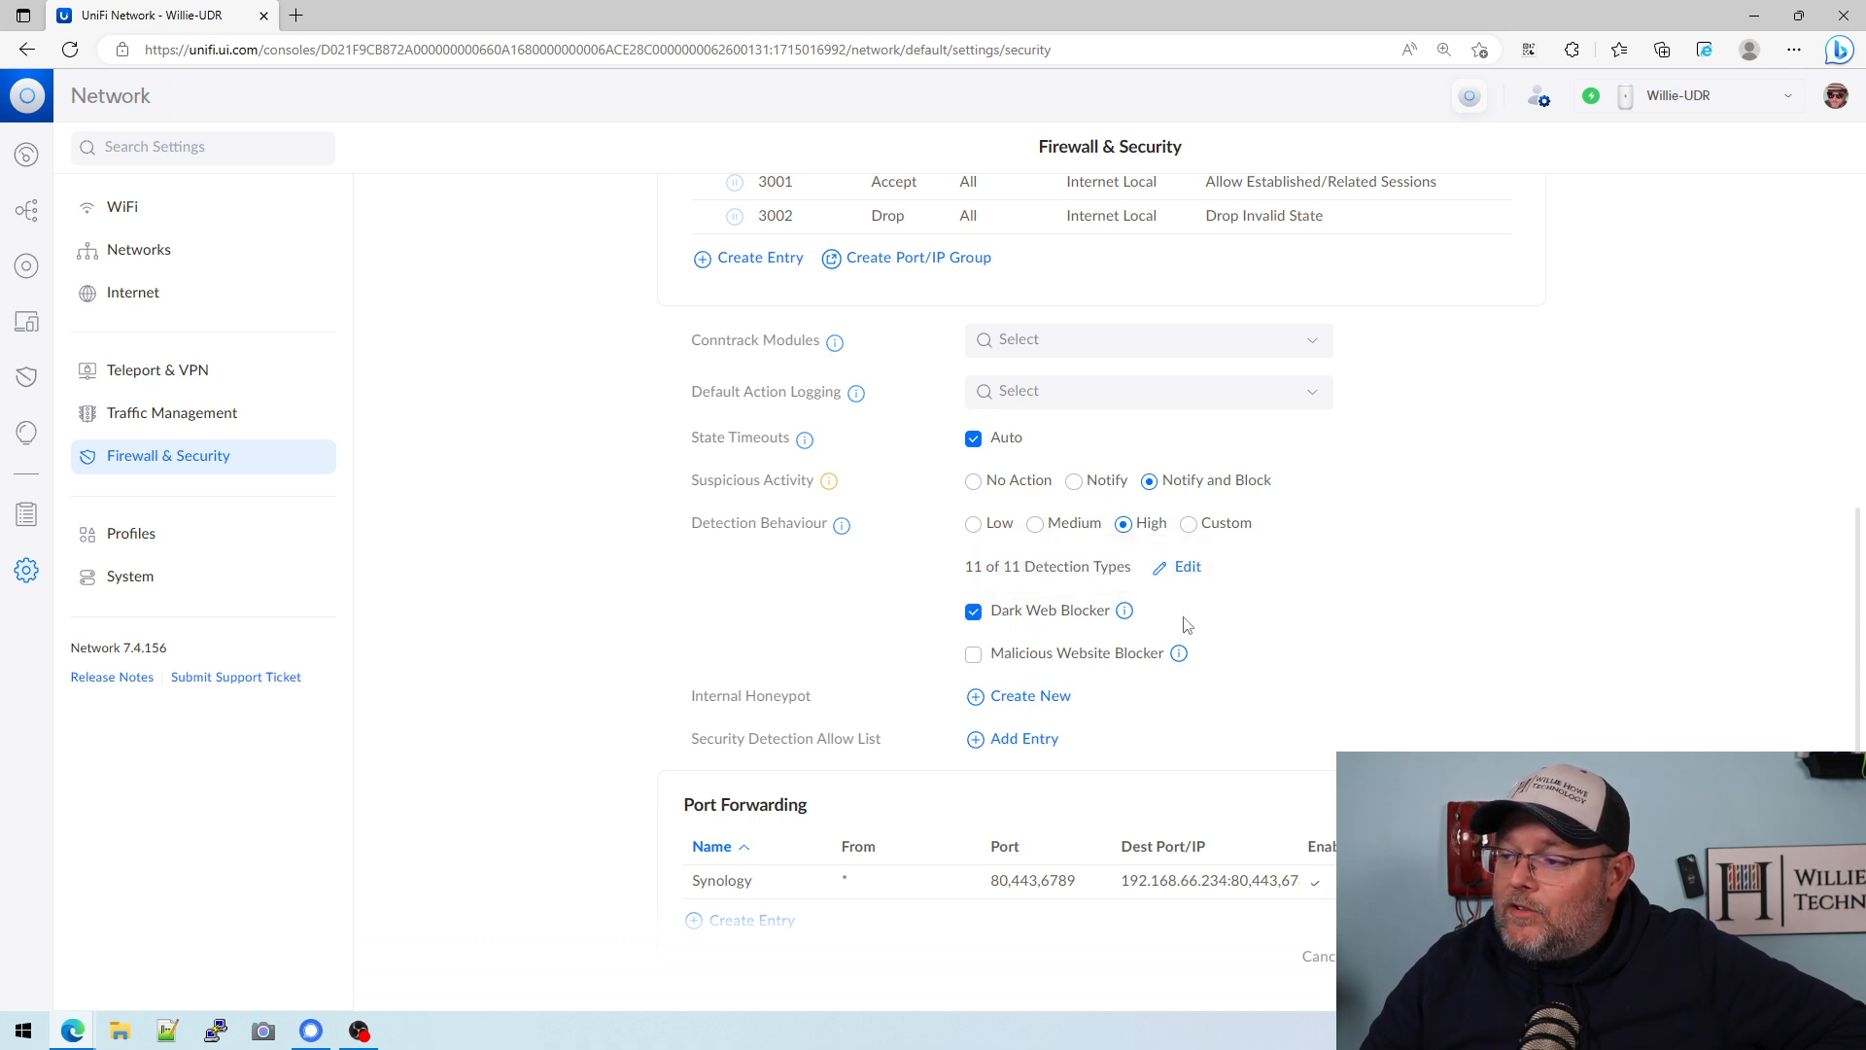
mouse_move(1178, 653)
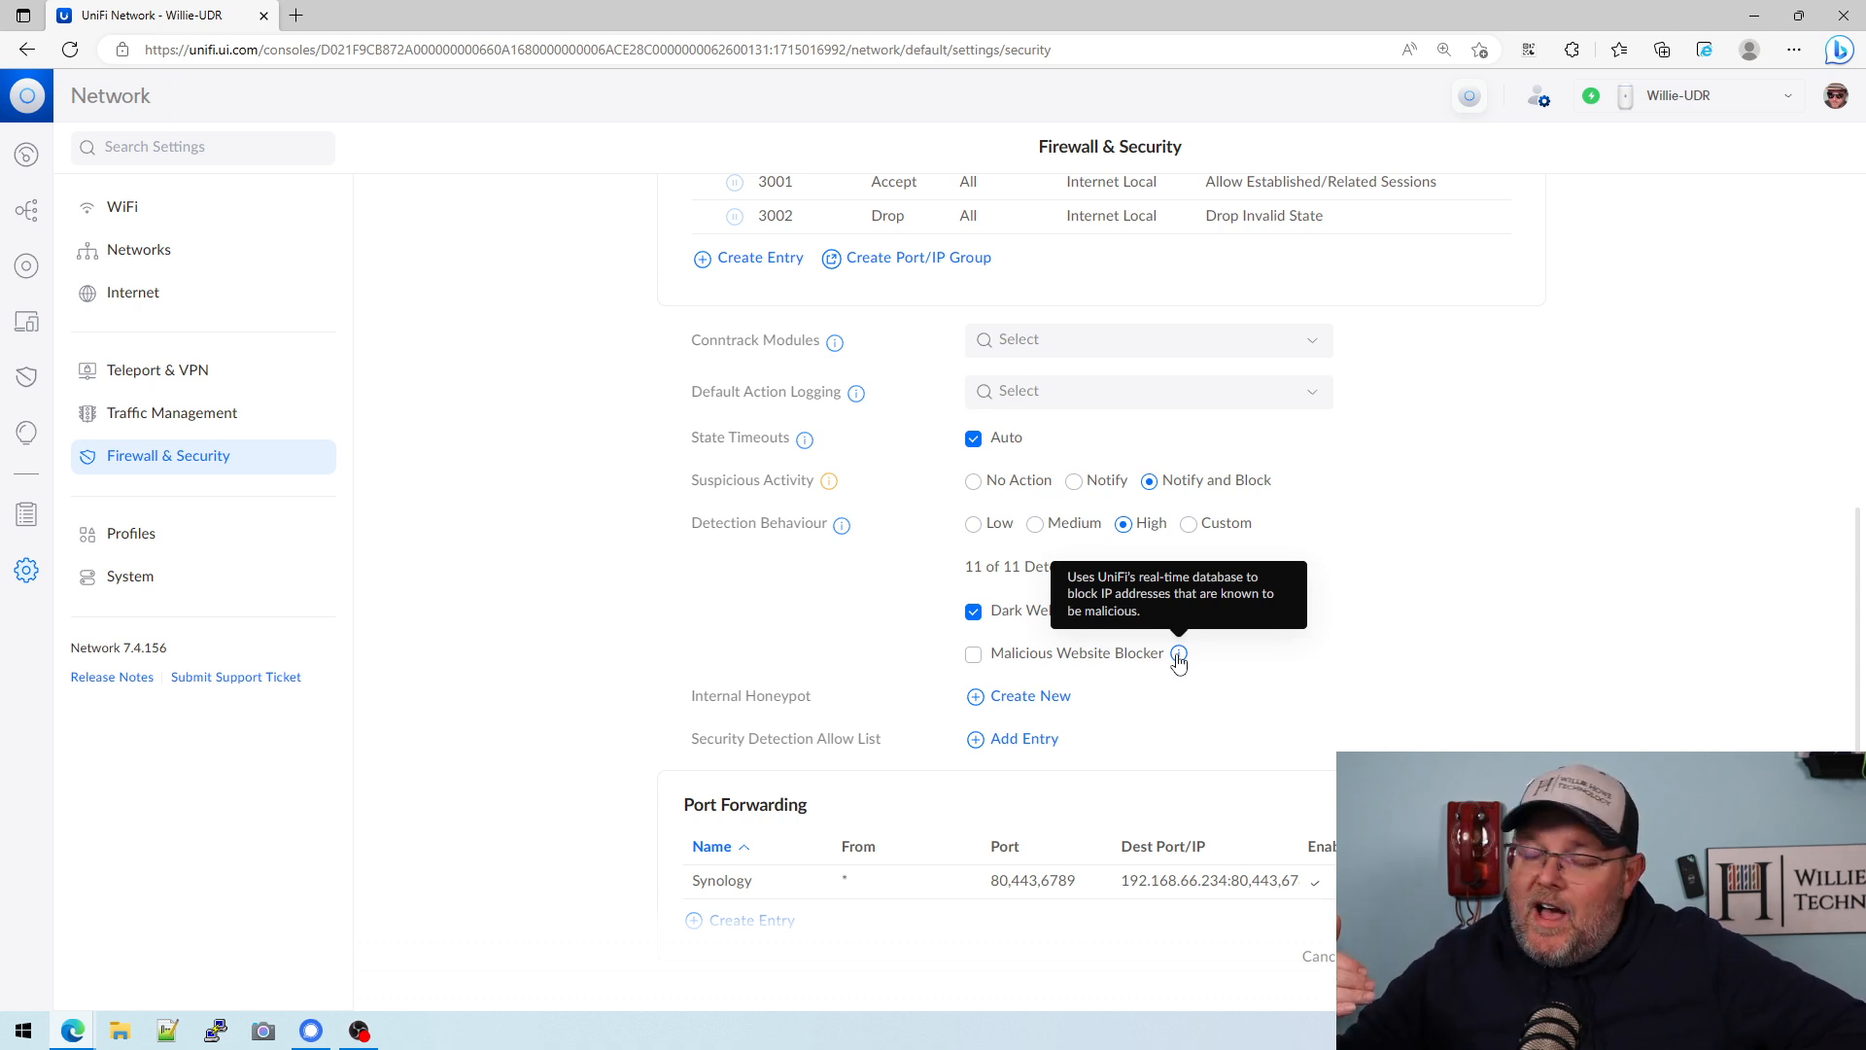
left_click(972, 654)
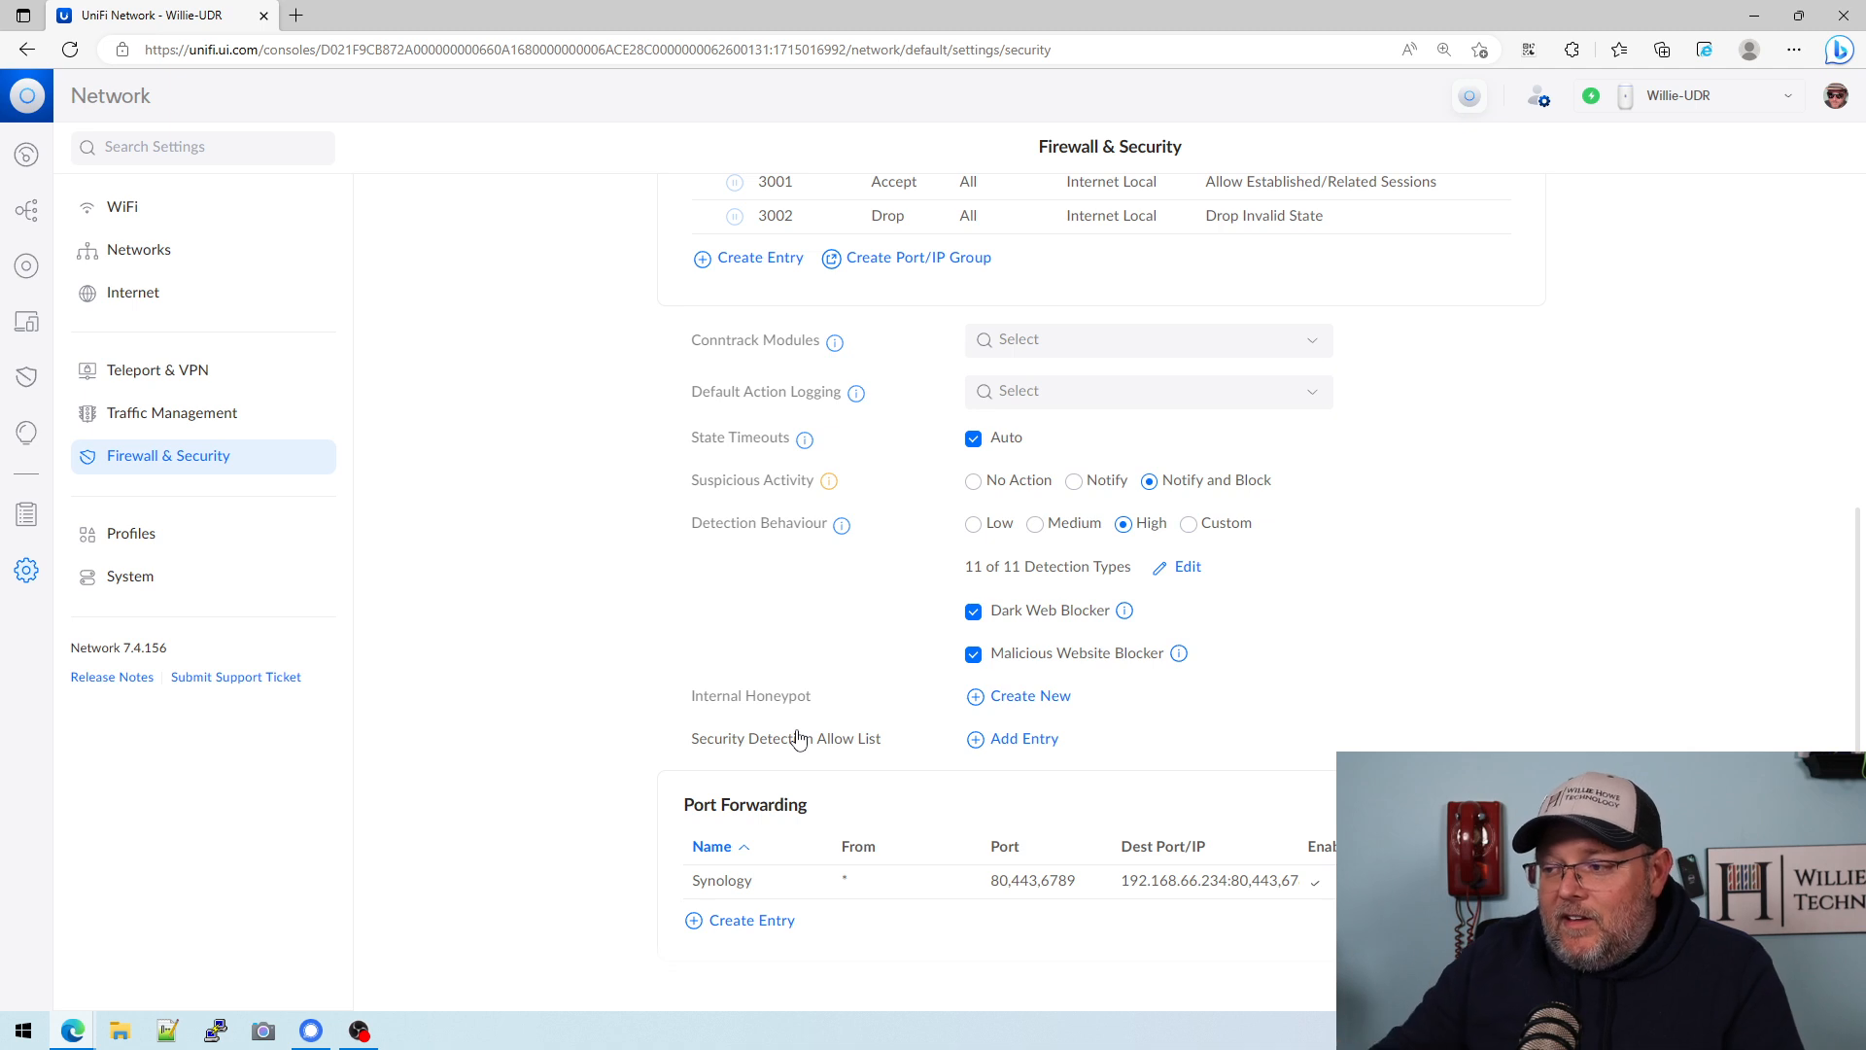
mouse_move(1120, 719)
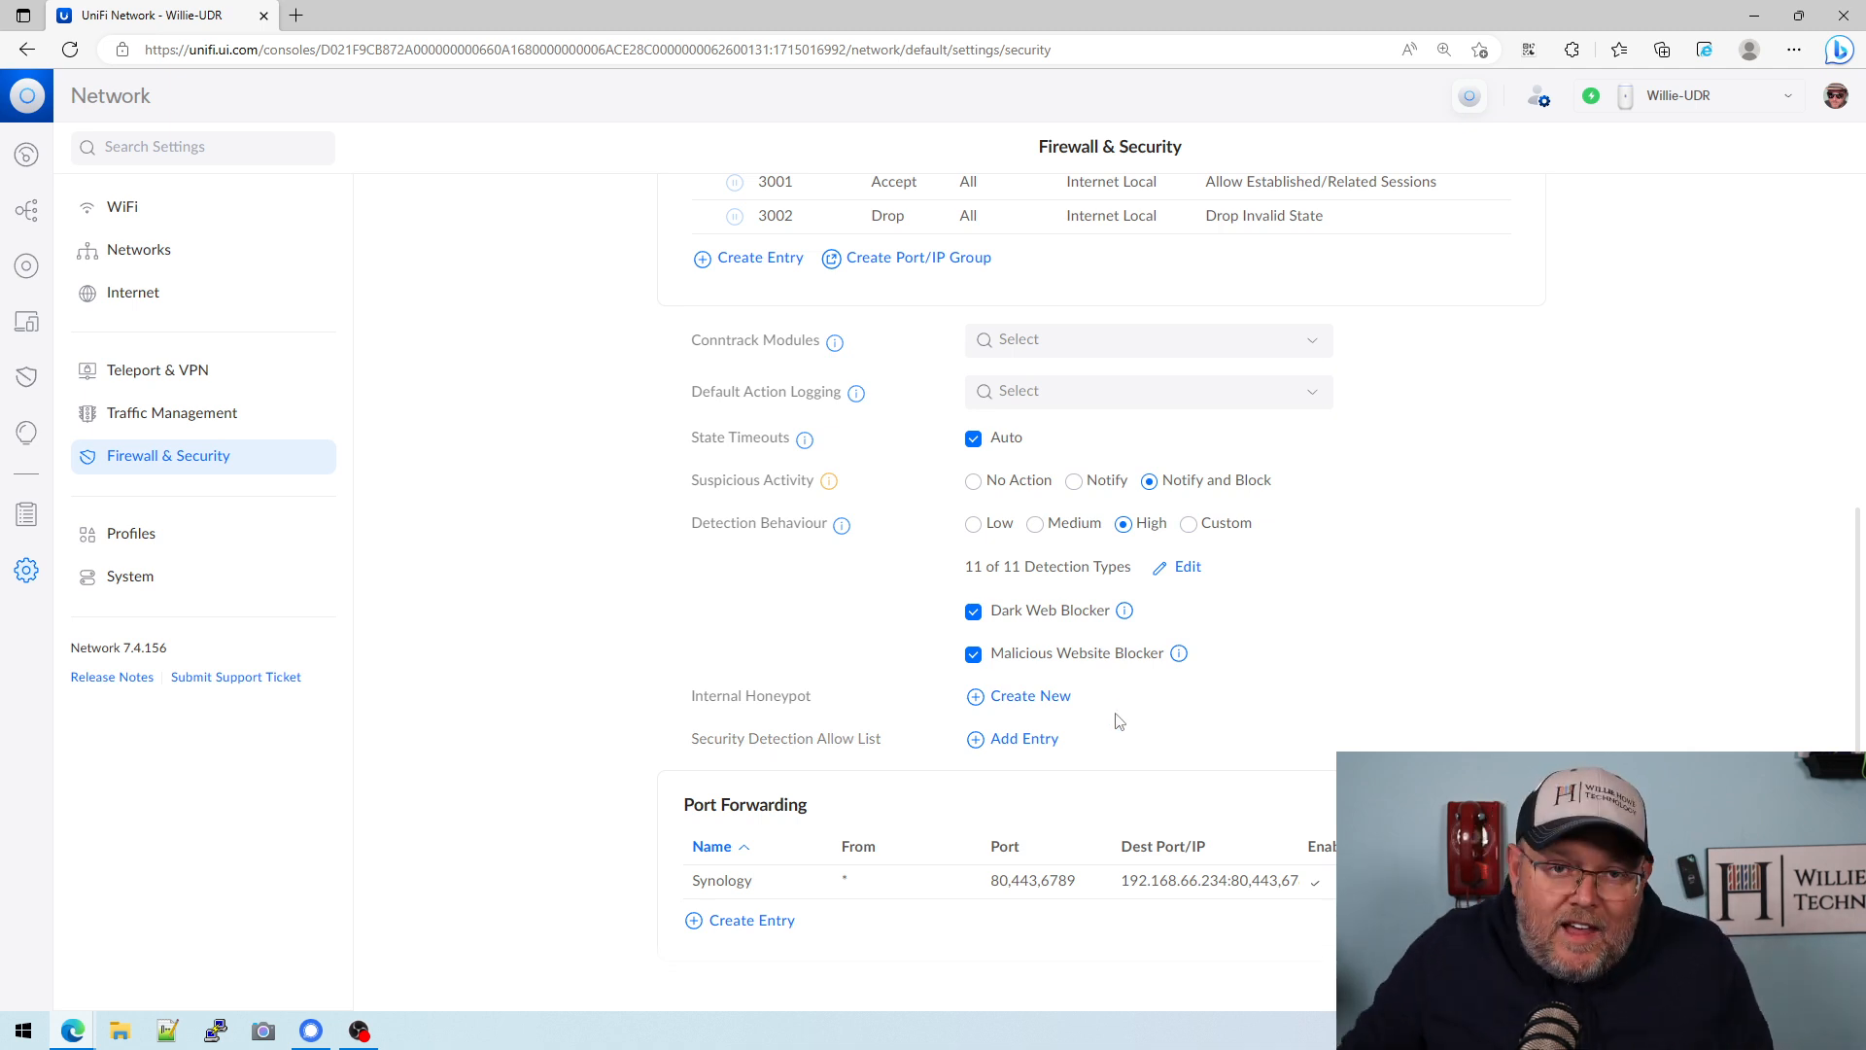